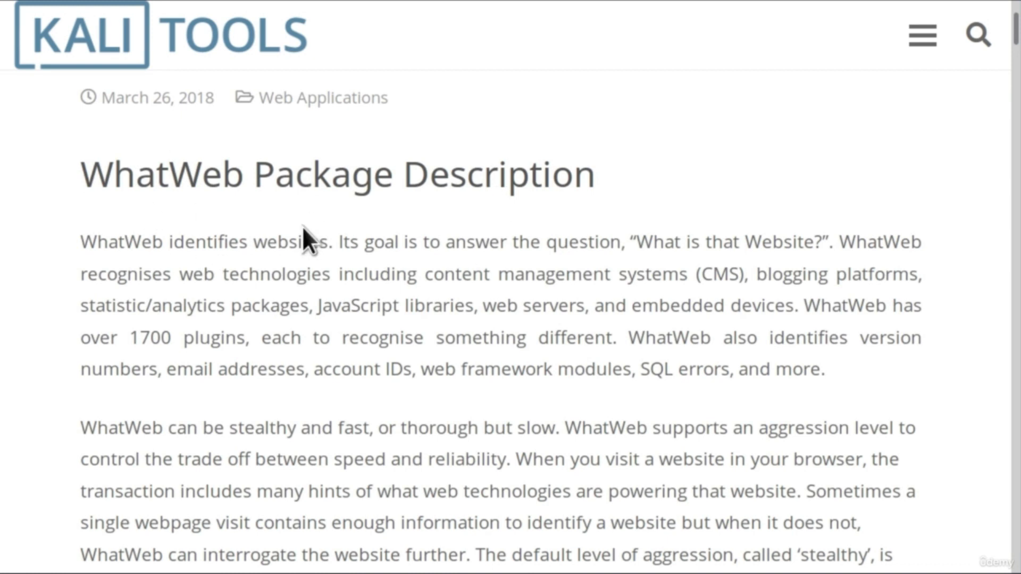
pyautogui.moveTo(152, 333)
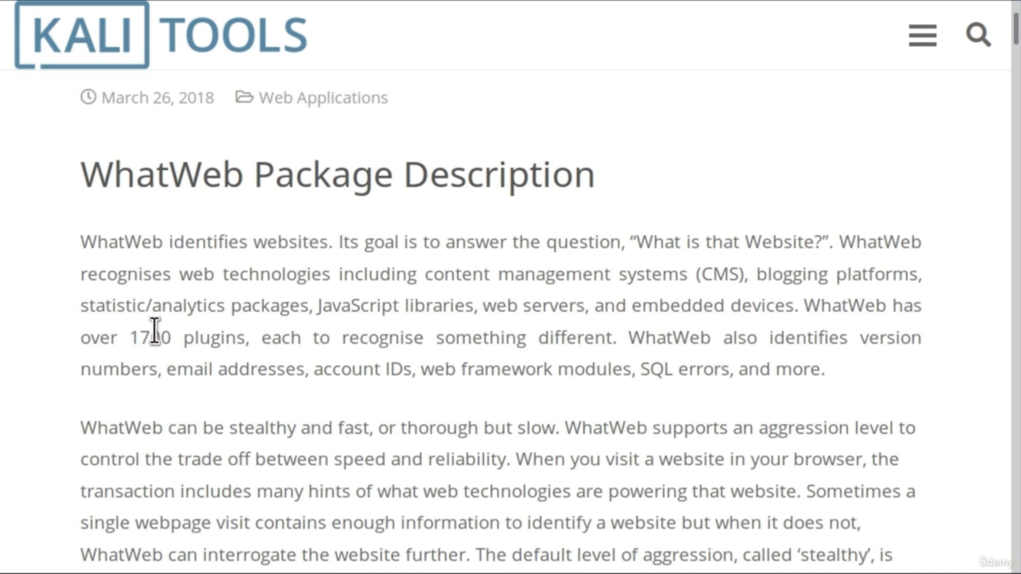
# Highlight the 1700 plugins figure, the default stealthy level and aggressive modes sentences.
pyautogui.moveTo(128, 338); pyautogui.dragTo(224, 337)
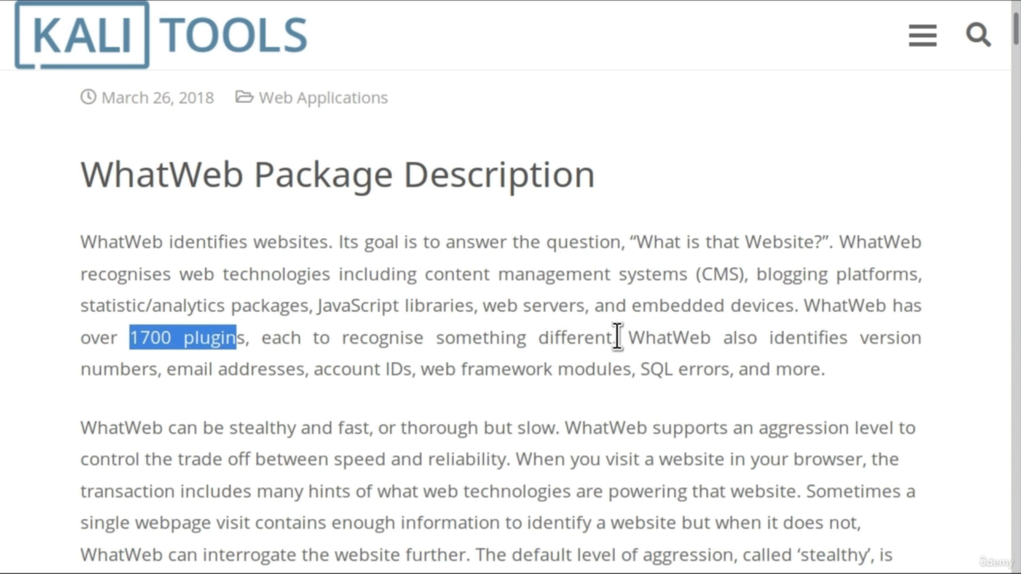
pyautogui.moveTo(228, 316)
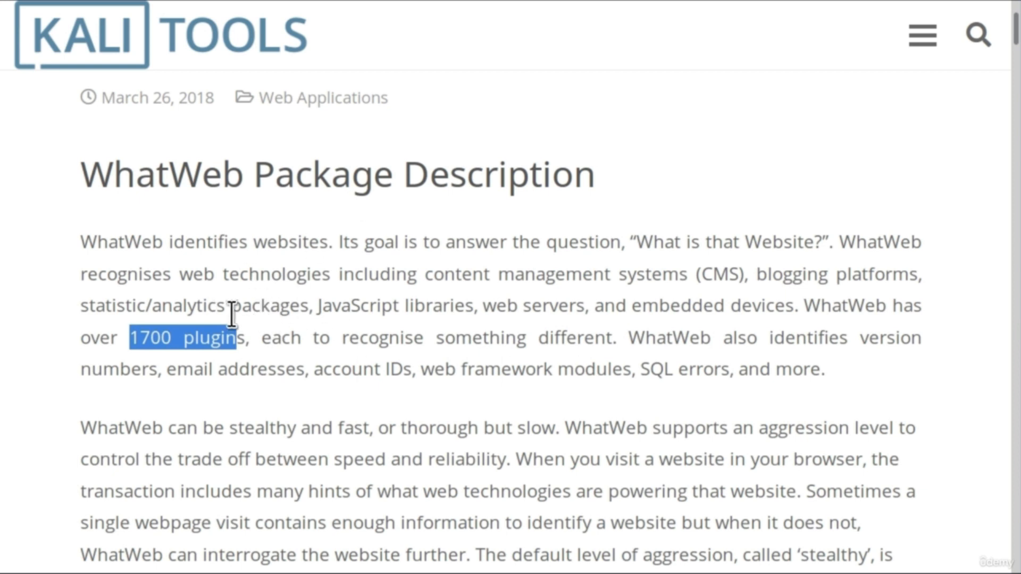
pyautogui.click(259, 338)
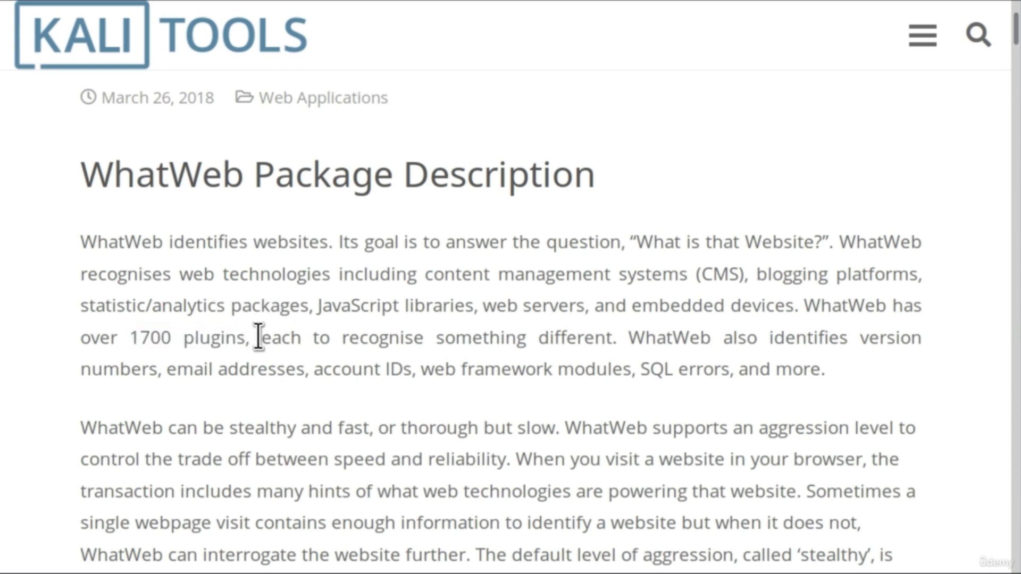
pyautogui.moveTo(227, 338)
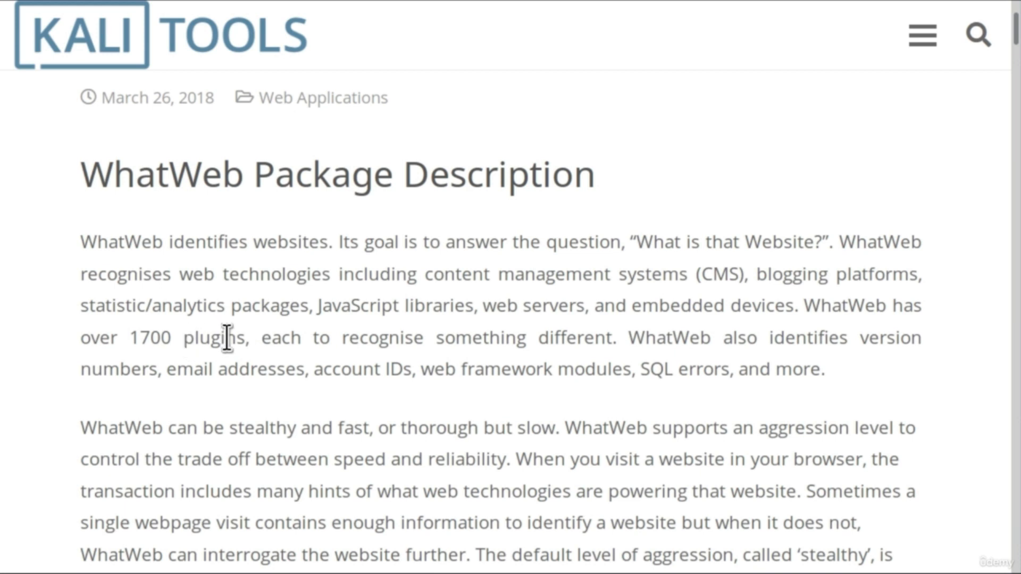
pyautogui.scroll(-3)
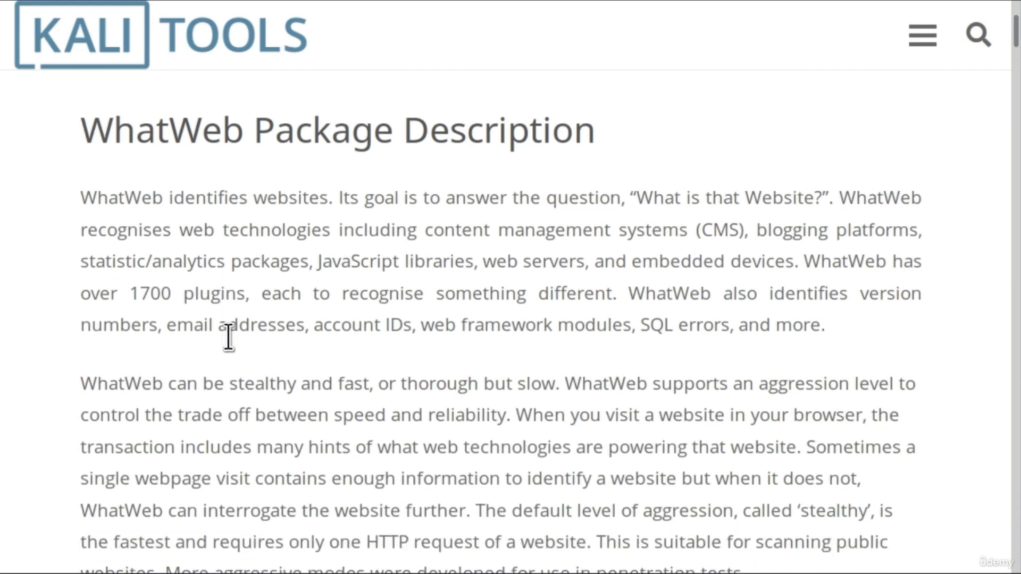
pyautogui.scroll(-3)
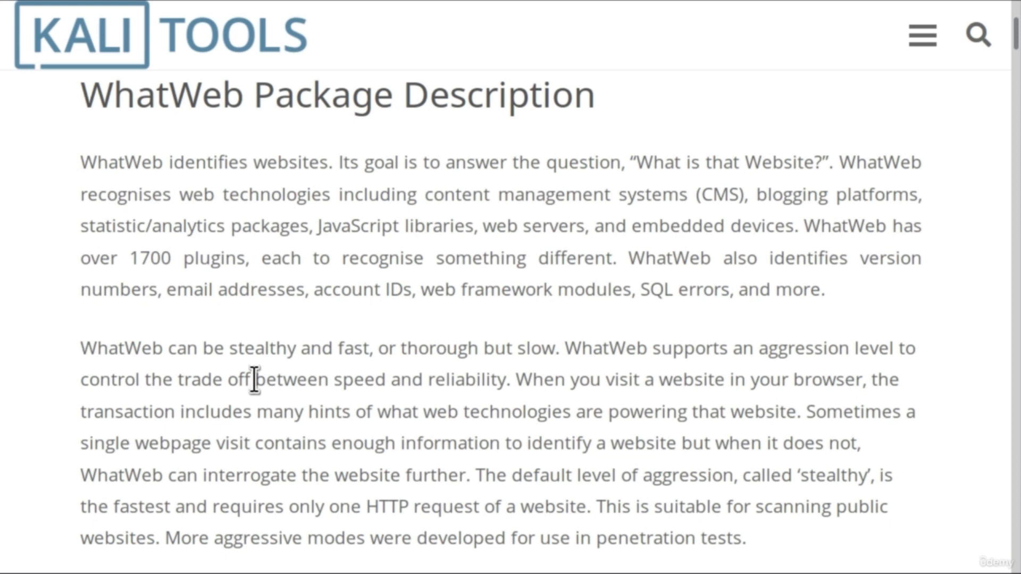
pyautogui.scroll(-3)
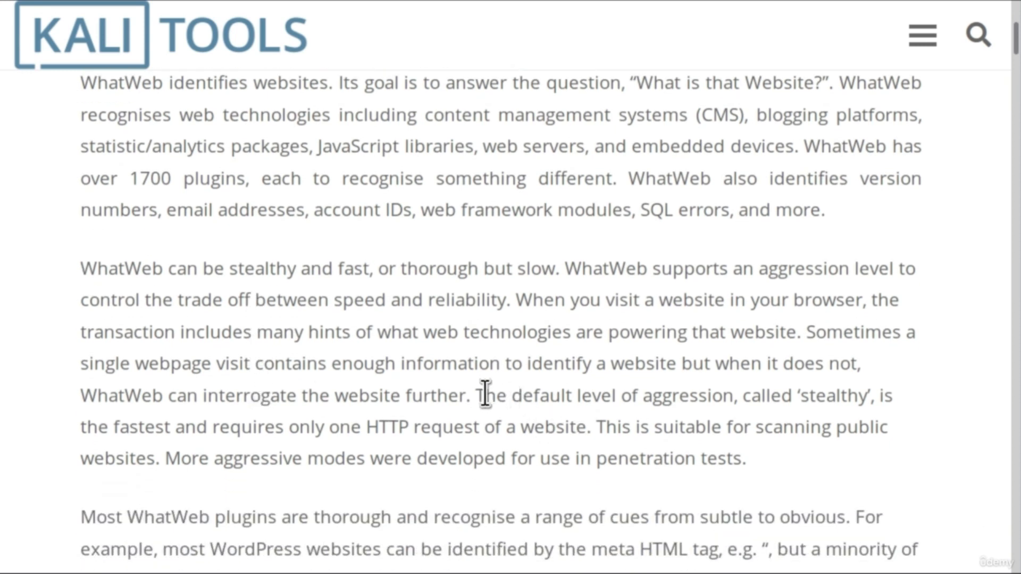
pyautogui.moveTo(478, 396); pyautogui.dragTo(879, 395)
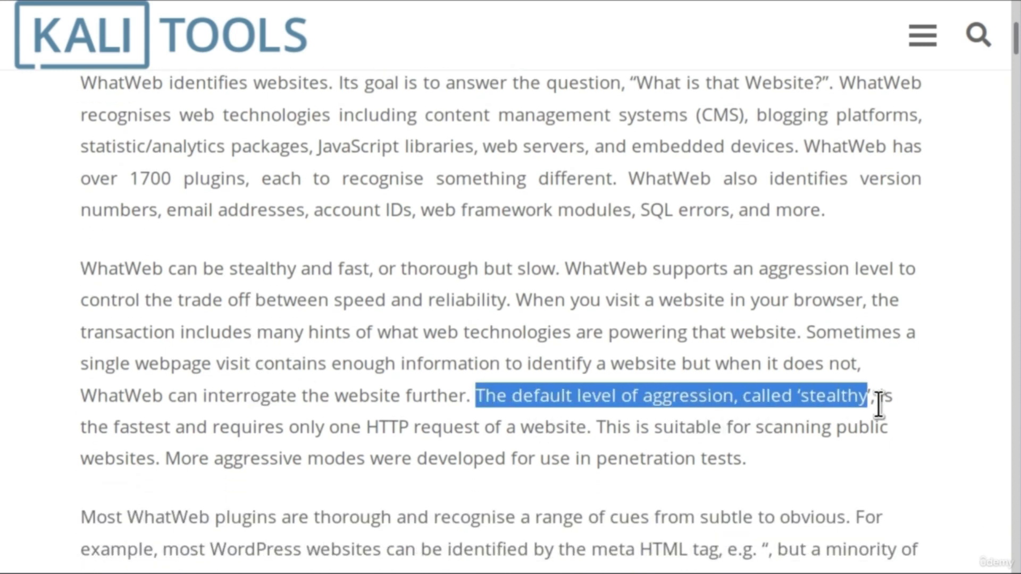
pyautogui.moveTo(879, 395); pyautogui.dragTo(345, 427)
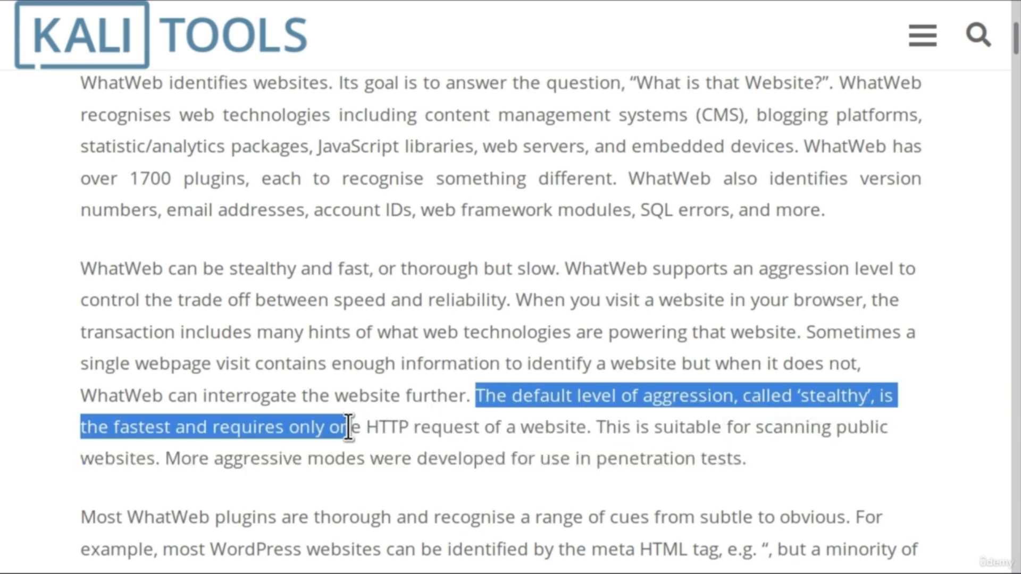
pyautogui.moveTo(348, 427); pyautogui.dragTo(589, 427)
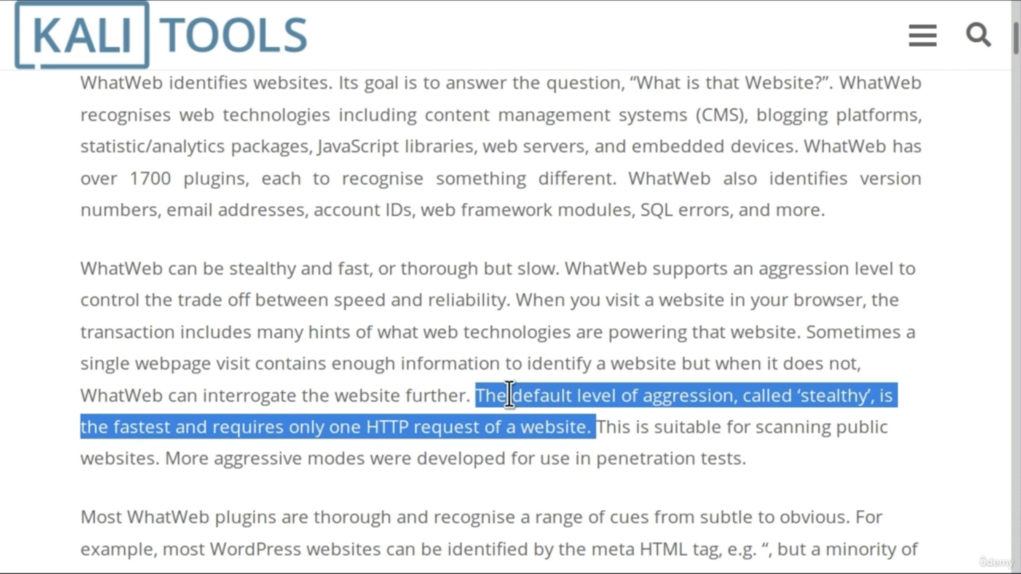
pyautogui.moveTo(548, 396)
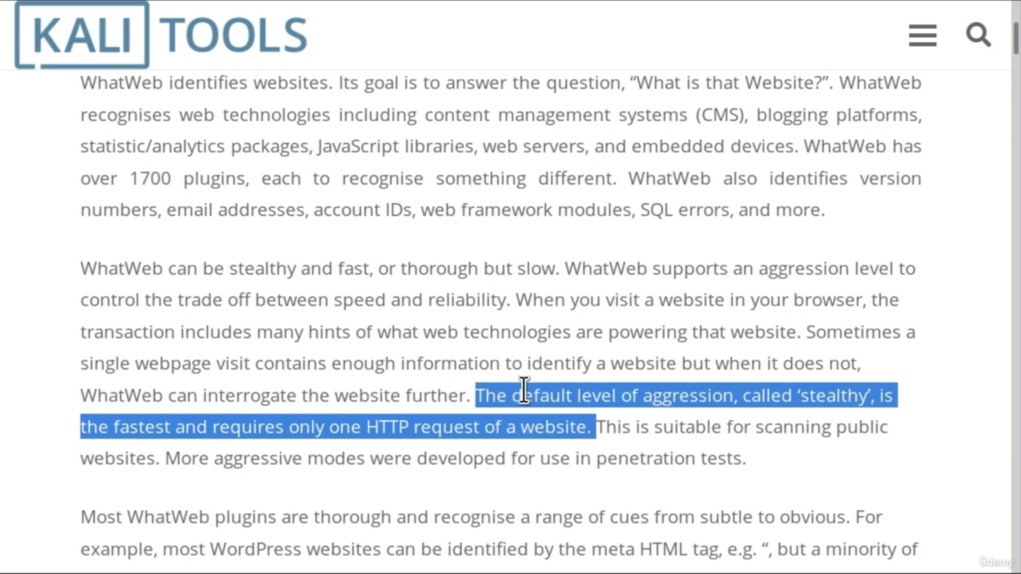
pyautogui.click(509, 398)
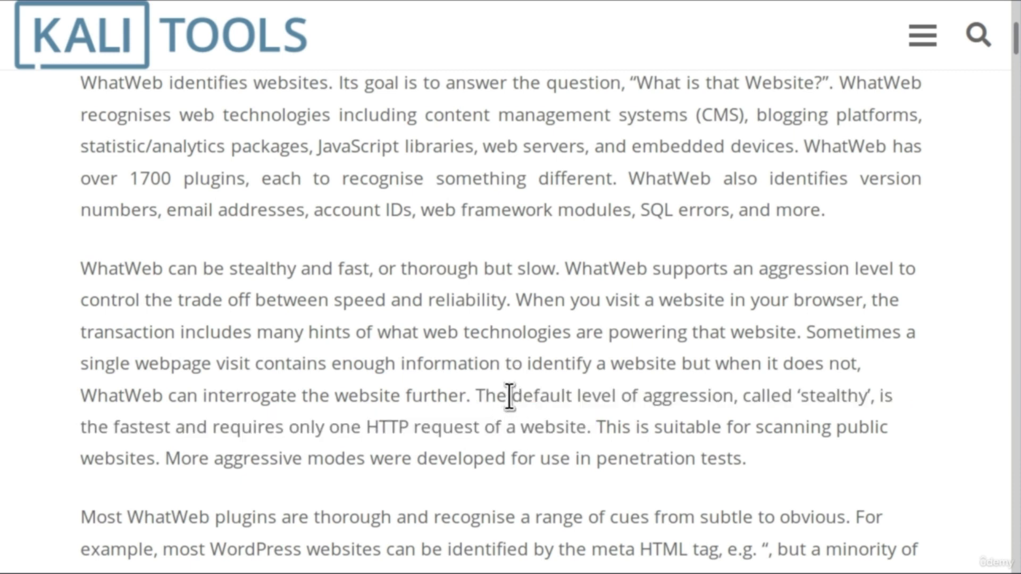
pyautogui.moveTo(526, 432)
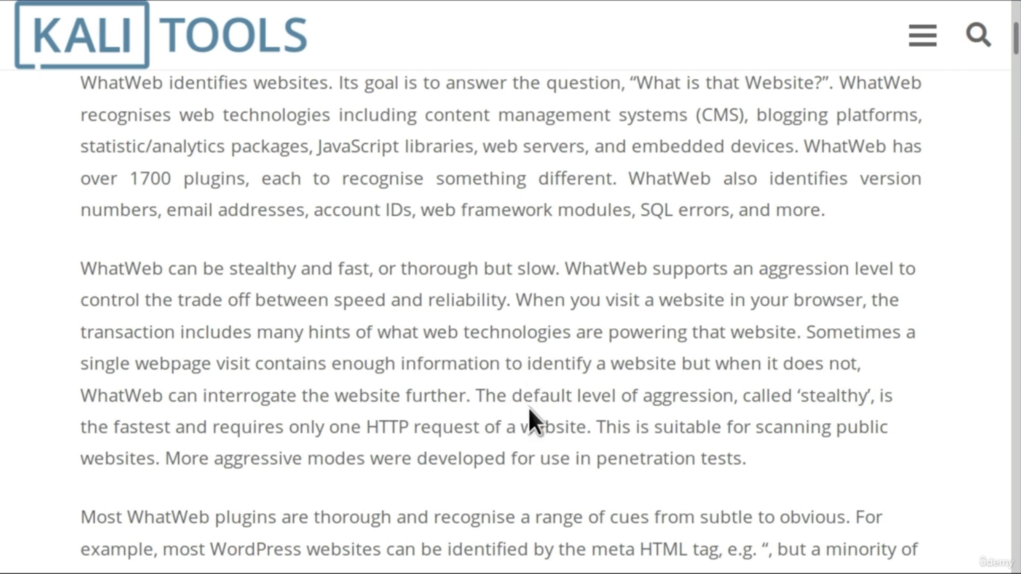
pyautogui.moveTo(786, 399)
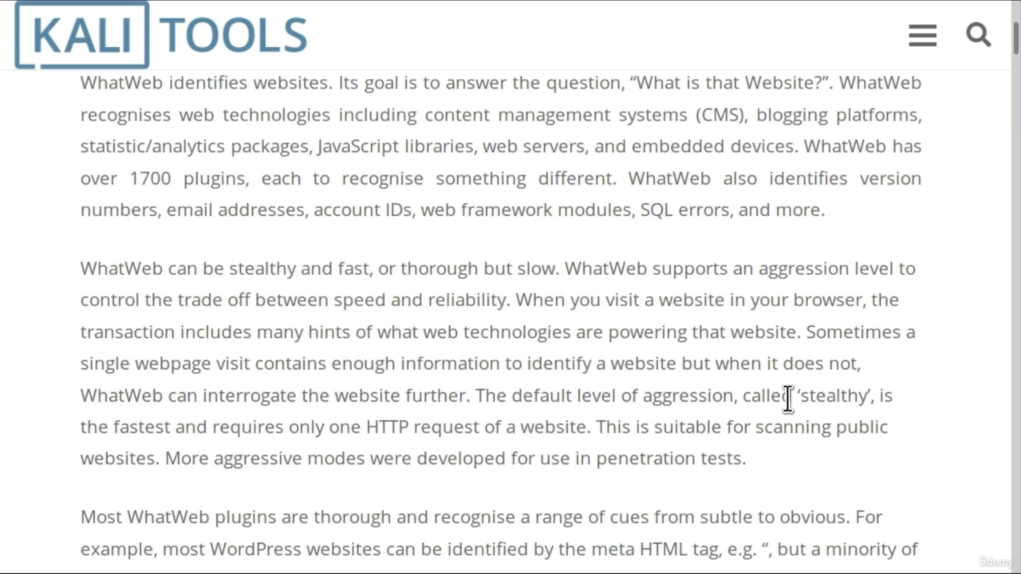
pyautogui.moveTo(847, 397)
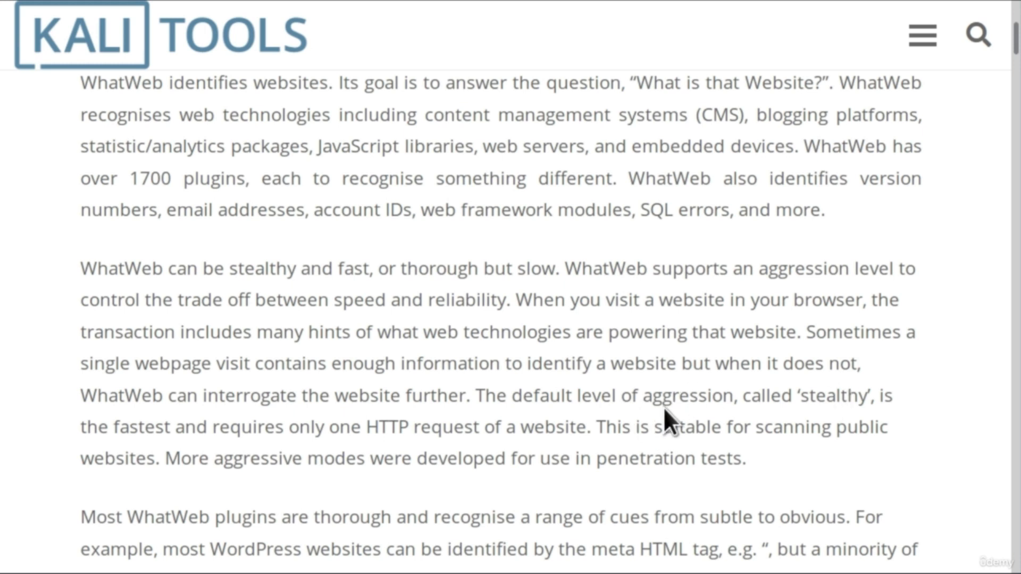
pyautogui.moveTo(665, 427)
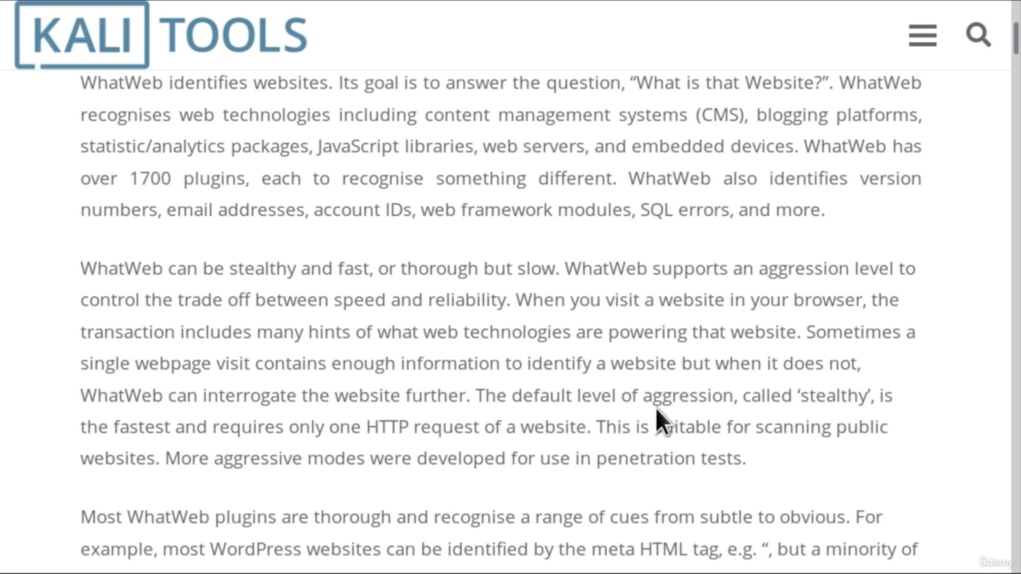
pyautogui.moveTo(528, 423)
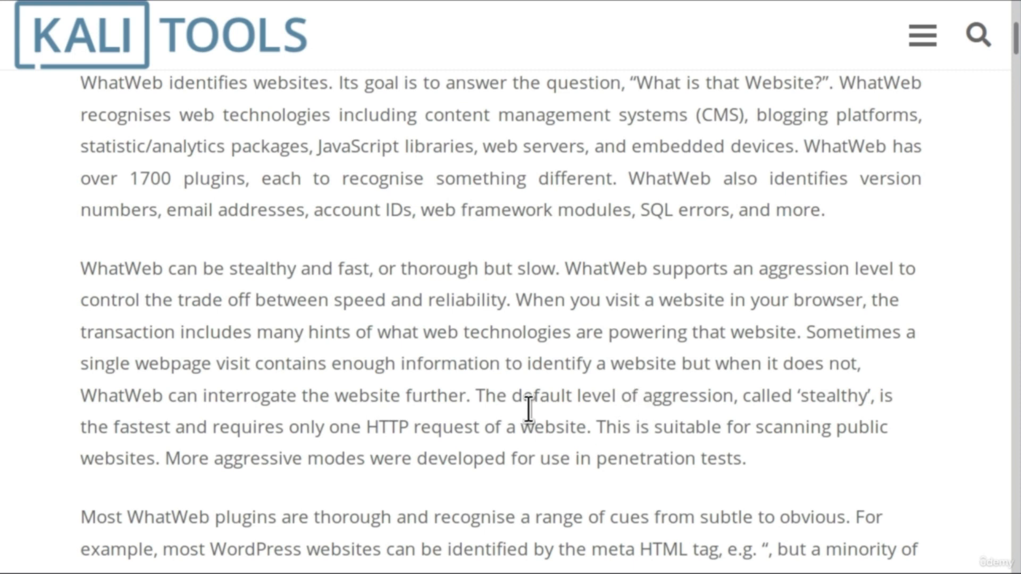
pyautogui.moveTo(173, 461)
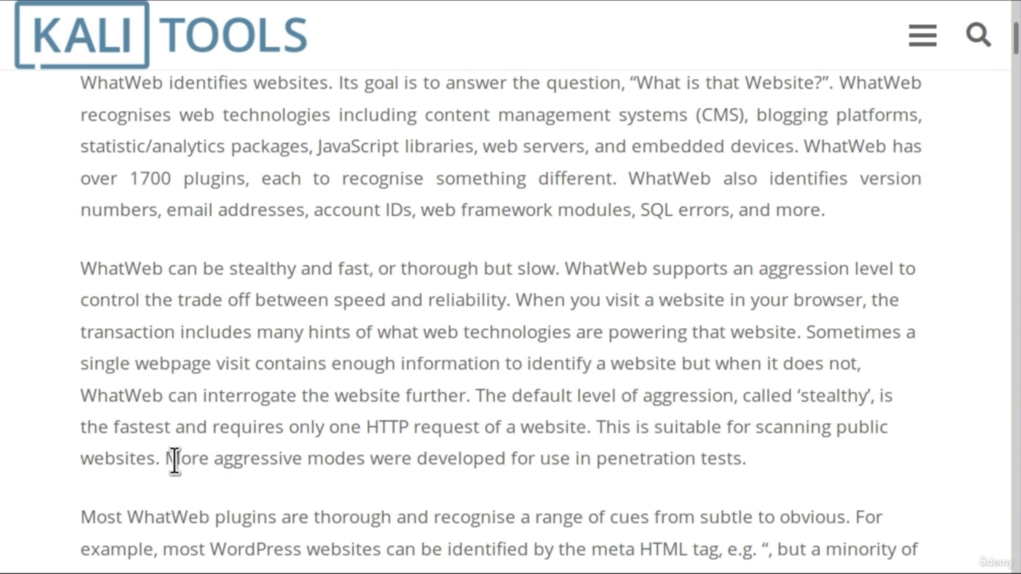
pyautogui.moveTo(157, 458); pyautogui.dragTo(746, 458)
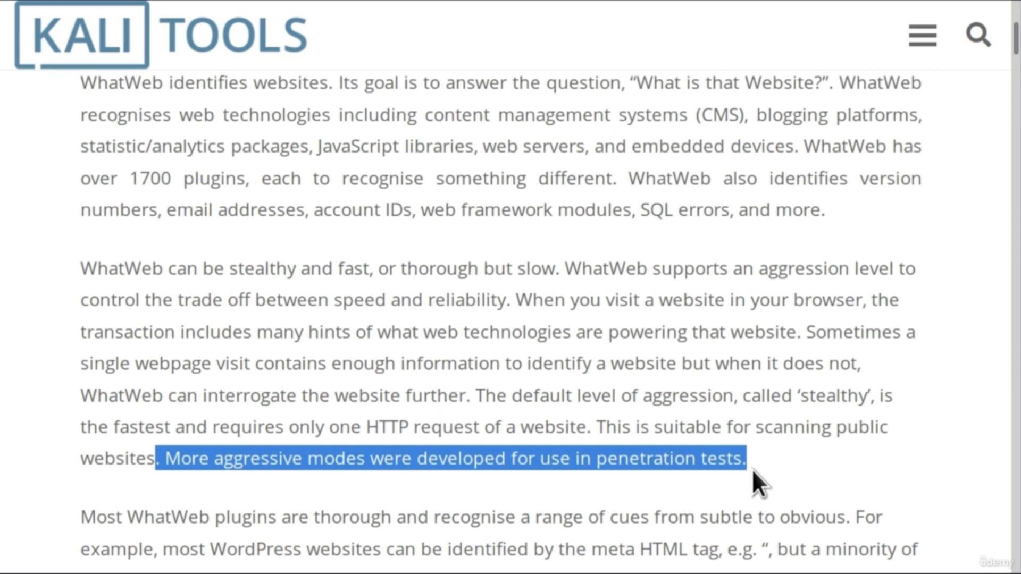
pyautogui.click(412, 469)
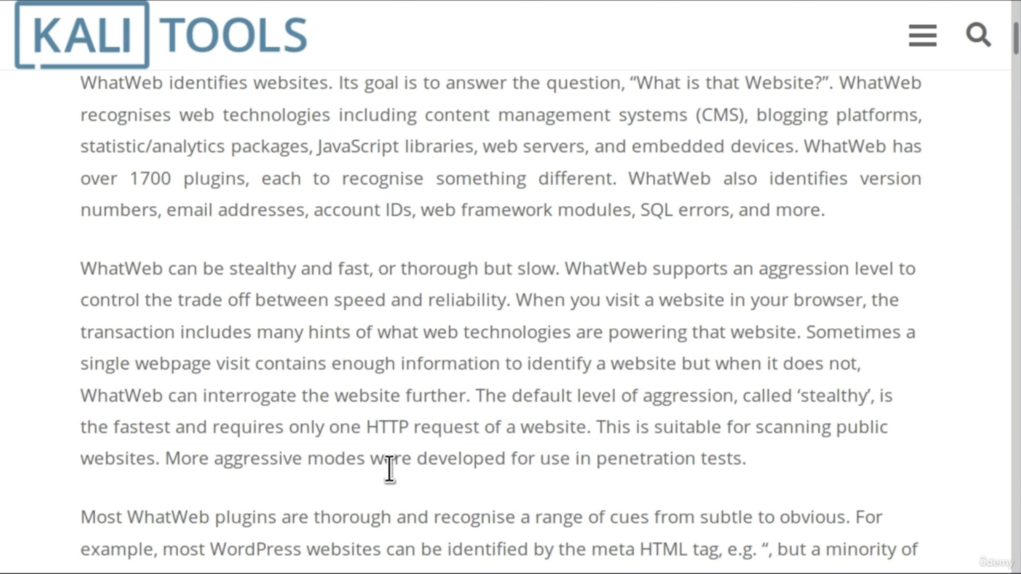
pyautogui.moveTo(707, 469)
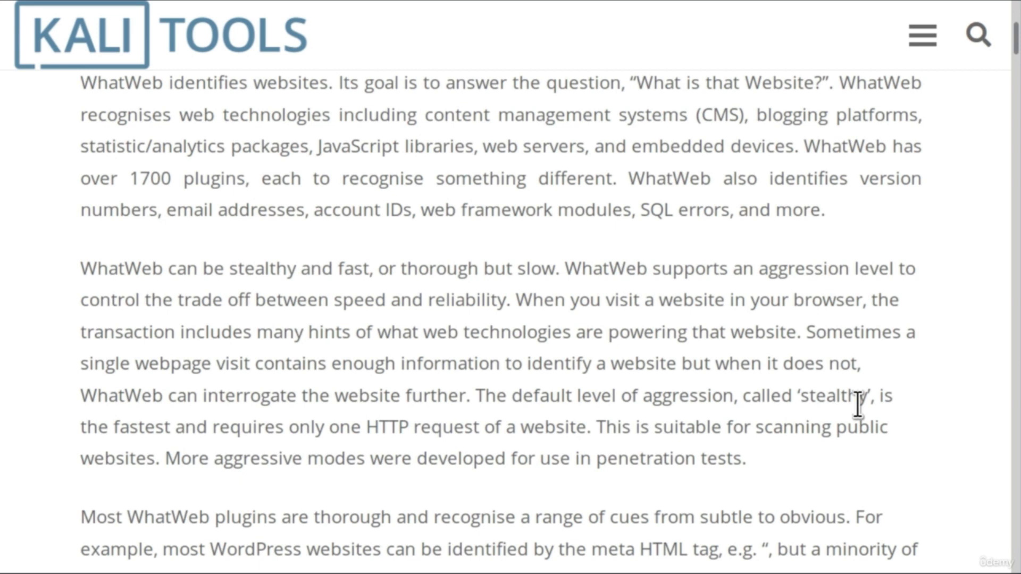
pyautogui.moveTo(560, 396)
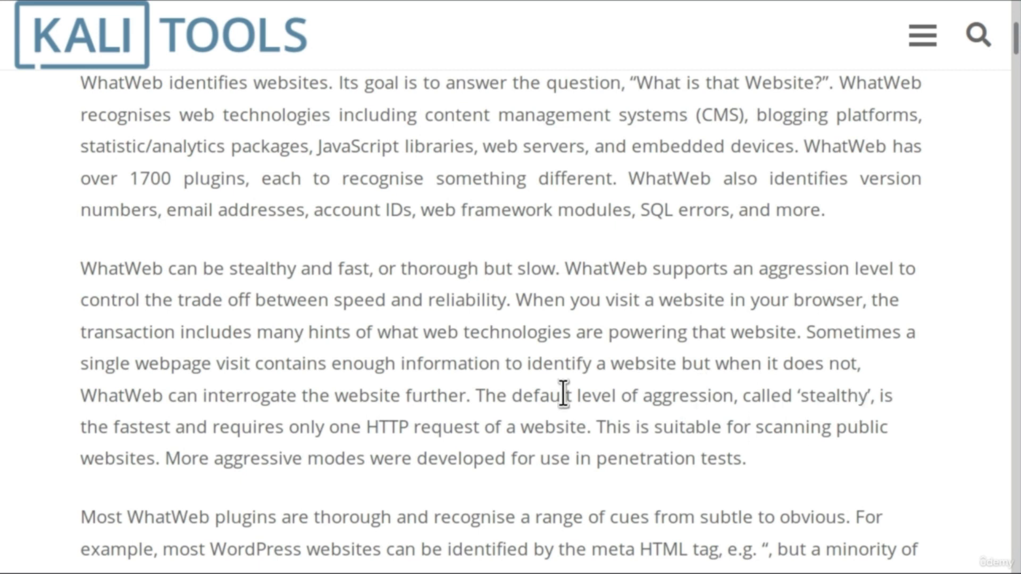
pyautogui.moveTo(643, 420)
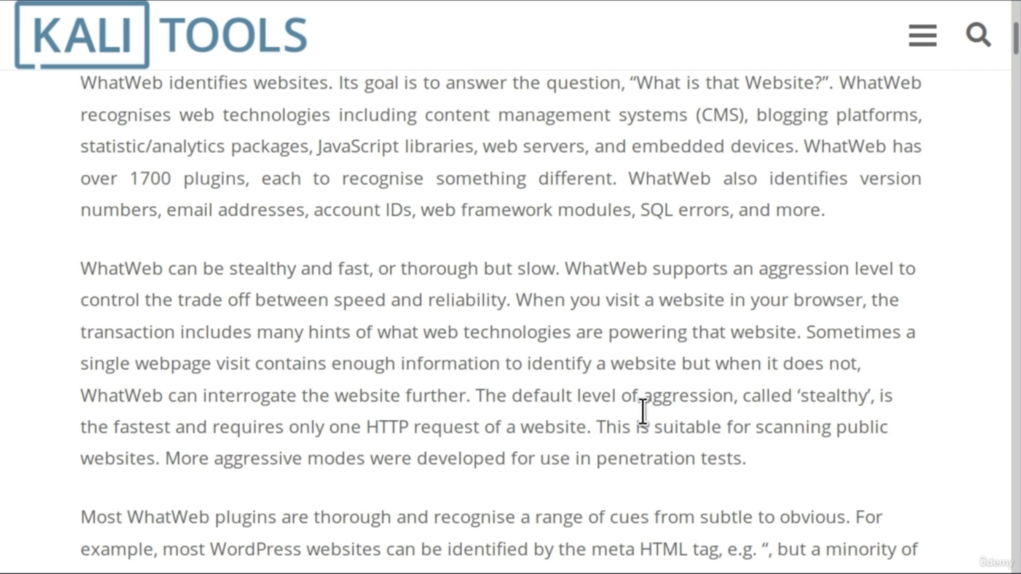
pyautogui.moveTo(724, 395)
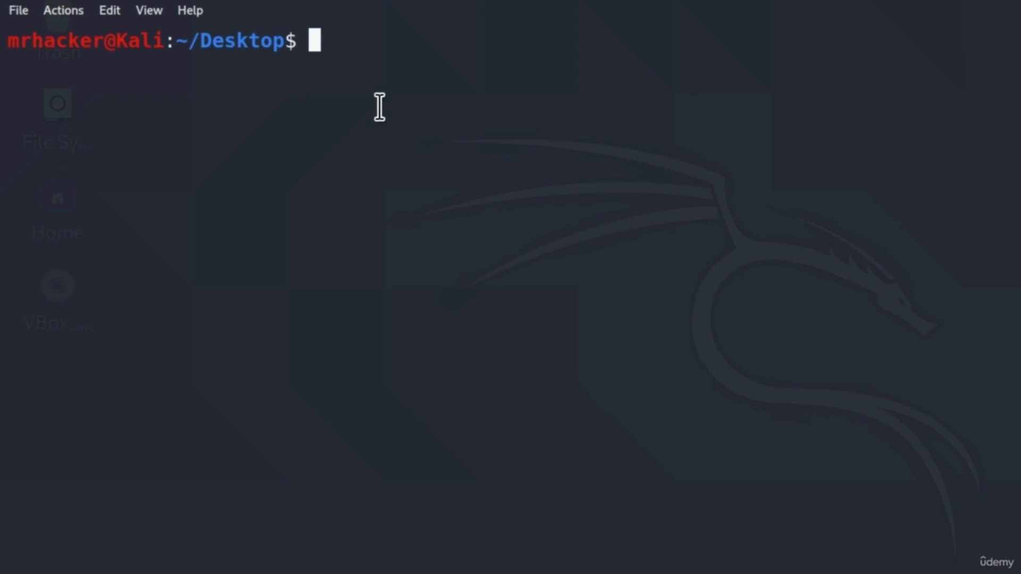
pyautogui.moveTo(472, 127)
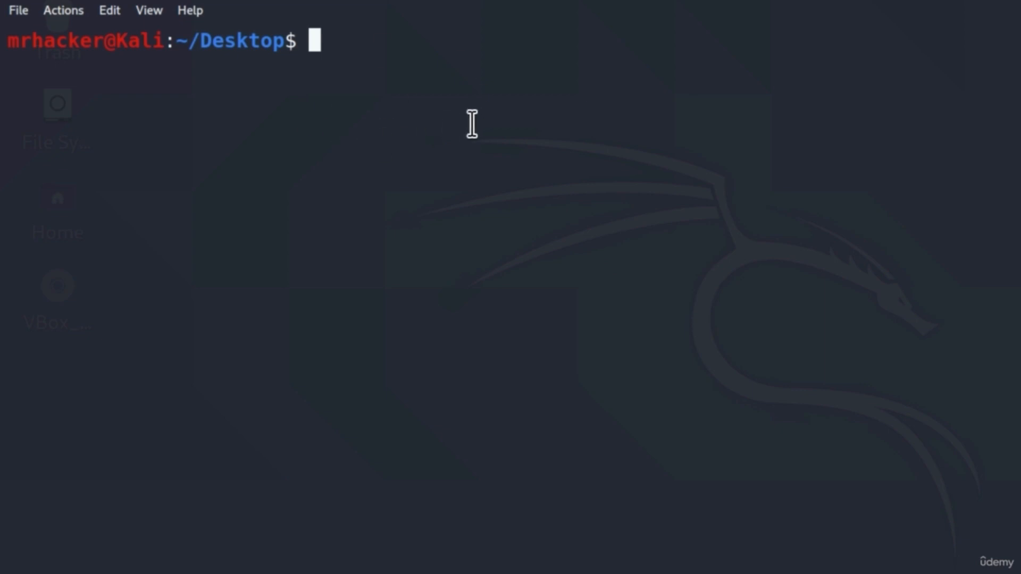
pyautogui.moveTo(479, 123)
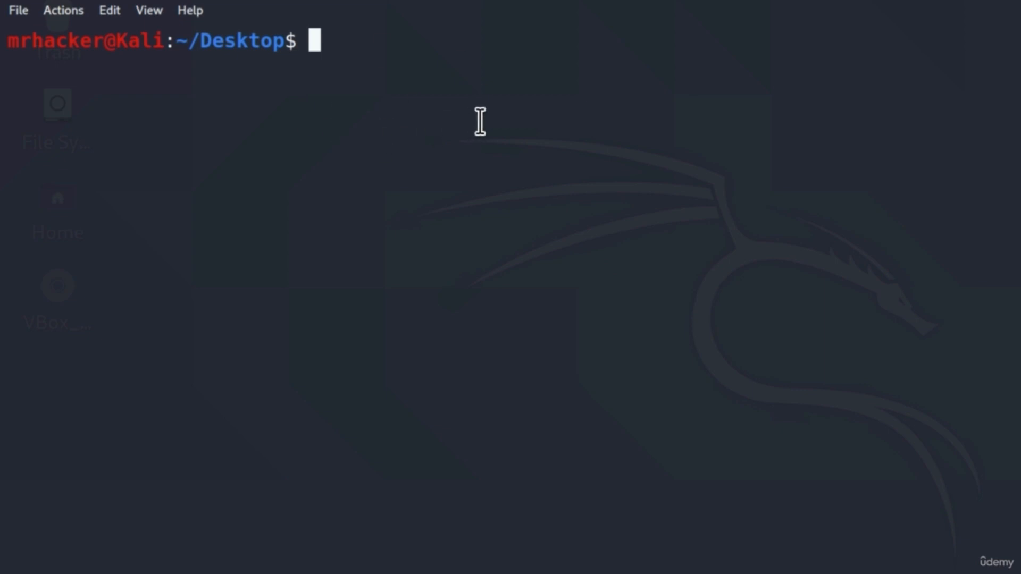
# Run whatweb without arguments and highlight the option that lists all plugins.
pyautogui.write('whatweb')
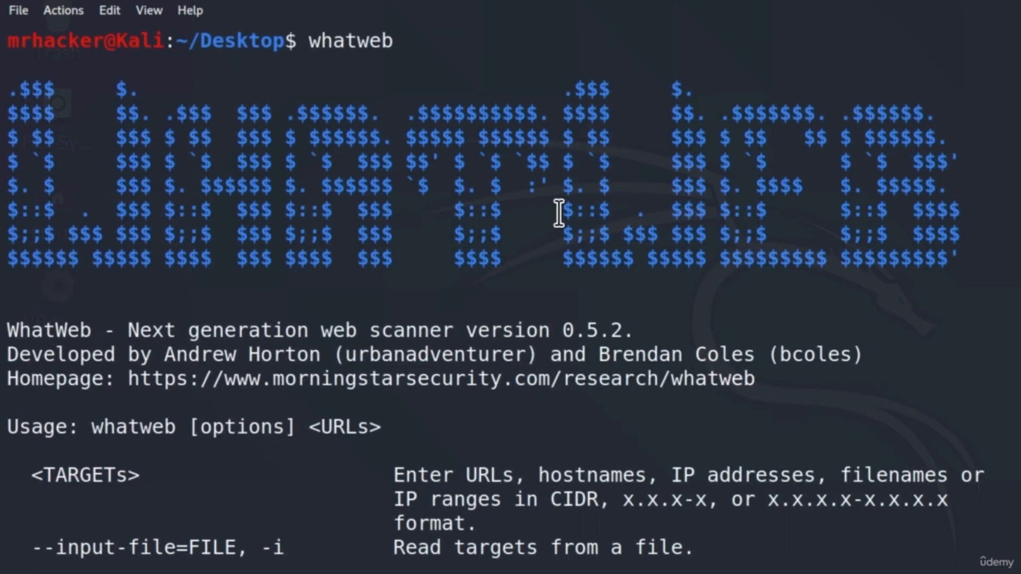
pyautogui.scroll(-3)
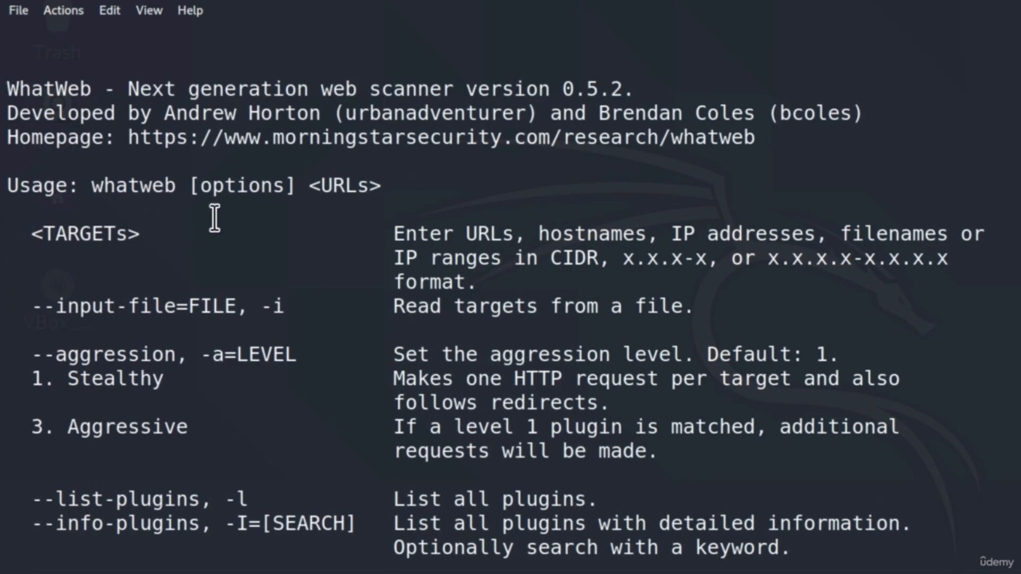
pyautogui.moveTo(337, 198)
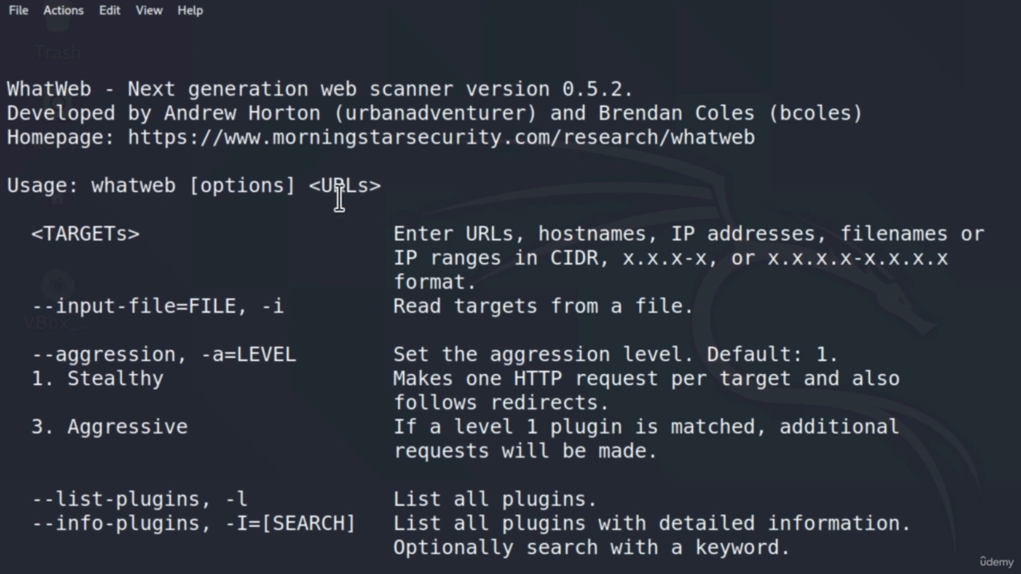
pyautogui.doubleClick(85, 233)
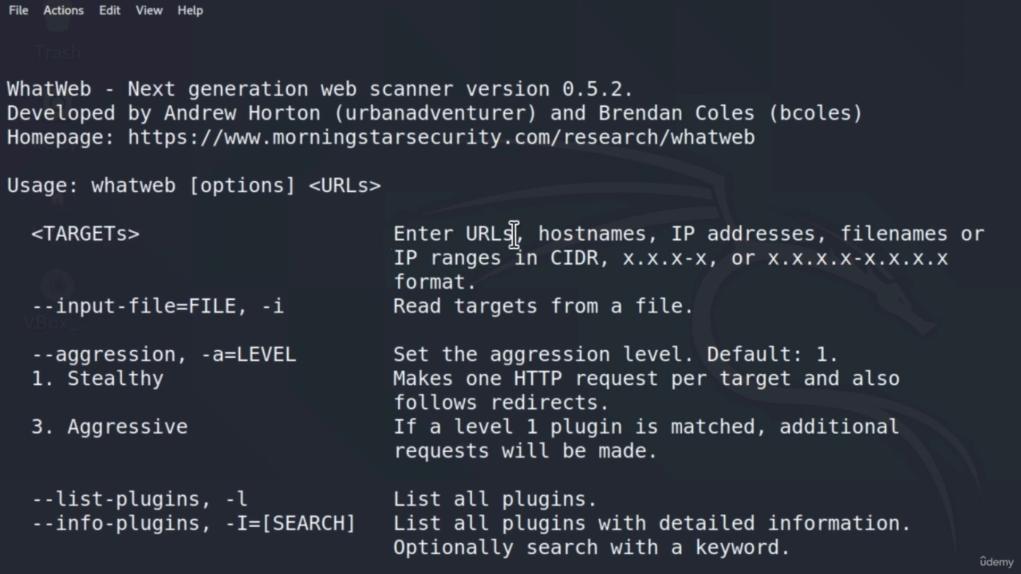
pyautogui.moveTo(797, 234)
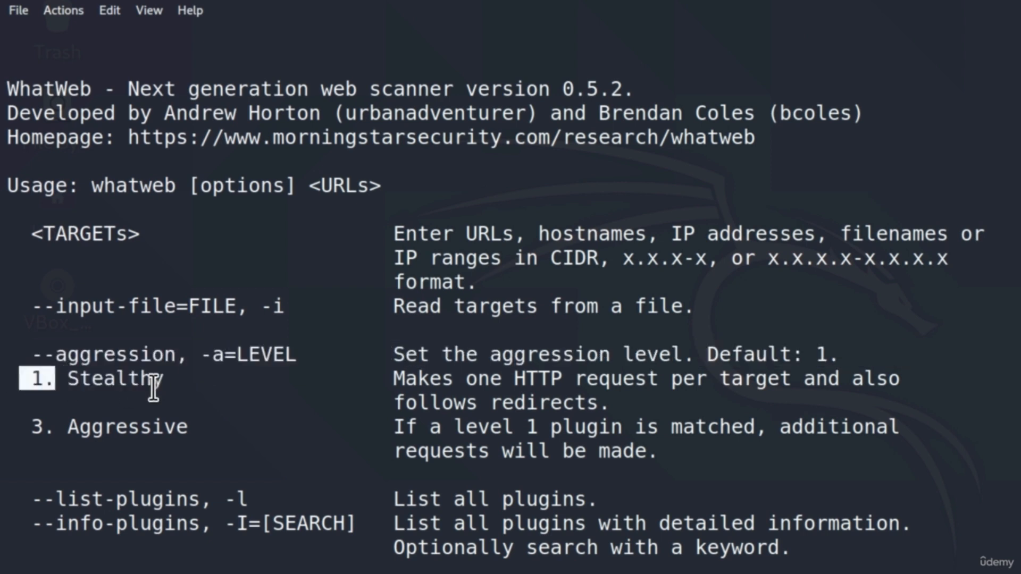
pyautogui.moveTo(90, 428)
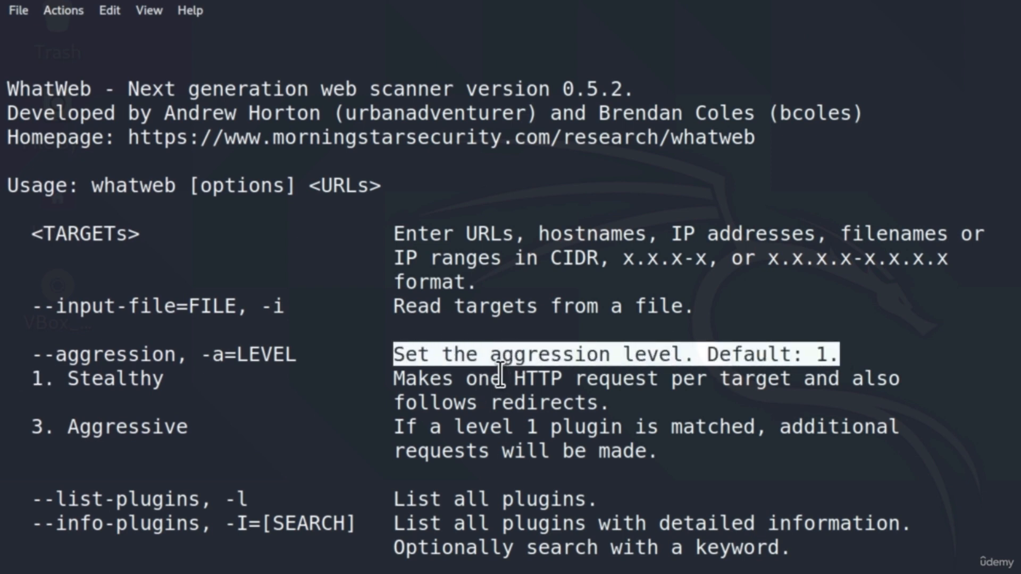
pyautogui.moveTo(532, 388)
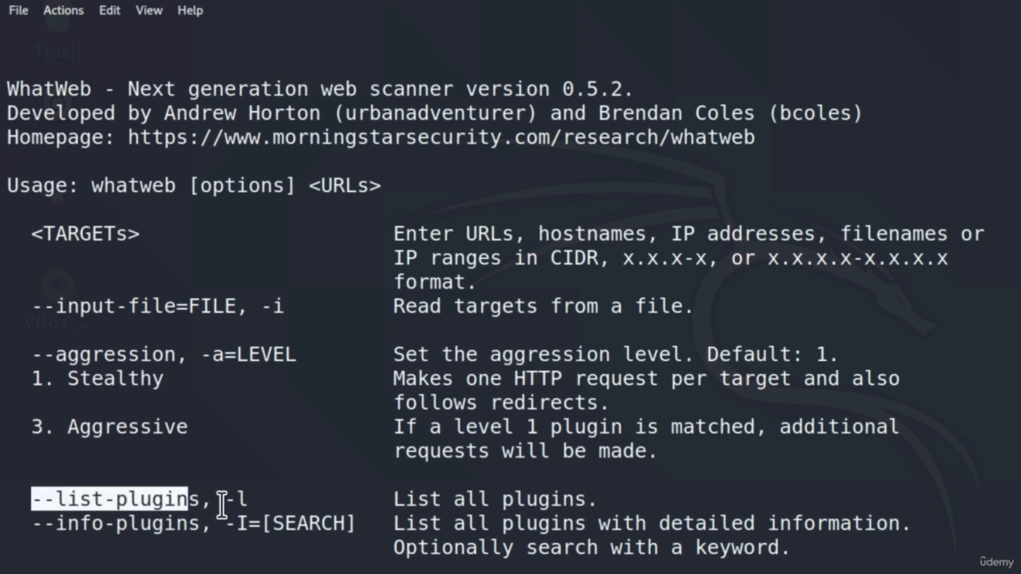
pyautogui.moveTo(182, 499); pyautogui.dragTo(259, 499)
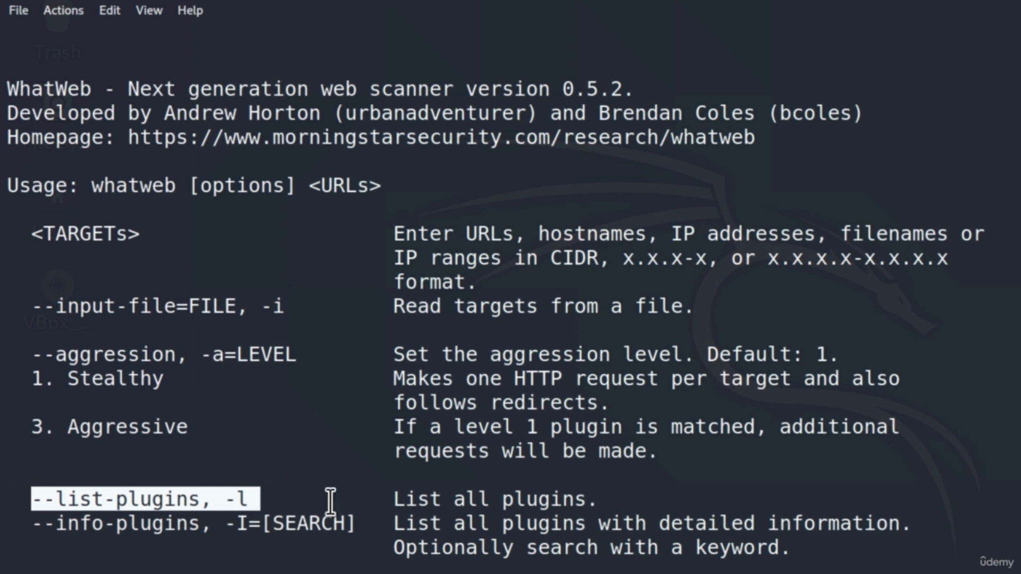
pyautogui.moveTo(528, 510)
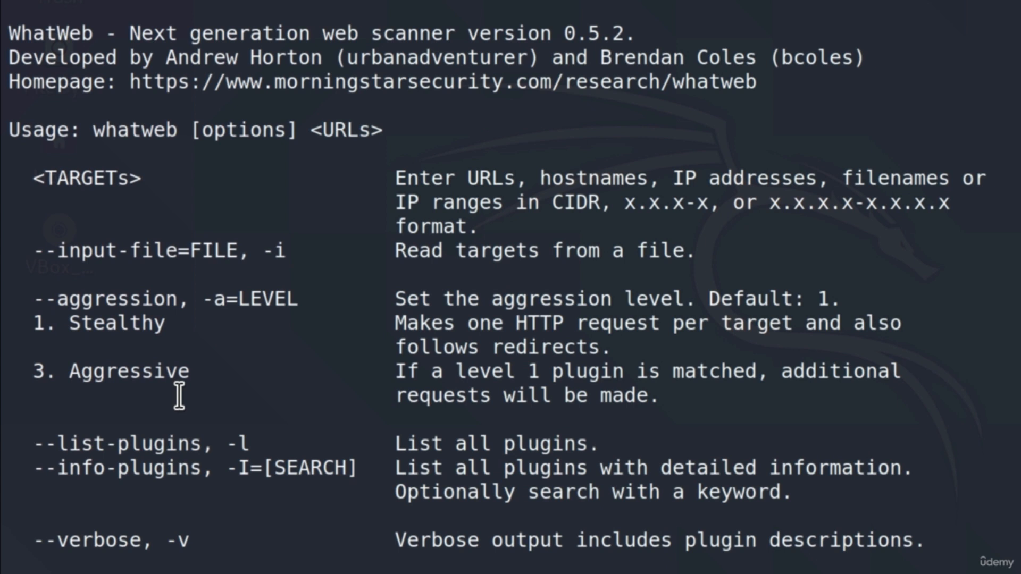
pyautogui.scroll(-3)
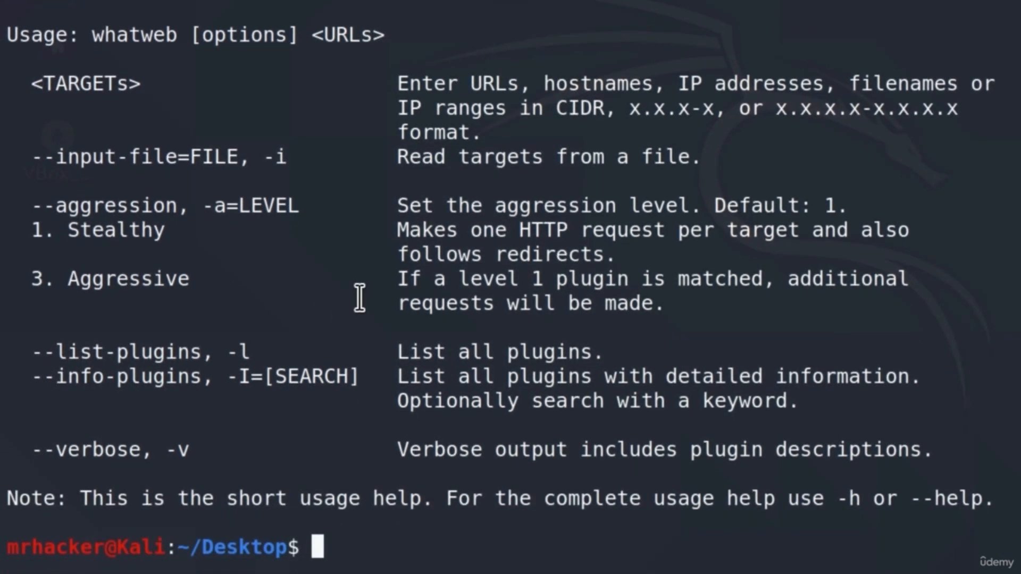
# Run whatweb --help and highlight the Stealthy, Aggressive and Heavy aggression levels.
pyautogui.write('whatweb --')
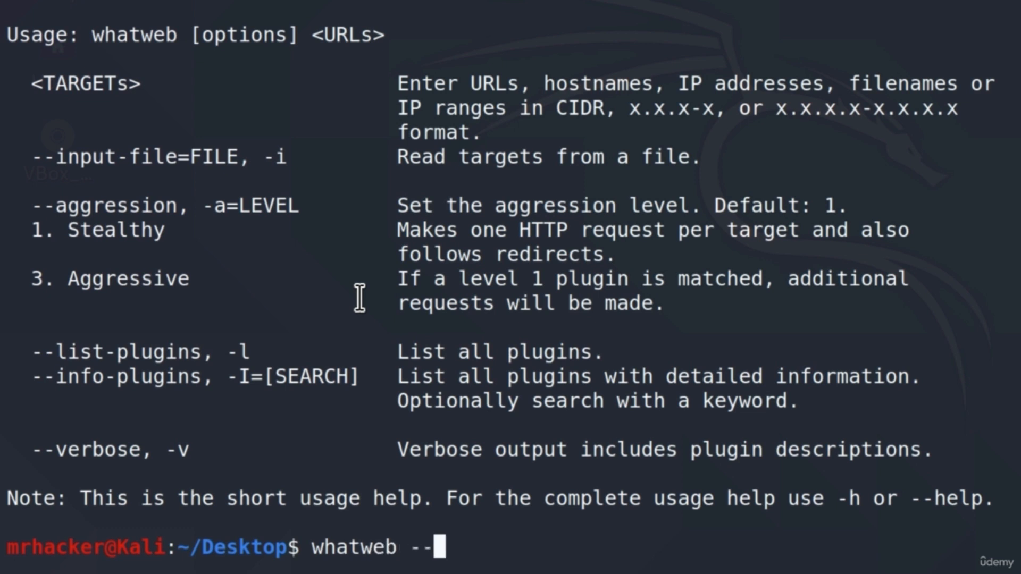
pyautogui.write('help')
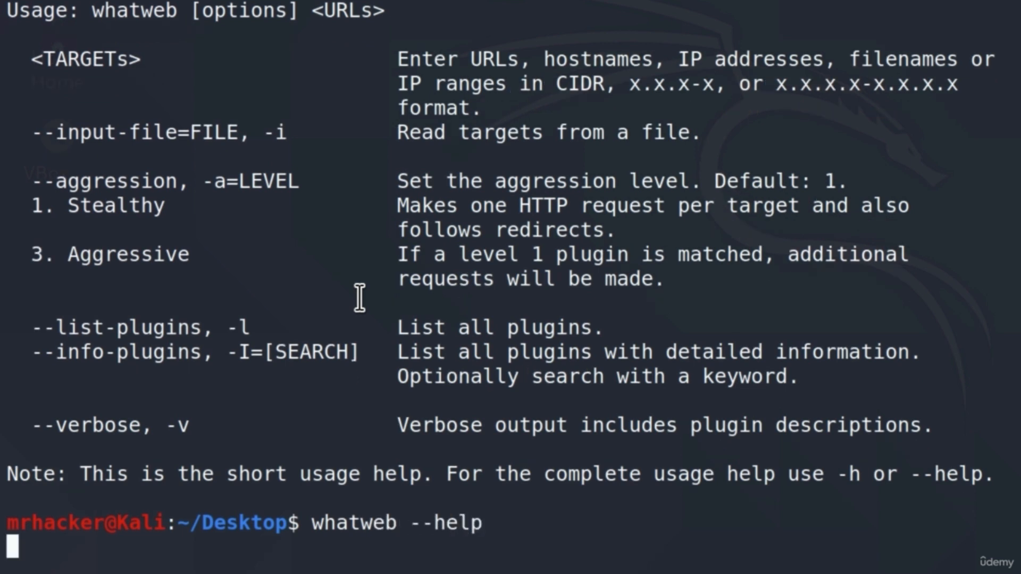
pyautogui.scroll(-3)
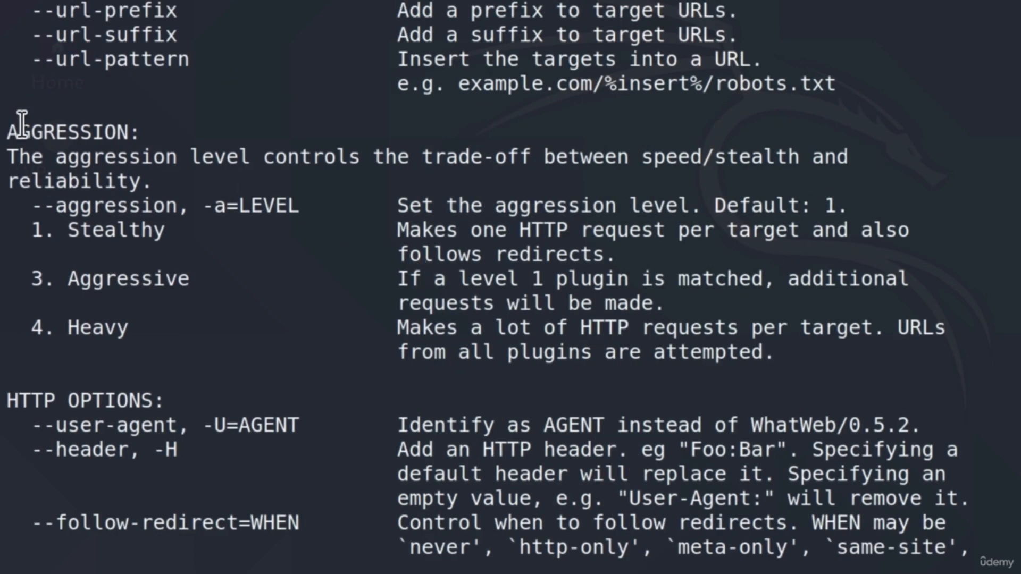
pyautogui.moveTo(82, 276)
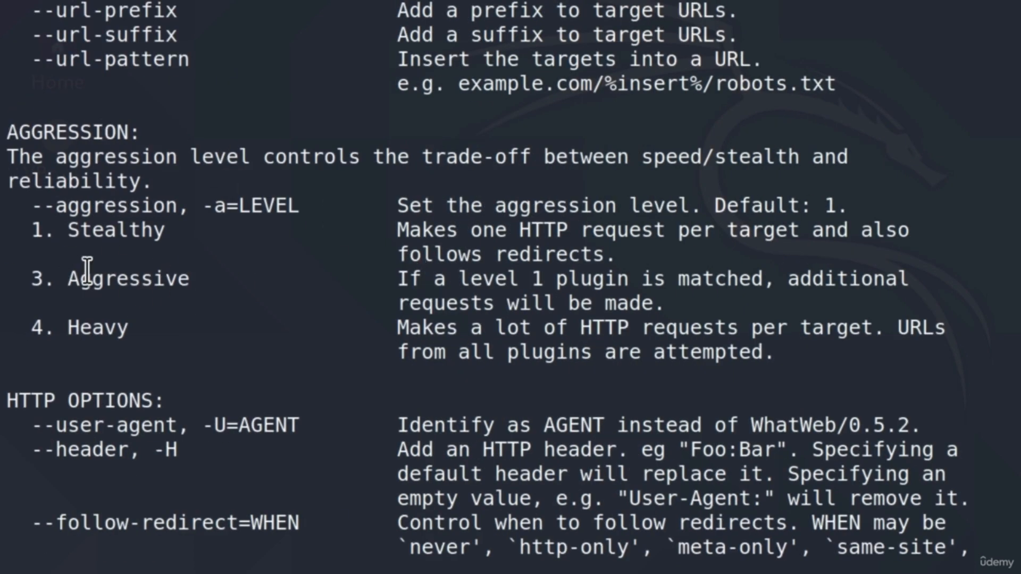
pyautogui.doubleClick(96, 230)
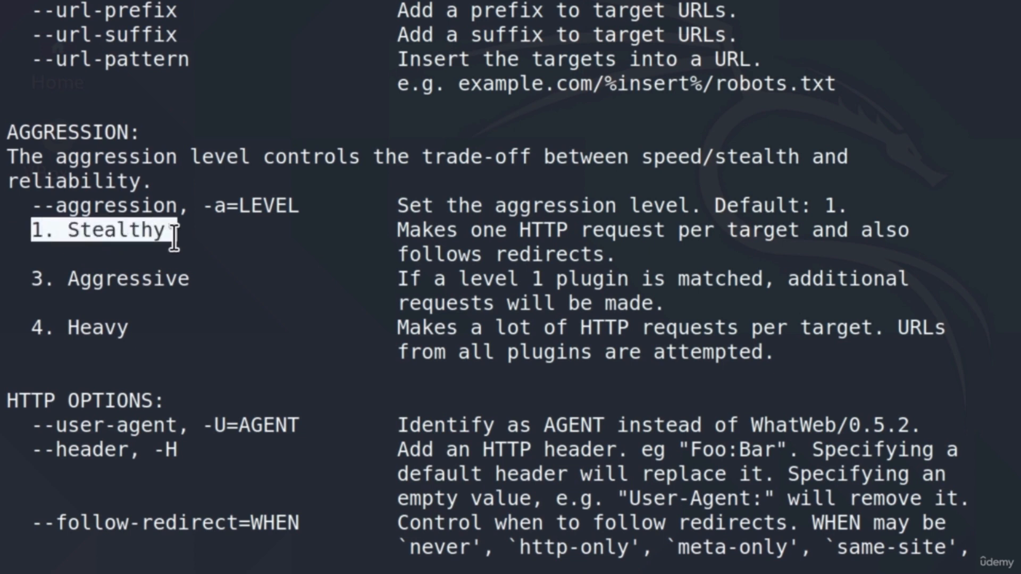
pyautogui.moveTo(16, 296)
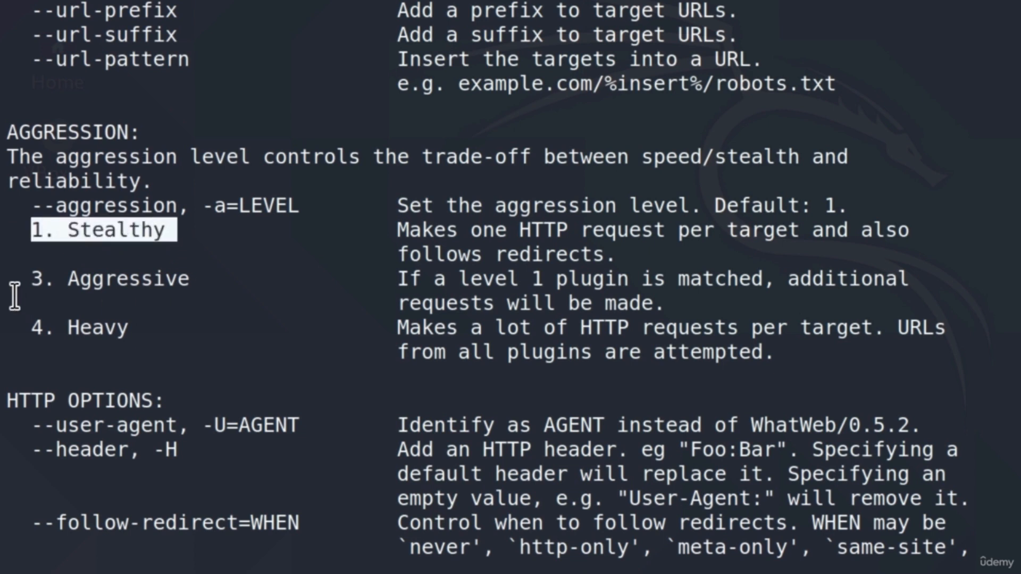
pyautogui.doubleClick(107, 279)
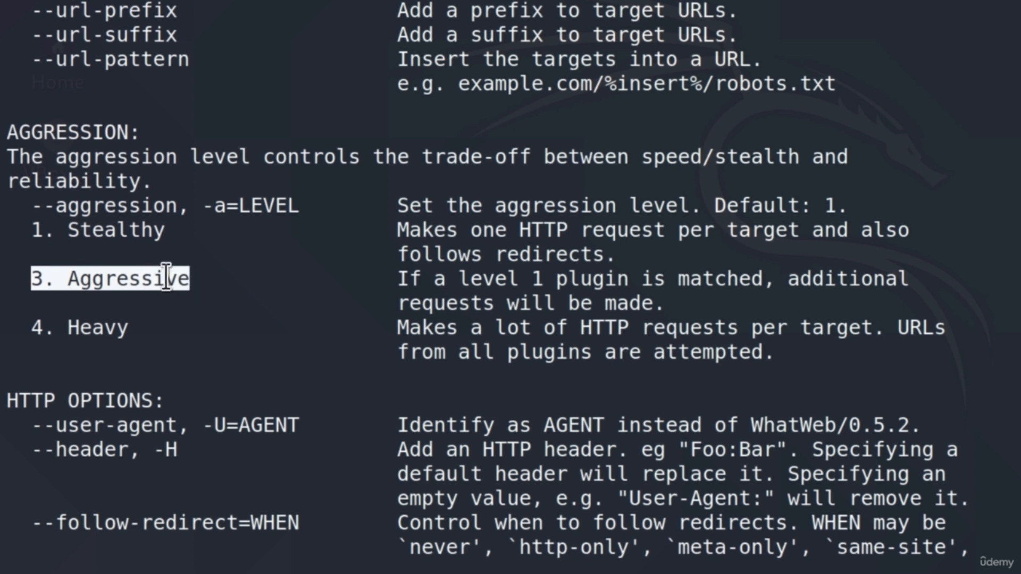
pyautogui.moveTo(138, 320)
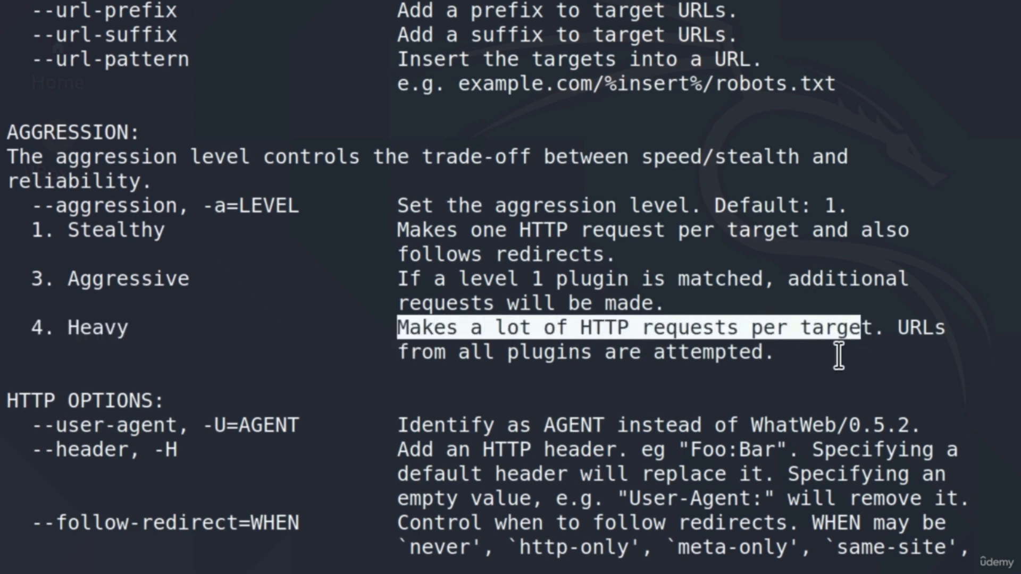
pyautogui.moveTo(779, 359)
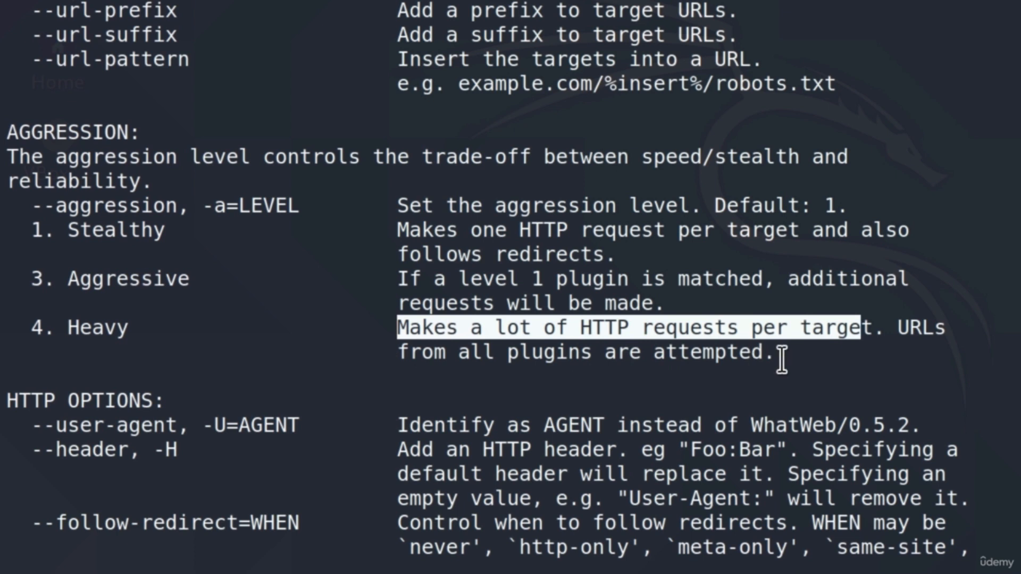
pyautogui.moveTo(781, 362); pyautogui.dragTo(264, 316)
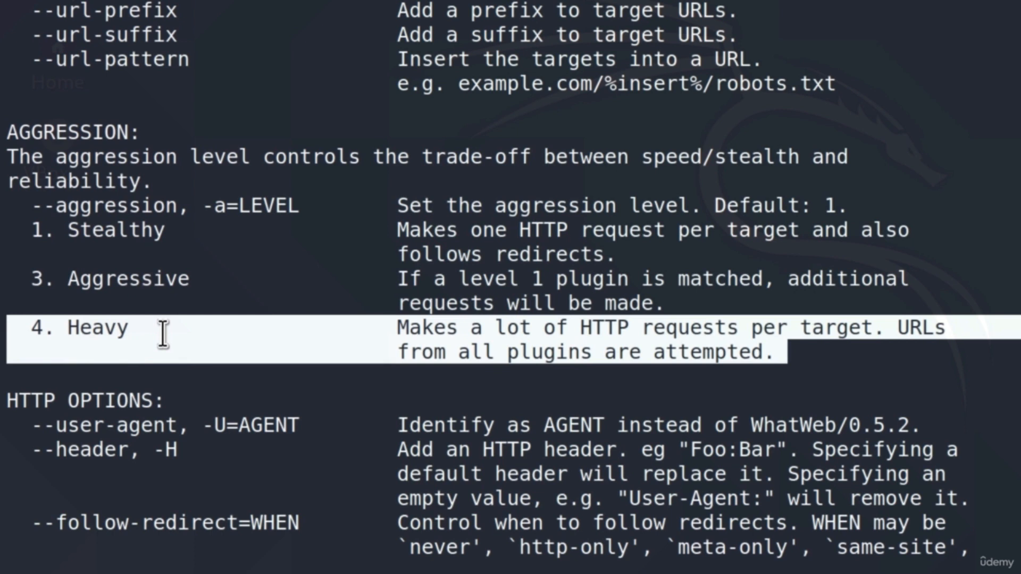
pyautogui.scroll(3)
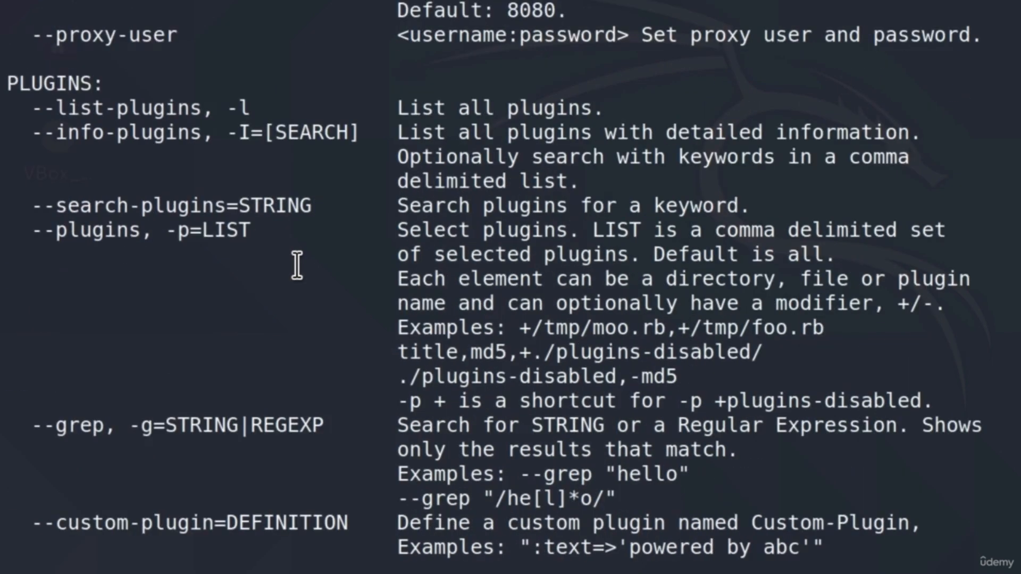
pyautogui.scroll(-3)
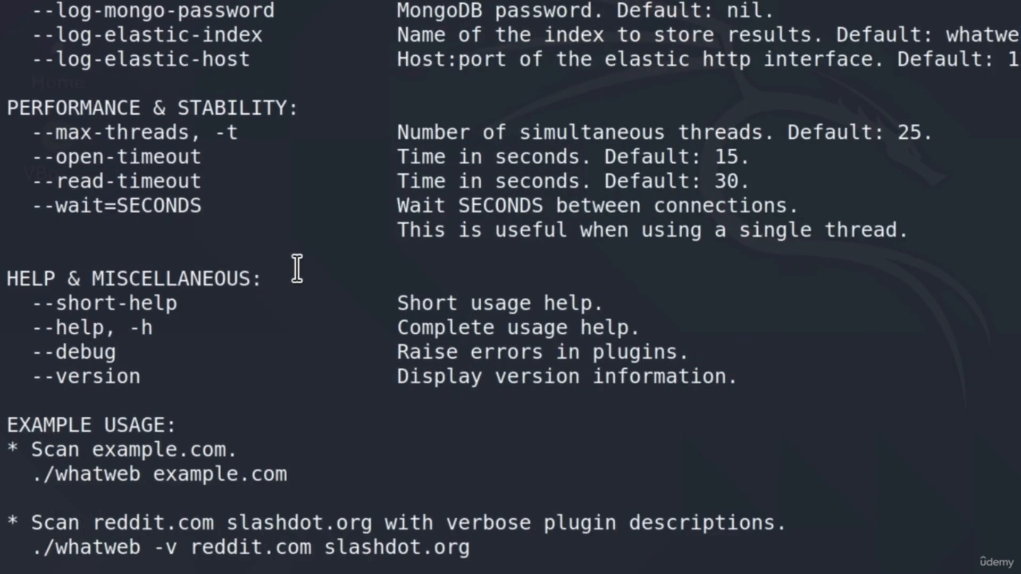
pyautogui.scroll(-3)
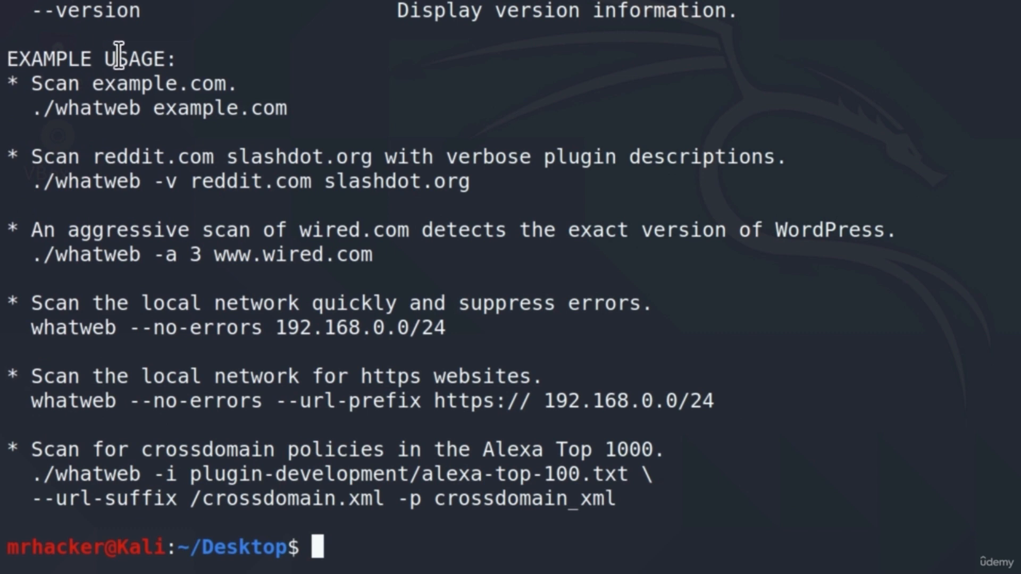
pyautogui.moveTo(163, 136)
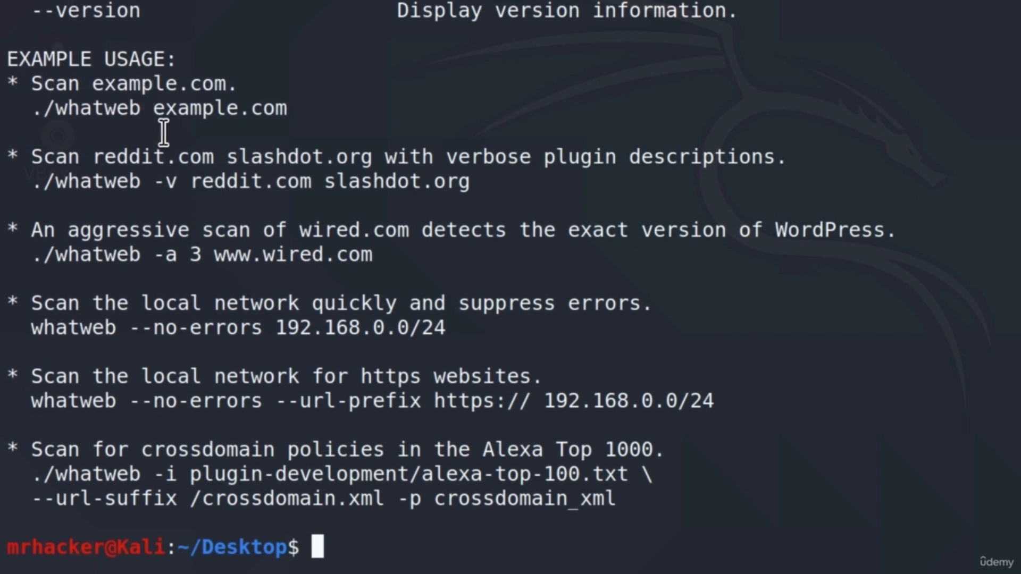
pyautogui.moveTo(152, 120)
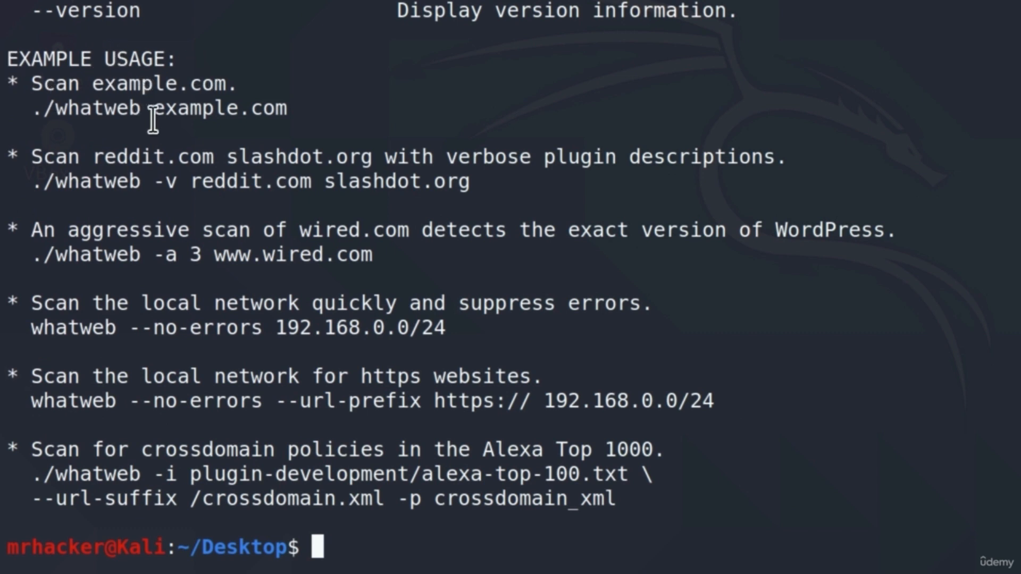
pyautogui.moveTo(3, 84)
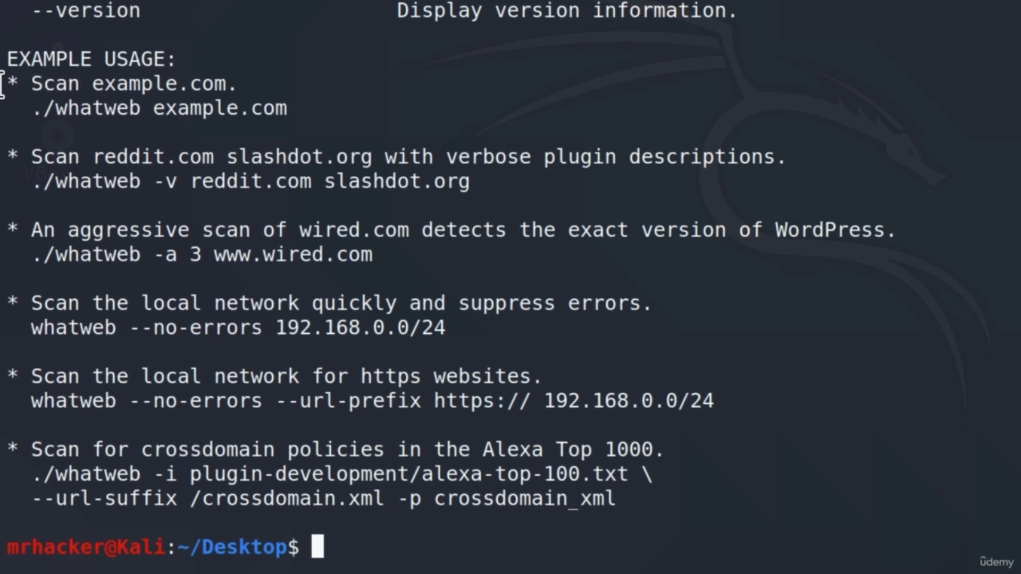
pyautogui.moveTo(150, 101)
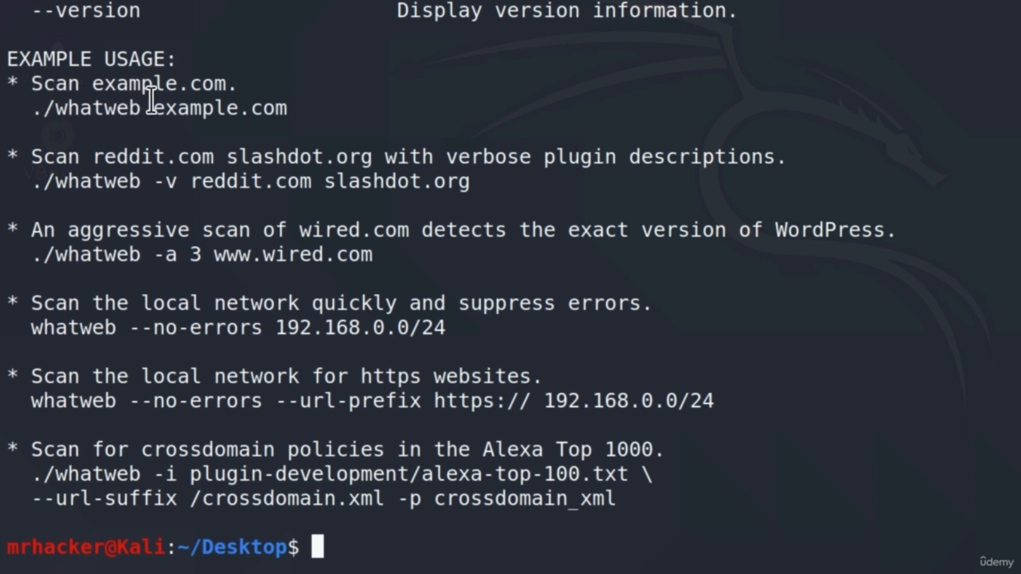
pyautogui.moveTo(297, 111)
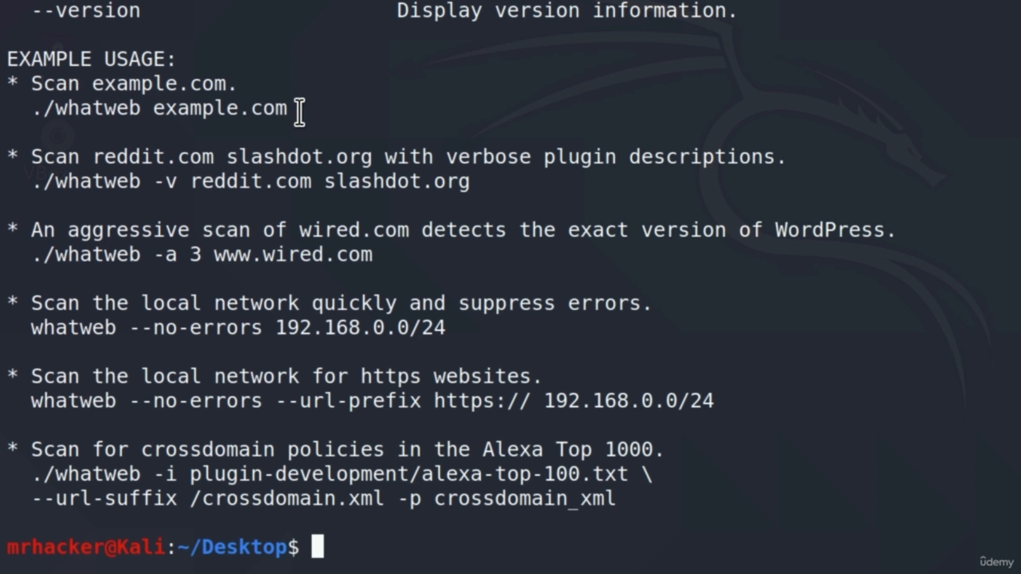
pyautogui.moveTo(243, 89)
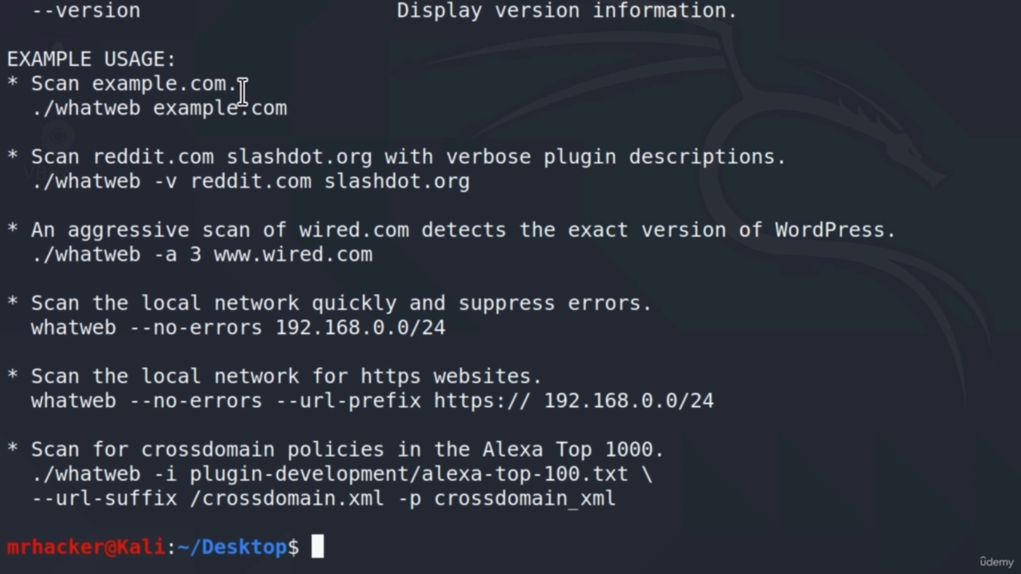
pyautogui.moveTo(452, 552)
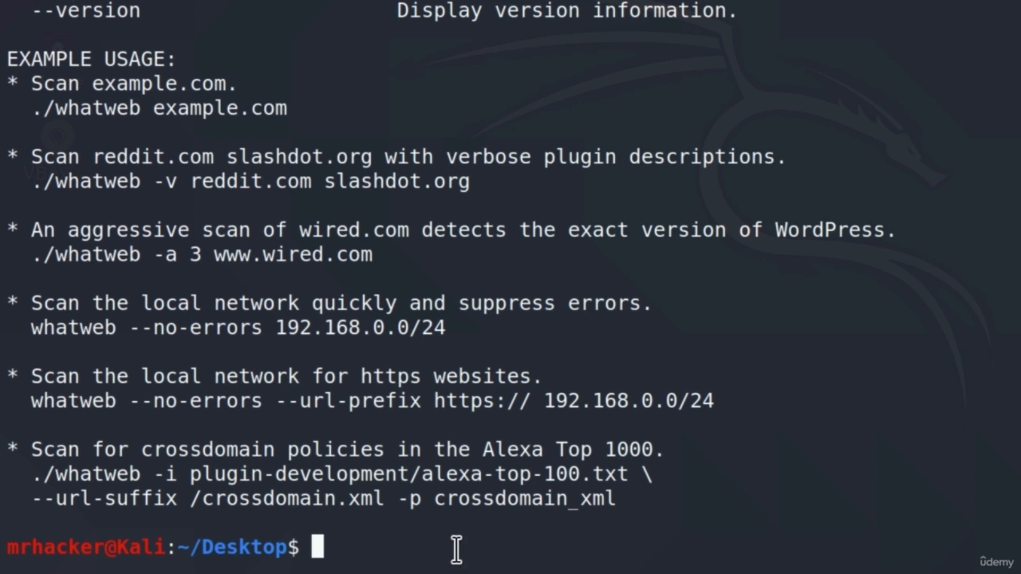
# Enter whatweb arh.bg.ac.rs at the prompt, correcting the address's final letter.
pyautogui.write('what')
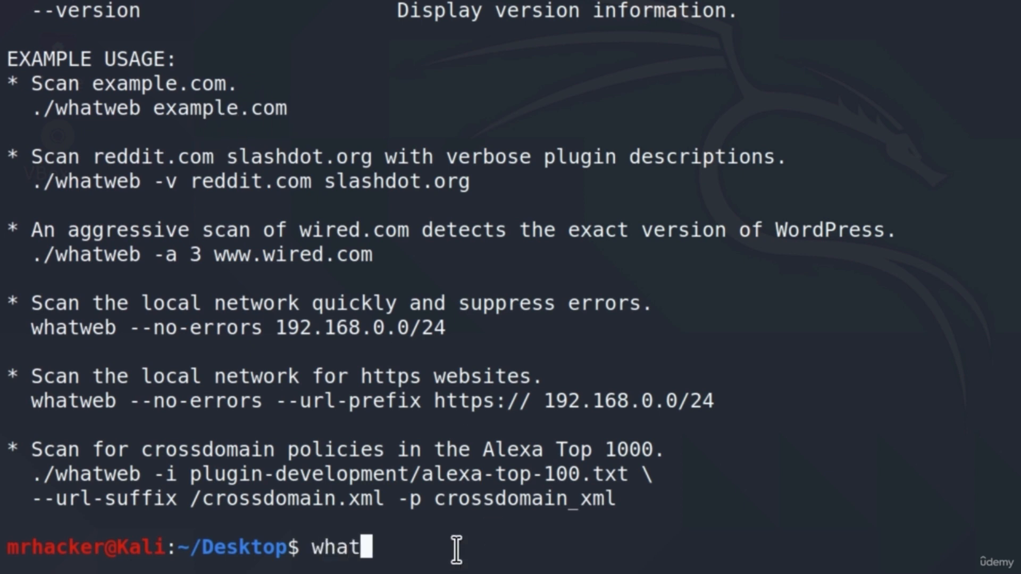
pyautogui.write('web')
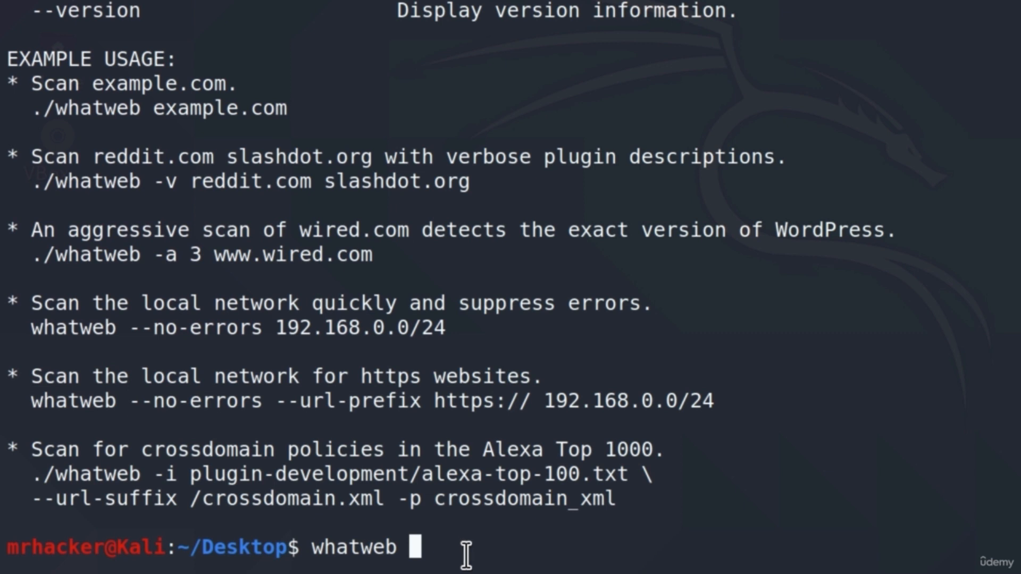
pyautogui.moveTo(460, 548)
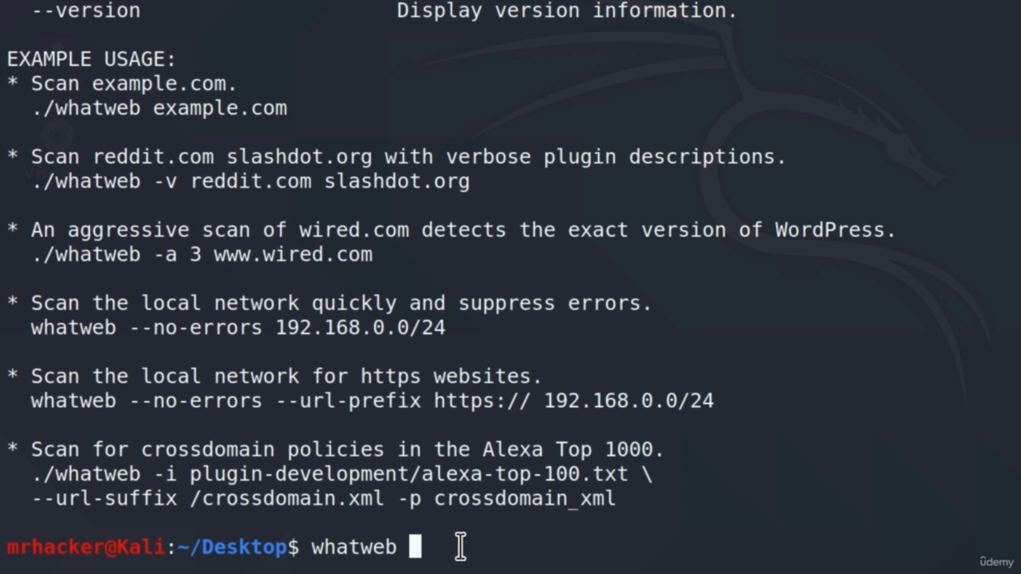
pyautogui.write('ar')
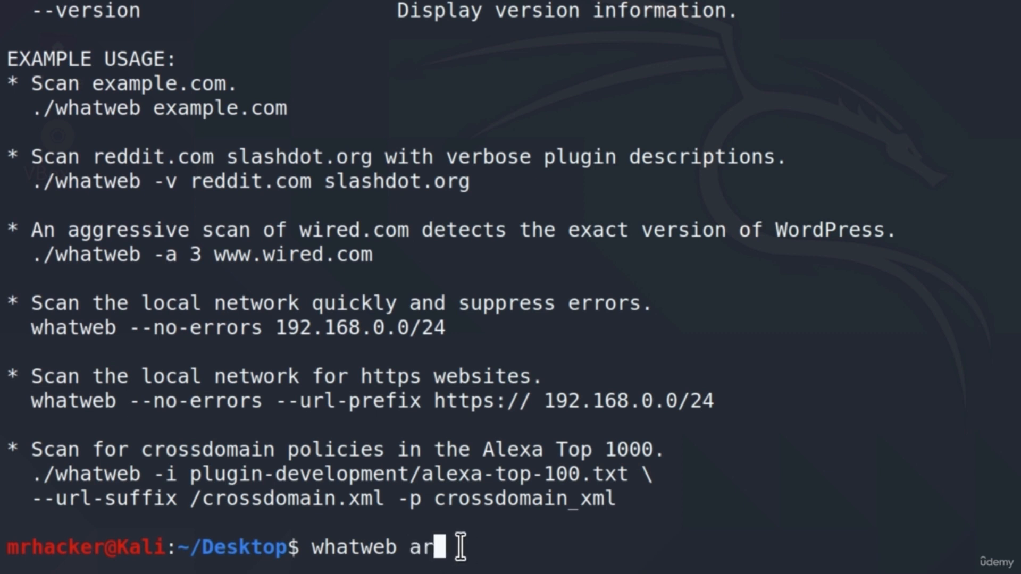
pyautogui.write('h.bg.ac.rs')
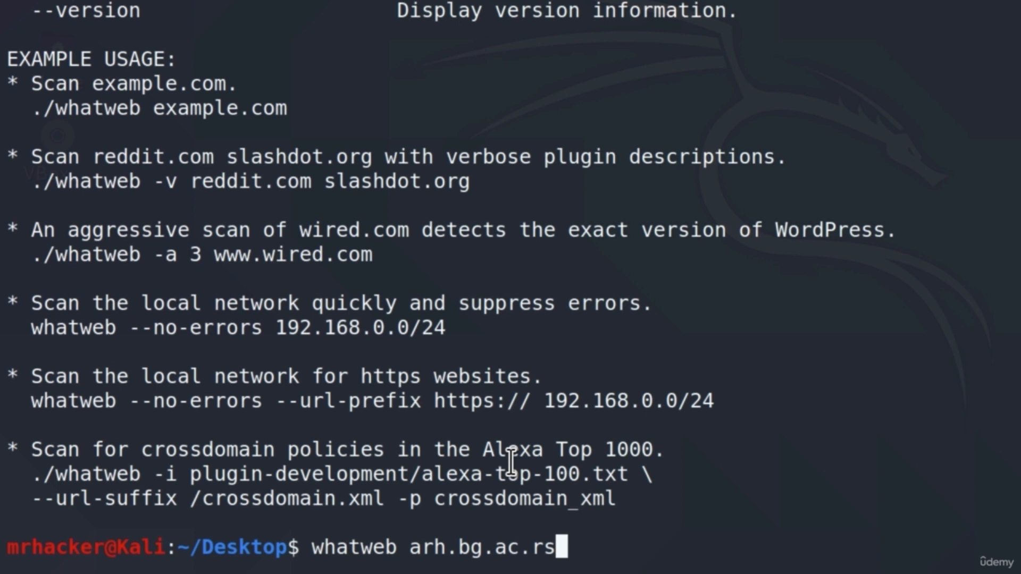
pyautogui.moveTo(692, 547)
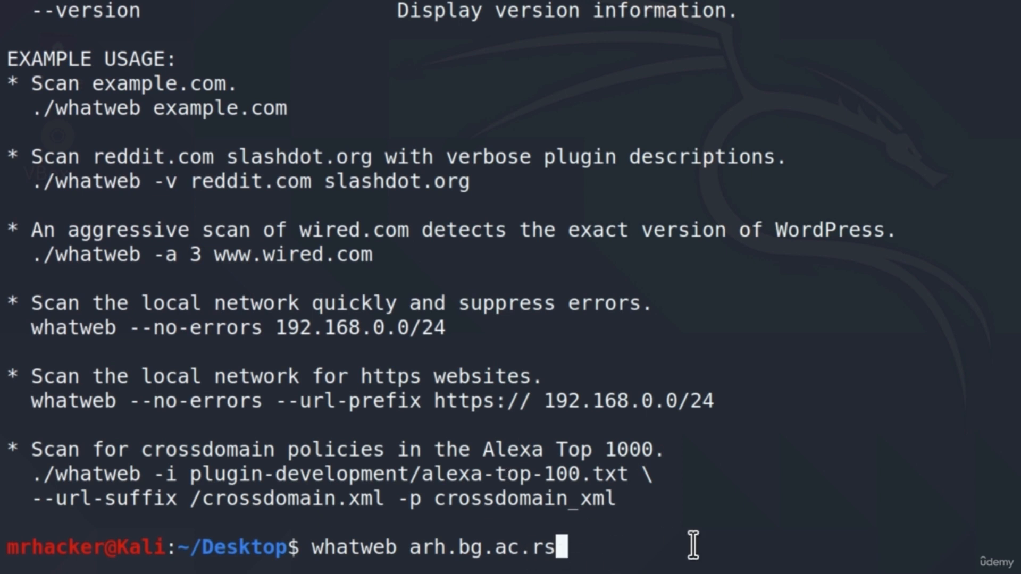
pyautogui.press('BackSpace')
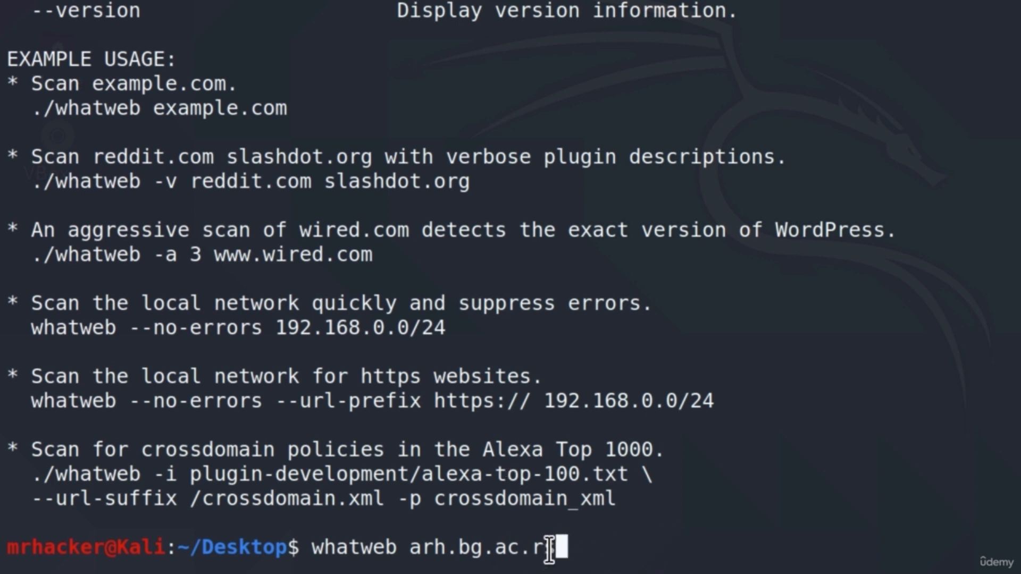
pyautogui.write('s')
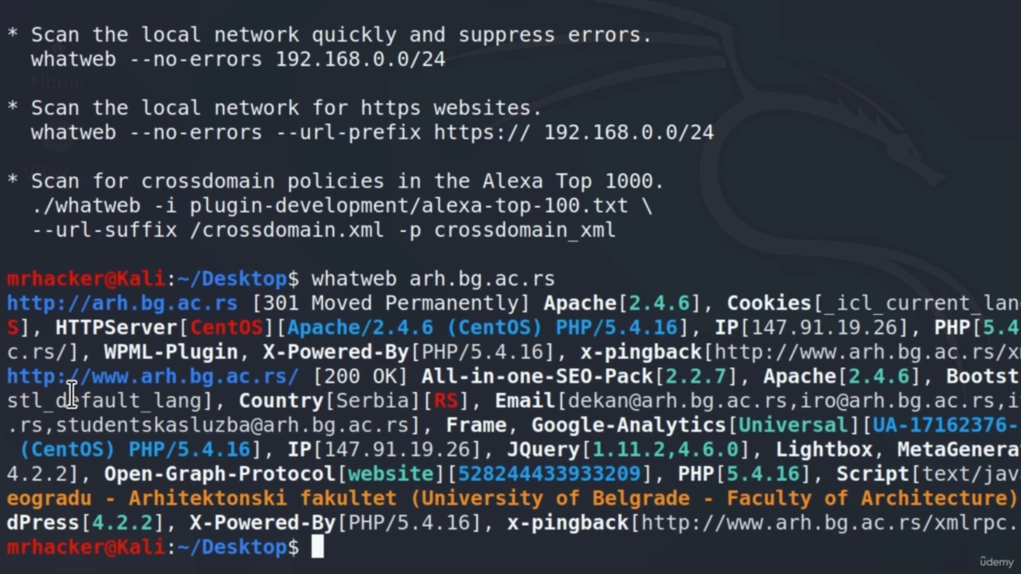
# Review the arh.bg.ac.rs results, revealing RedirectLocation, Bootstrap, HTML5 and MetaGenerator details.
pyautogui.doubleClick(123, 303)
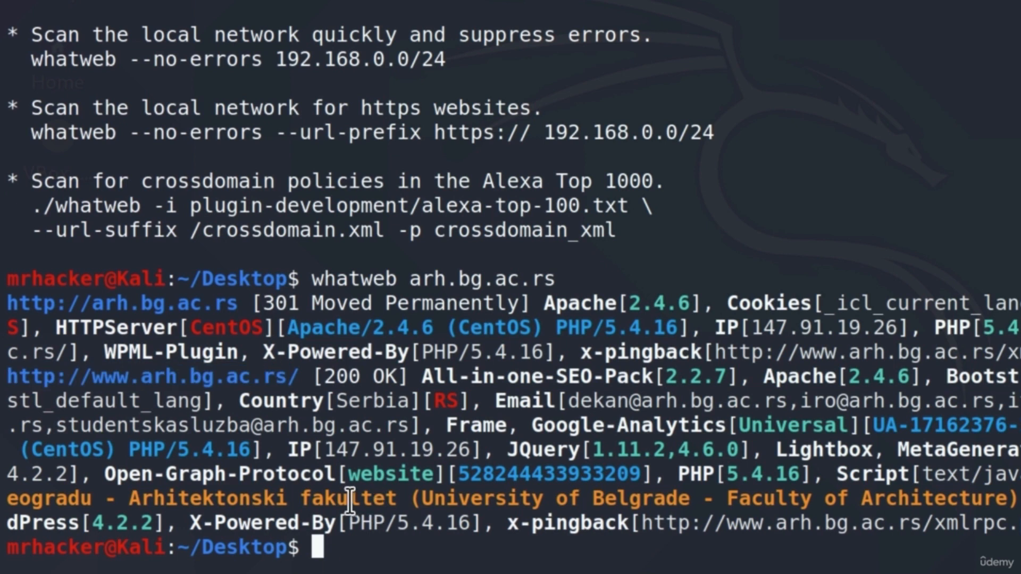
pyautogui.moveTo(474, 327)
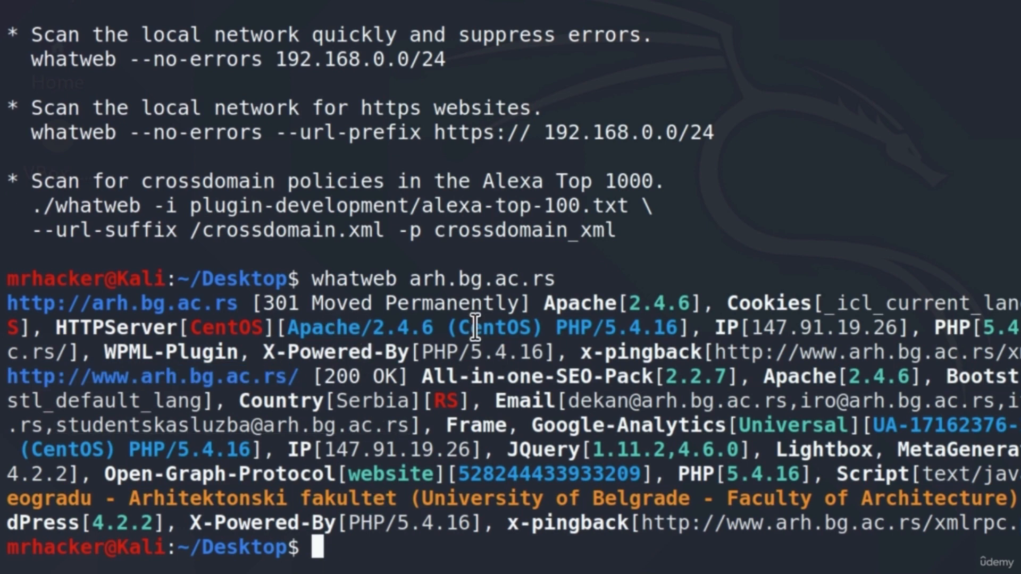
pyautogui.moveTo(50, 301)
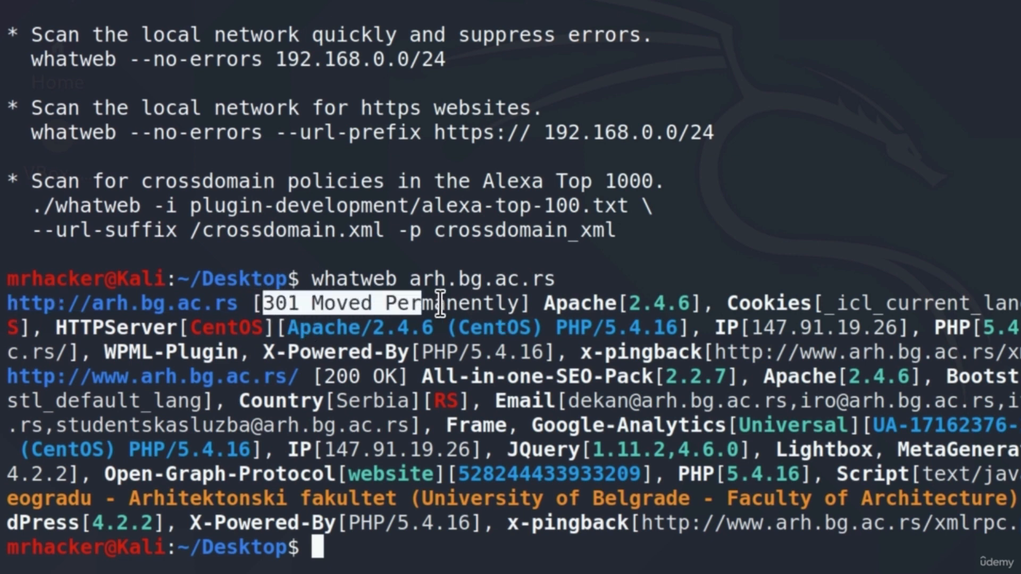
pyautogui.moveTo(231, 303)
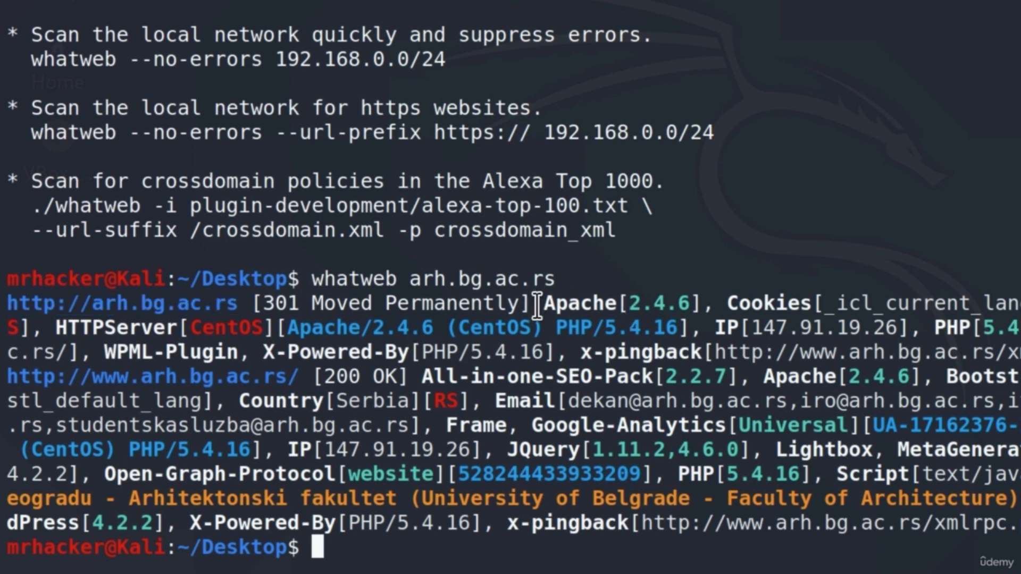
pyautogui.moveTo(701, 309)
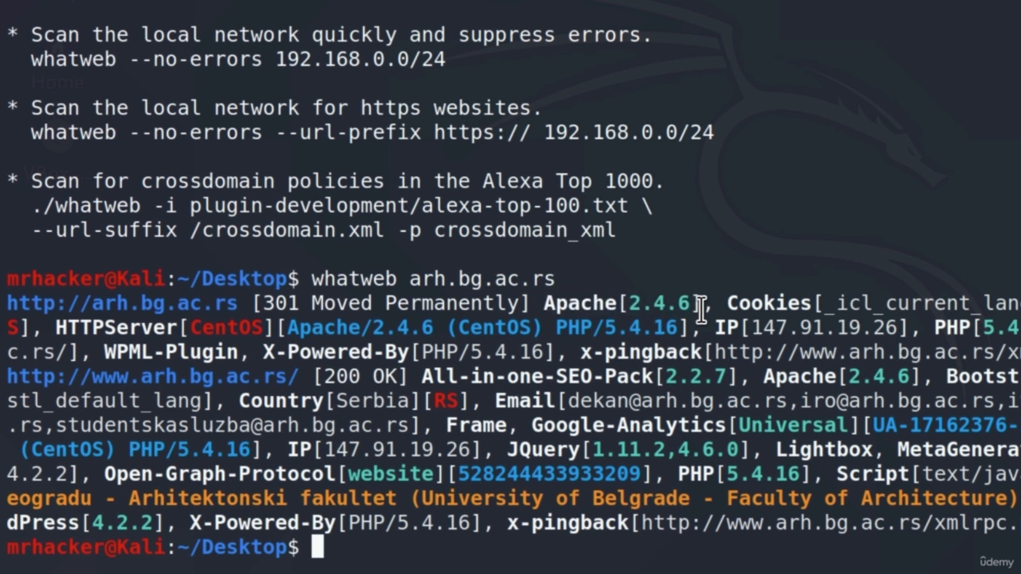
pyautogui.doubleClick(660, 303)
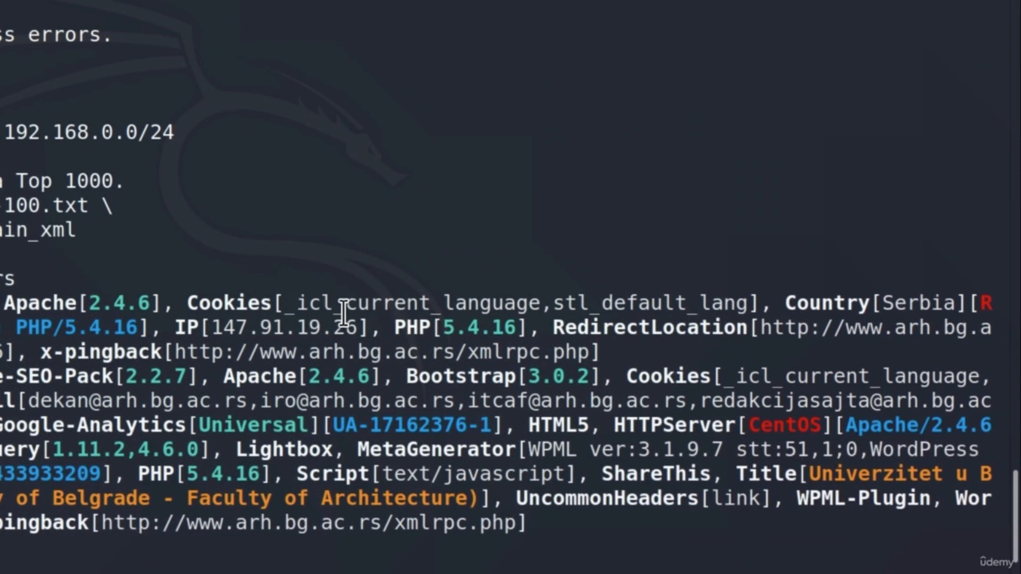
pyautogui.moveTo(786, 303)
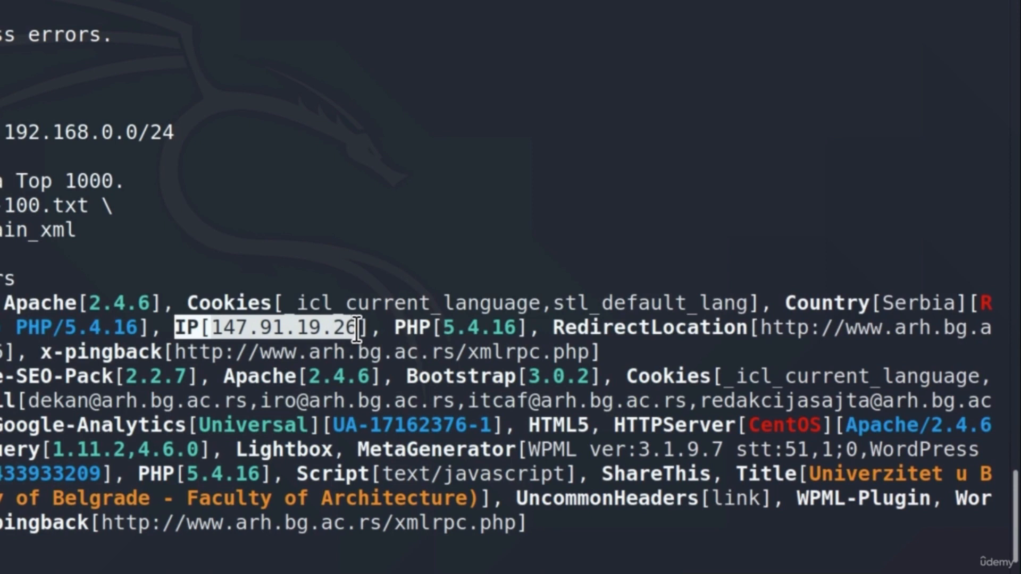
pyautogui.doubleClick(476, 327)
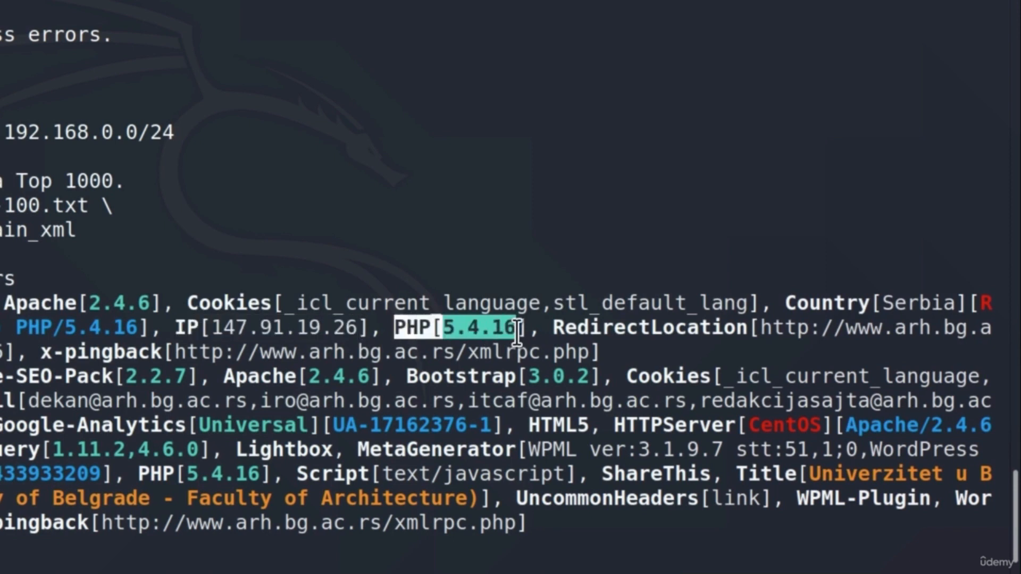
pyautogui.doubleClick(648, 327)
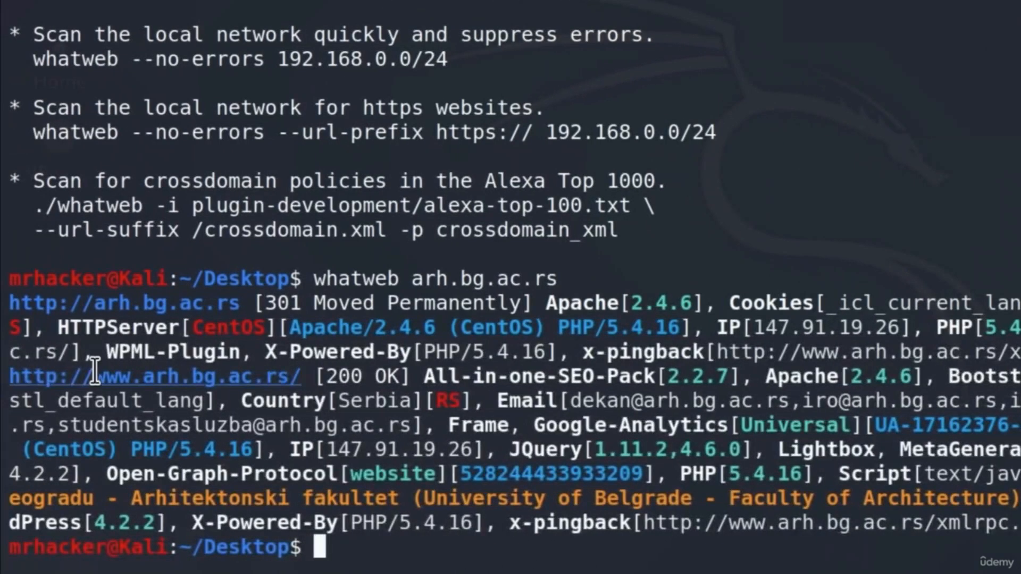
pyautogui.moveTo(337, 377)
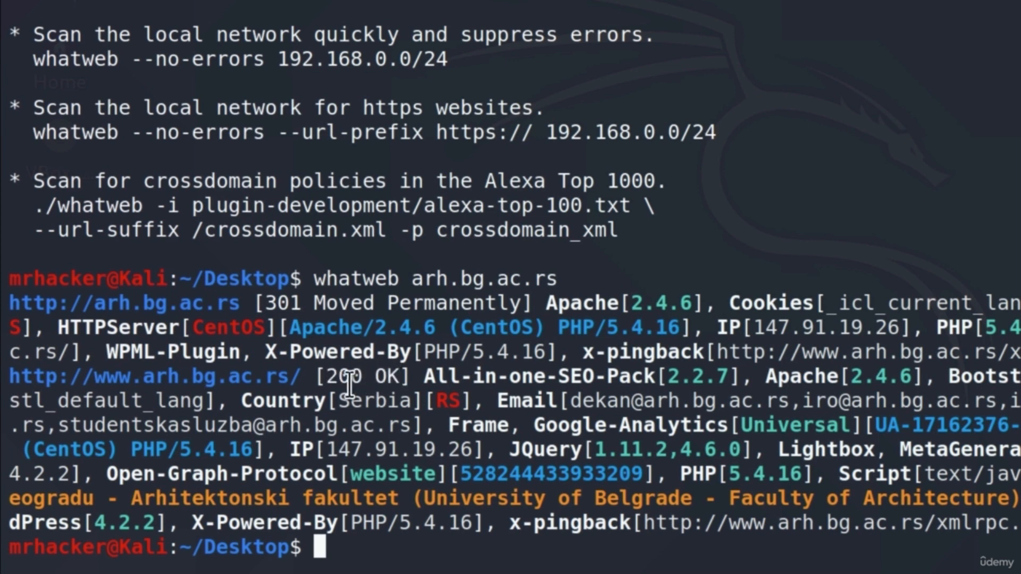
pyautogui.moveTo(338, 388)
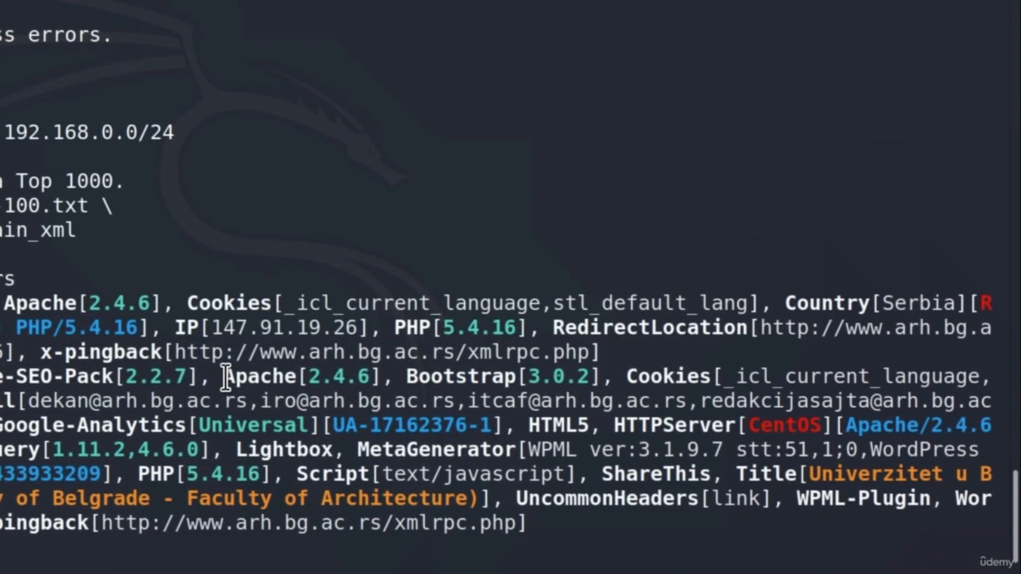
pyautogui.moveTo(537, 377)
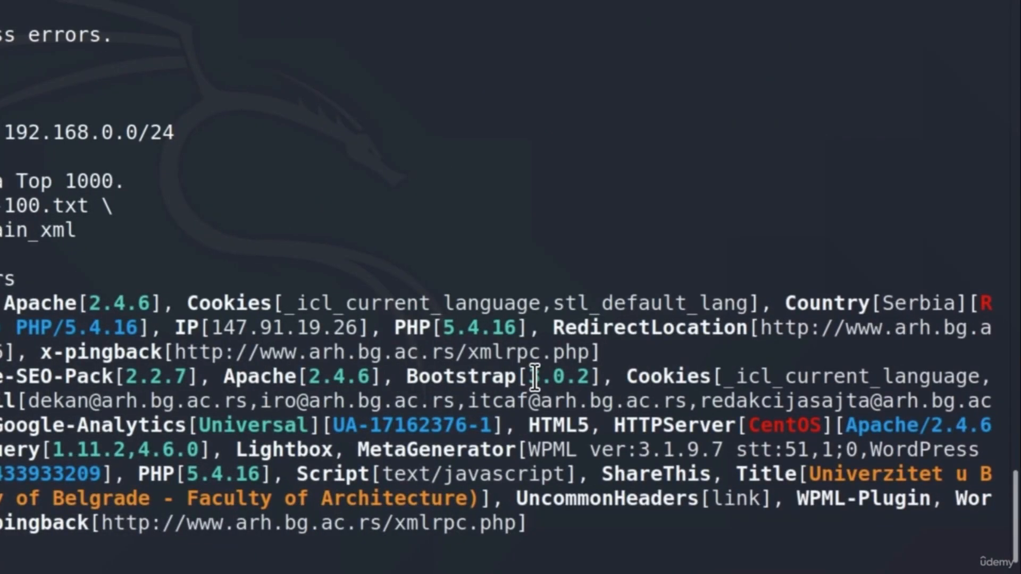
pyautogui.moveTo(750, 376)
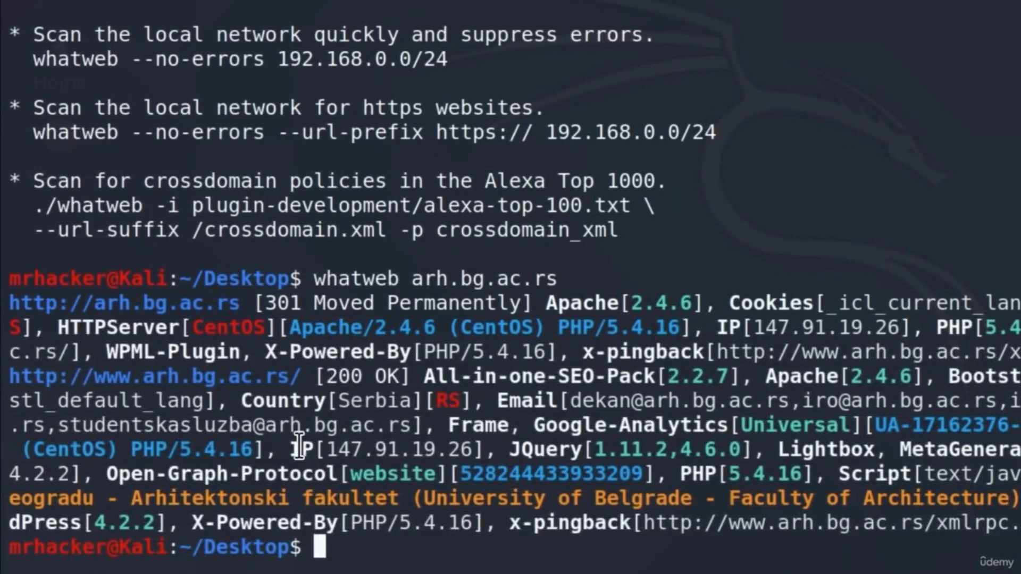
pyautogui.moveTo(319, 466)
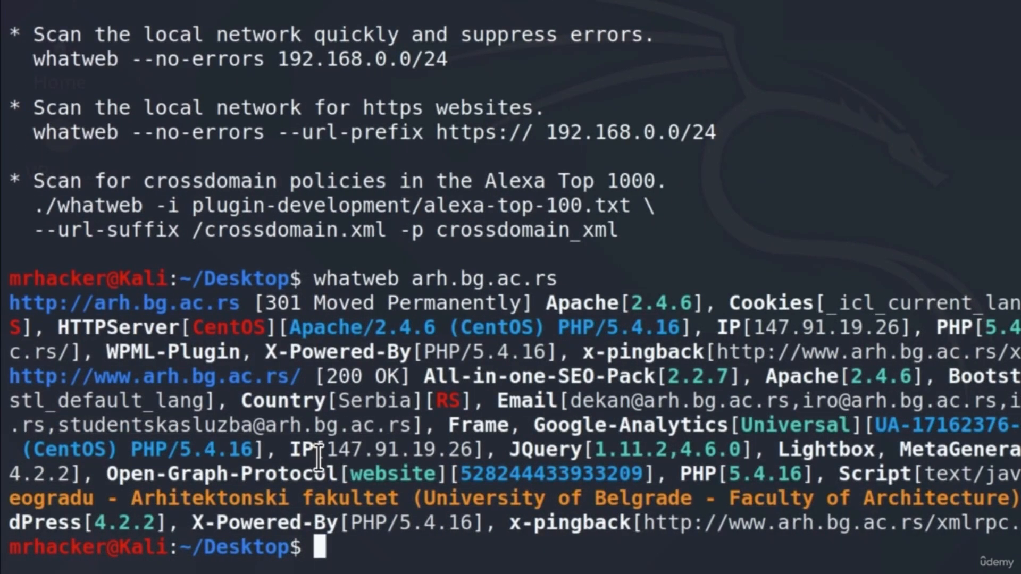
pyautogui.moveTo(545, 452)
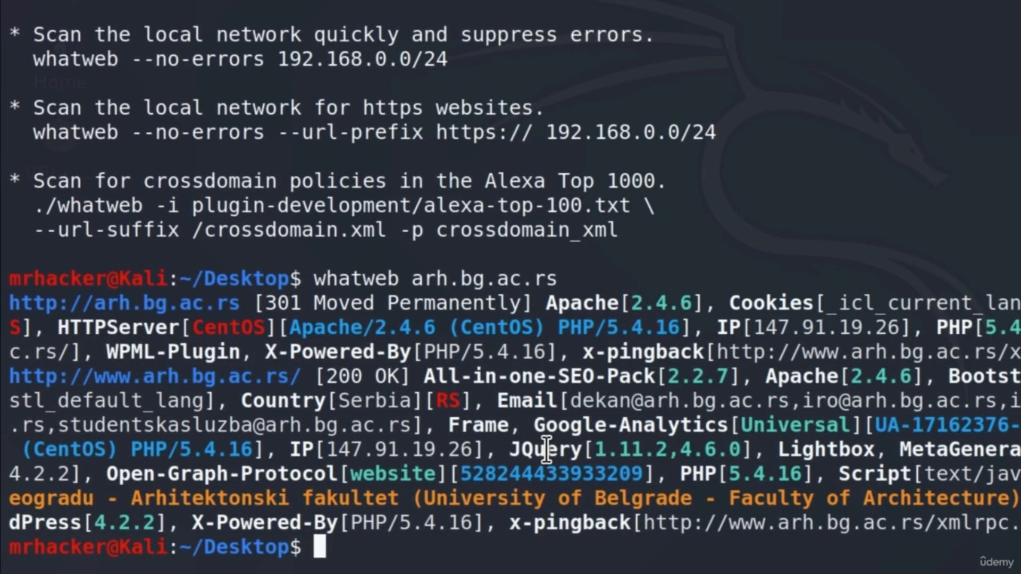
pyautogui.moveTo(904, 457)
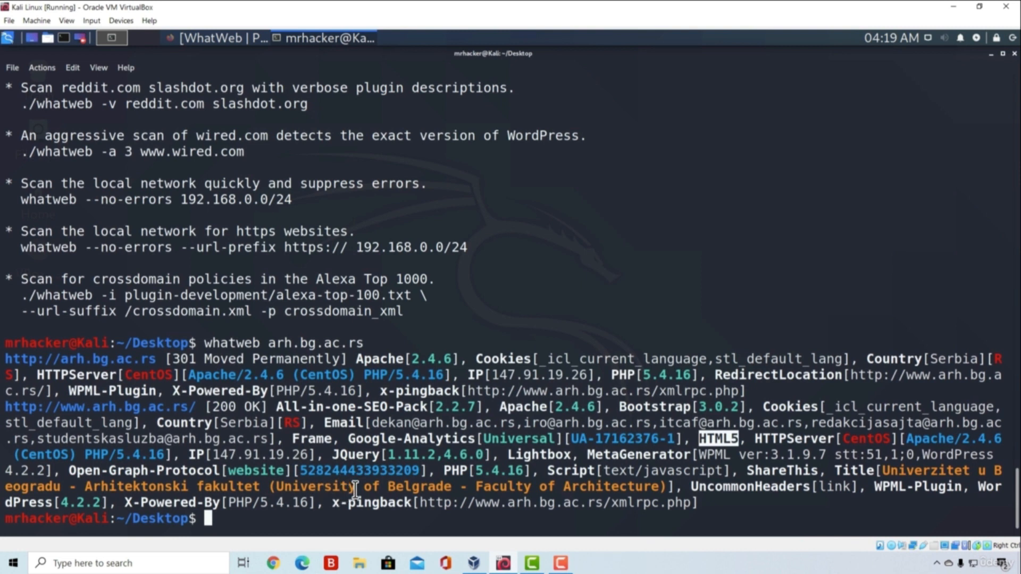
pyautogui.moveTo(410, 471)
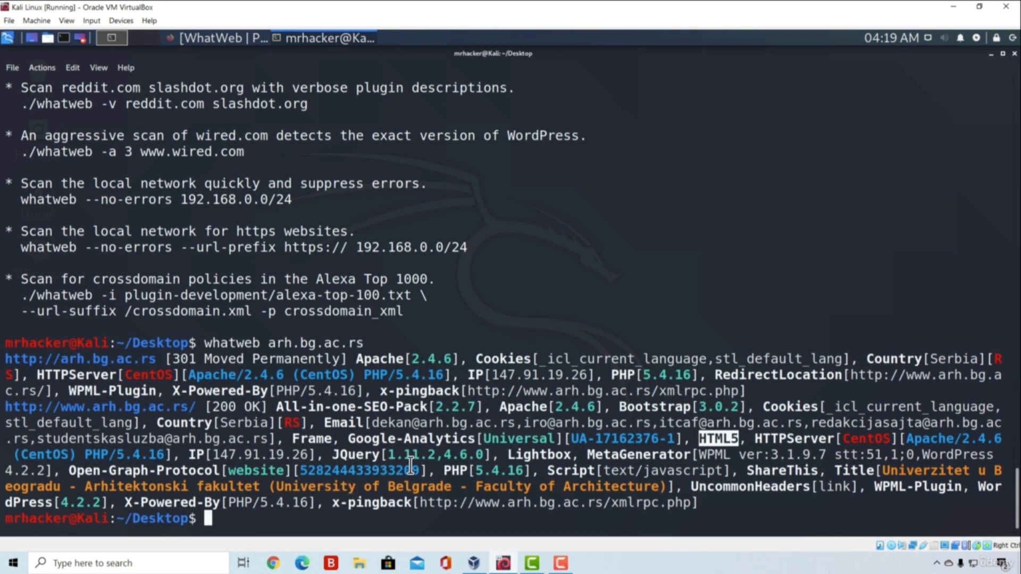
pyautogui.moveTo(479, 470)
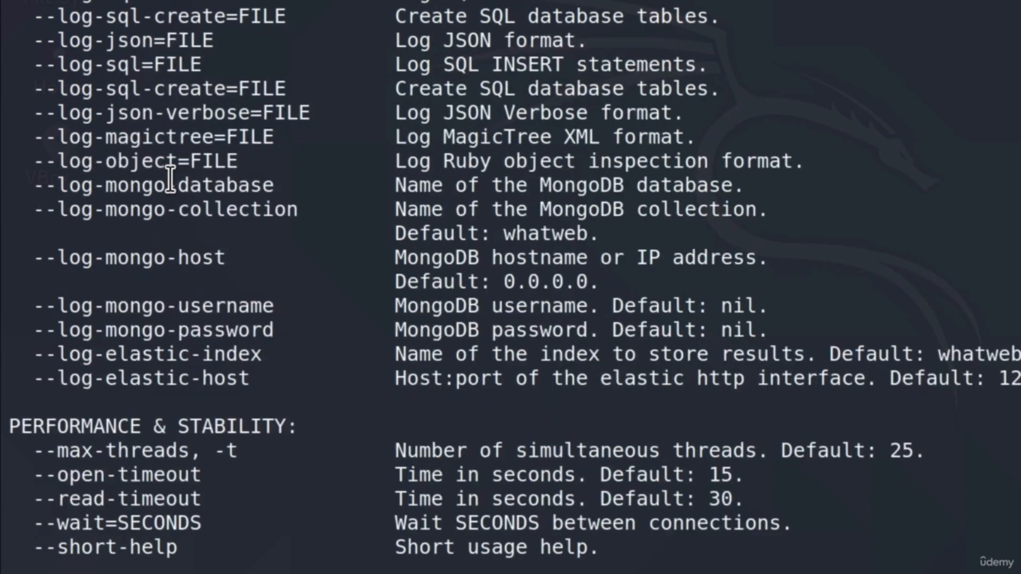
pyautogui.scroll(3)
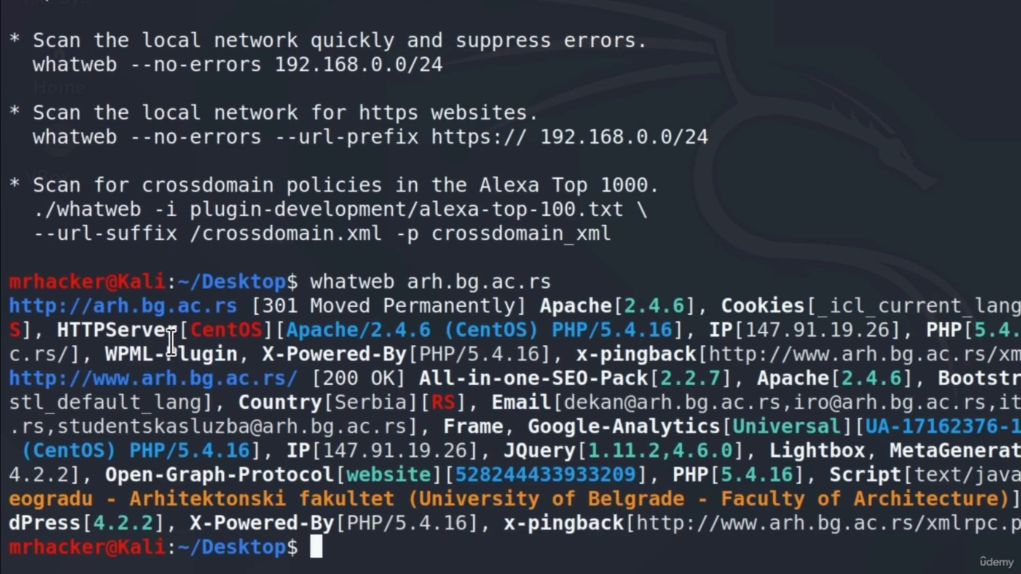
pyautogui.moveTo(587, 358)
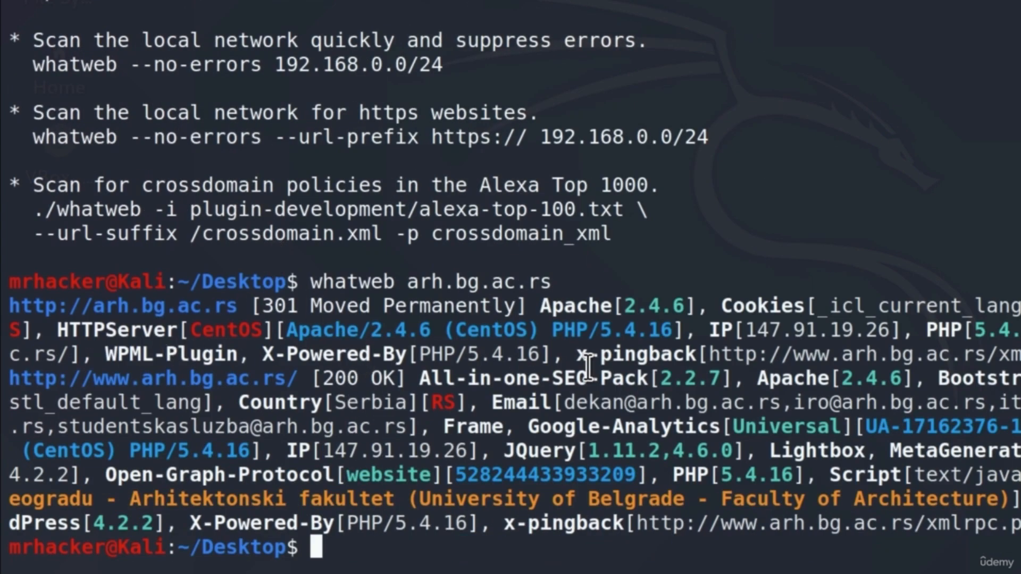
pyautogui.moveTo(420, 552)
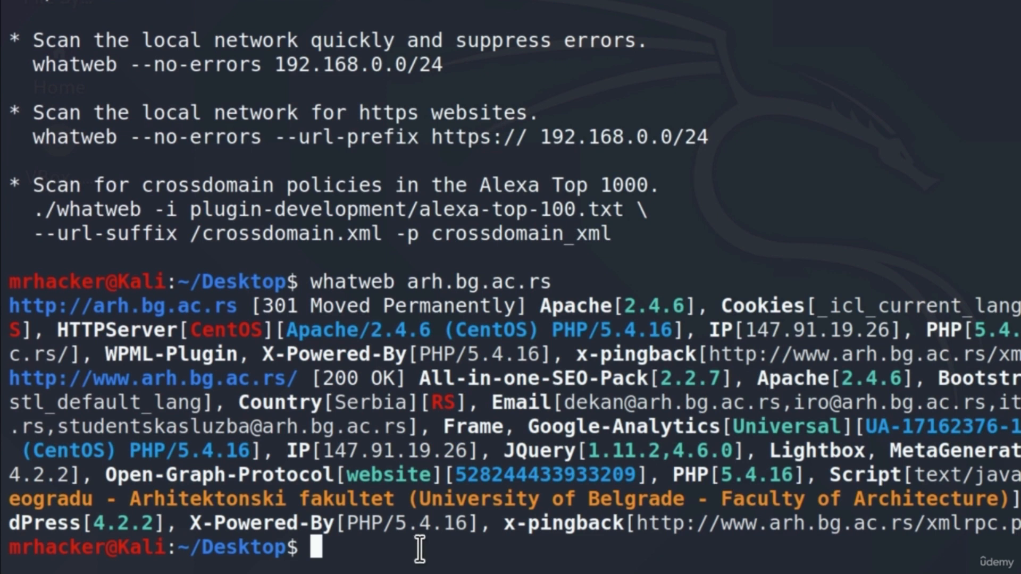
# Enter whatweb arh.bg.ac.rs -v to run the verbose scan.
pyautogui.write('whatweb')
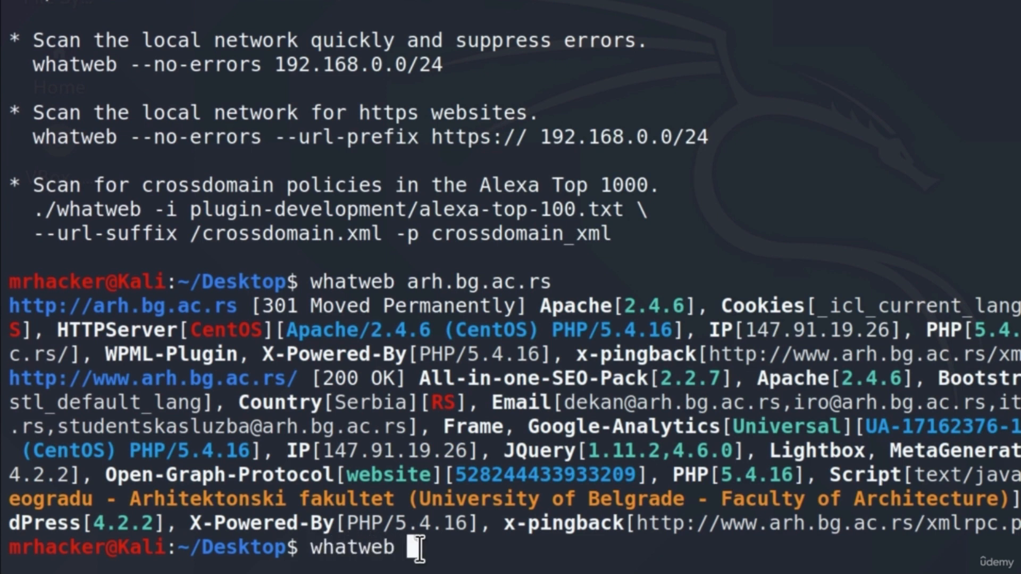
pyautogui.write('arh.bg.ac.')
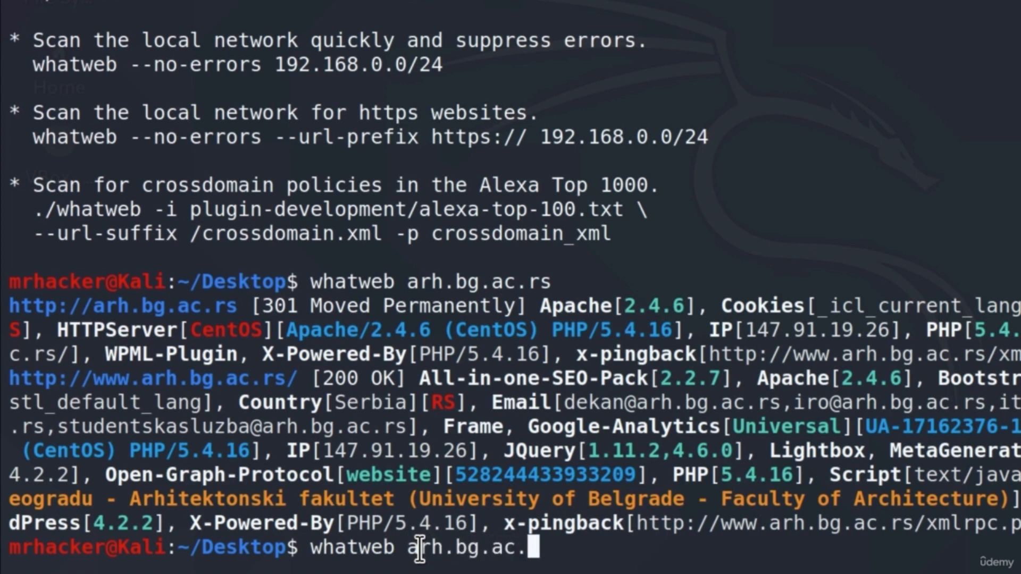
pyautogui.write('s -')
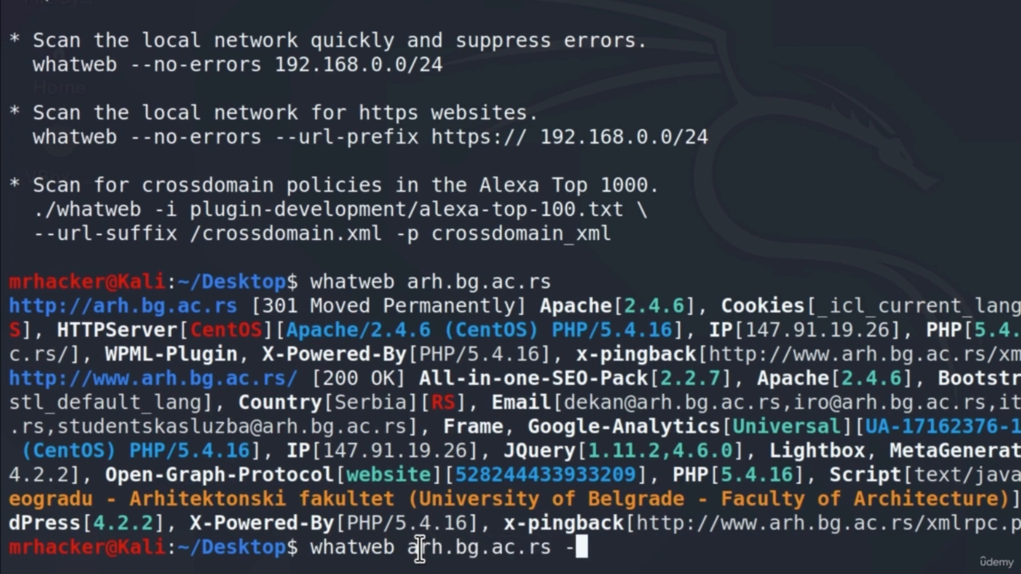
pyautogui.write('v')
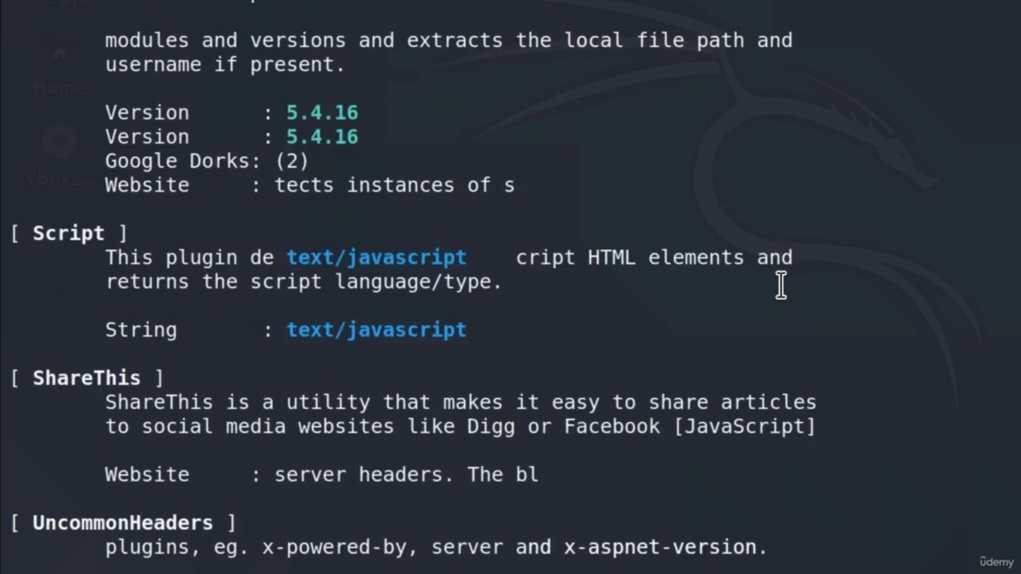
pyautogui.scroll(-3)
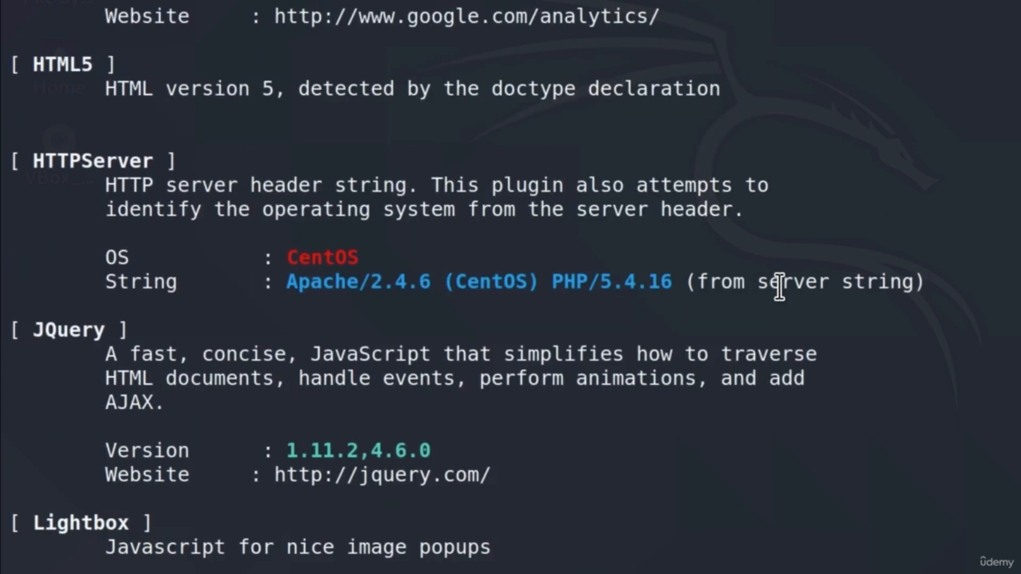
pyautogui.scroll(-3)
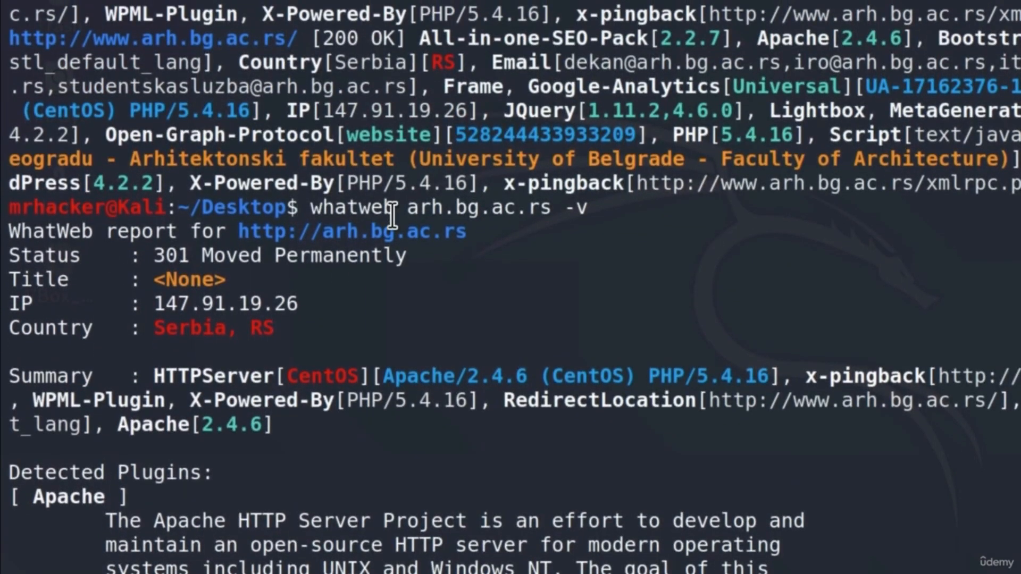
pyautogui.moveTo(149, 304)
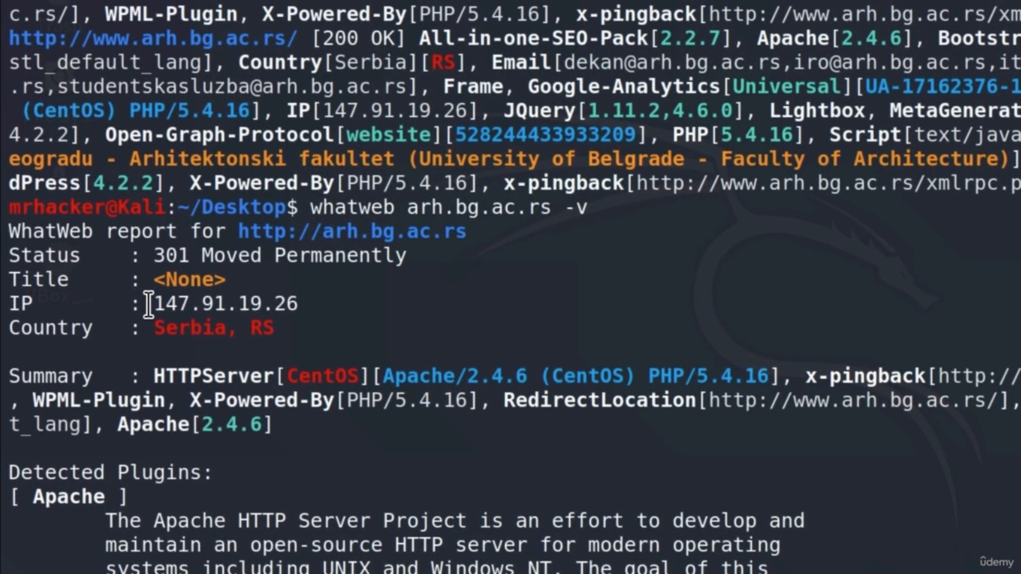
pyautogui.doubleClick(174, 256)
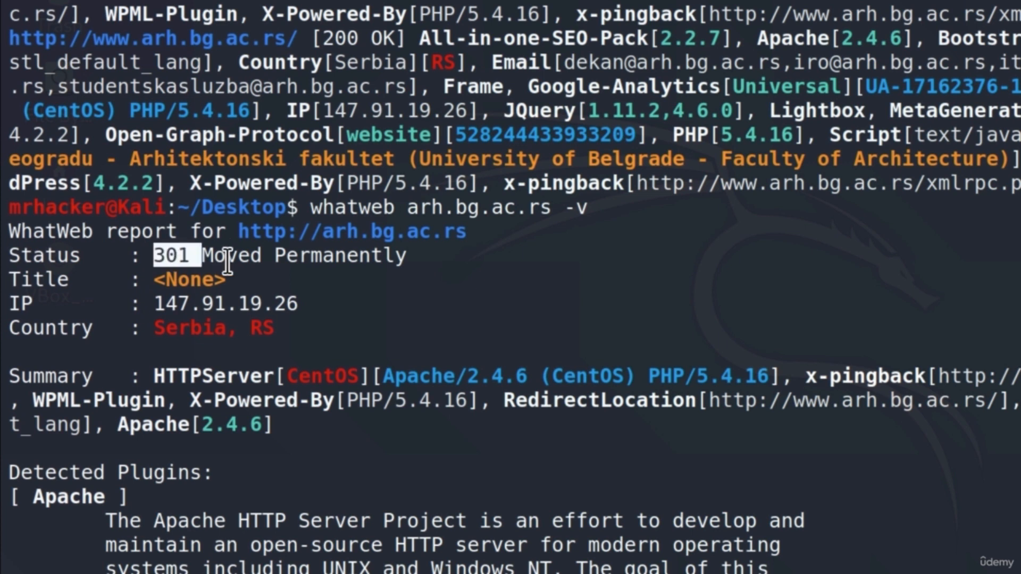
pyautogui.moveTo(163, 255); pyautogui.dragTo(410, 255)
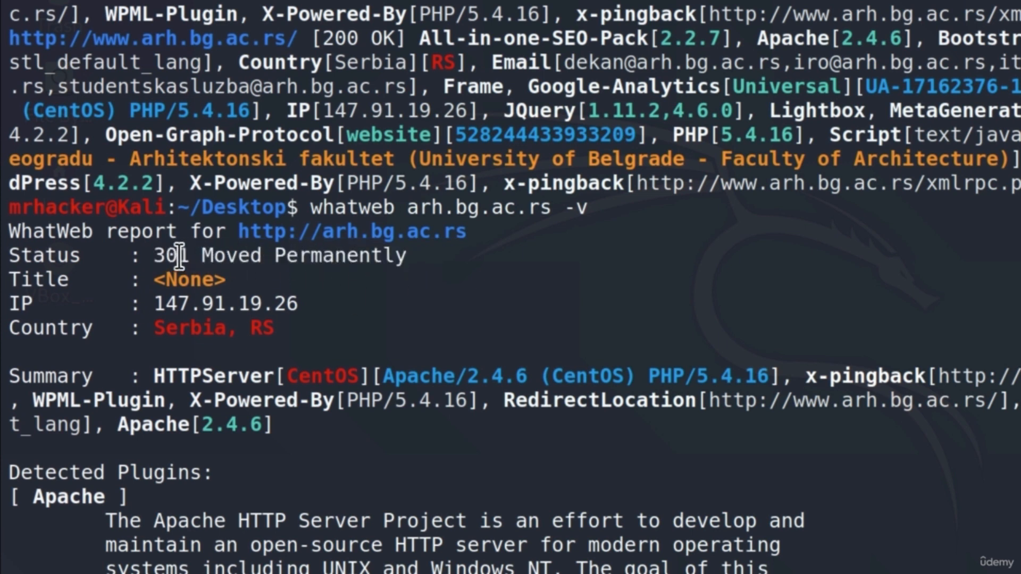
pyautogui.moveTo(386, 286)
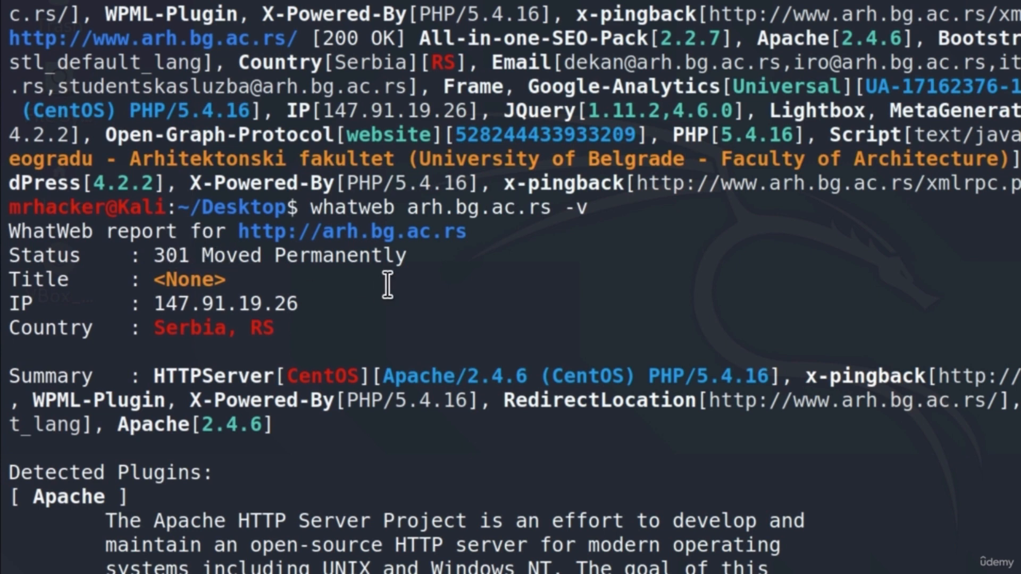
pyautogui.moveTo(137, 366)
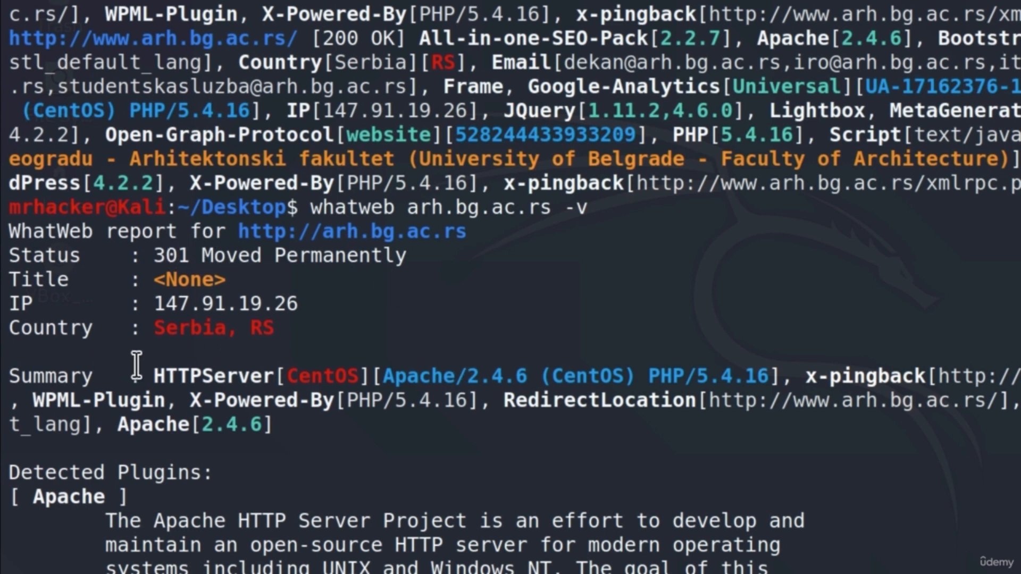
pyautogui.moveTo(105, 450)
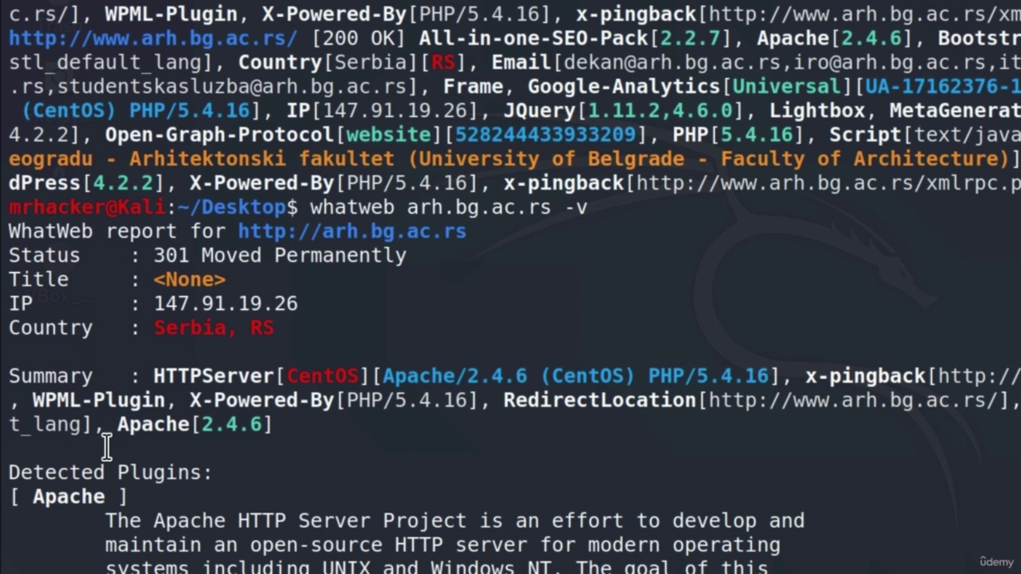
pyautogui.scroll(-3)
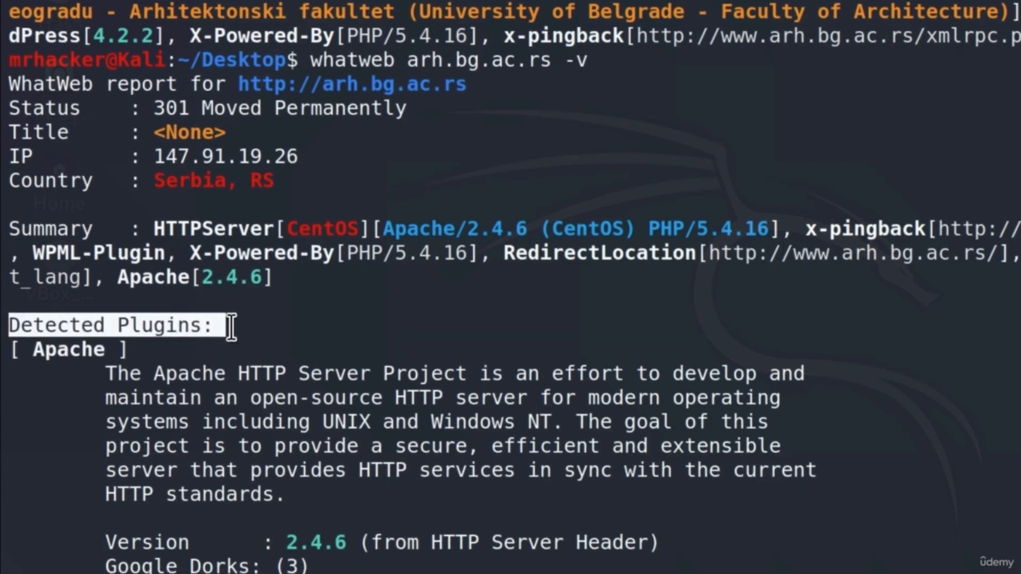
pyautogui.scroll(-3)
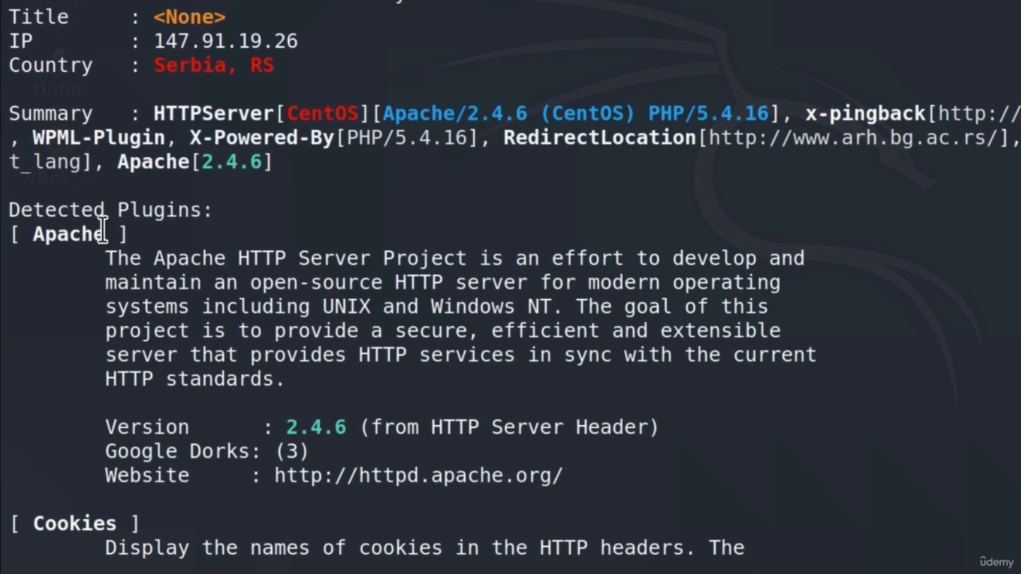
pyautogui.doubleClick(64, 234)
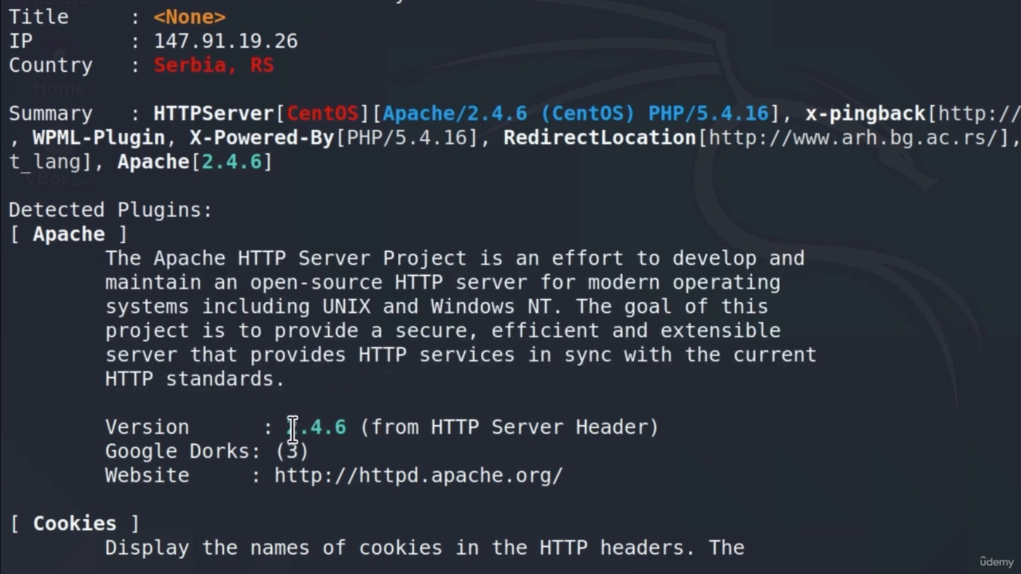
pyautogui.doubleClick(316, 427)
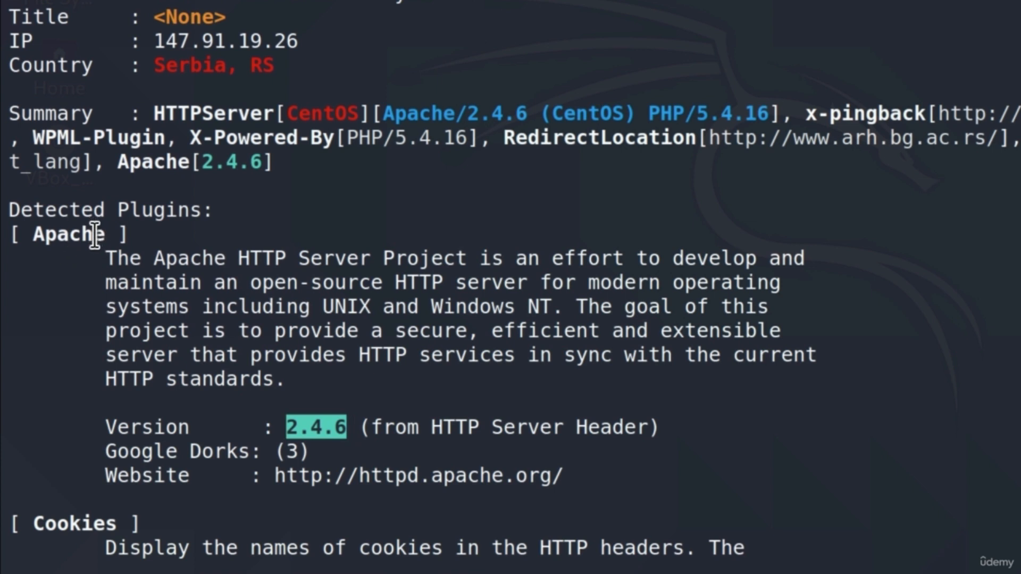
pyautogui.scroll(-3)
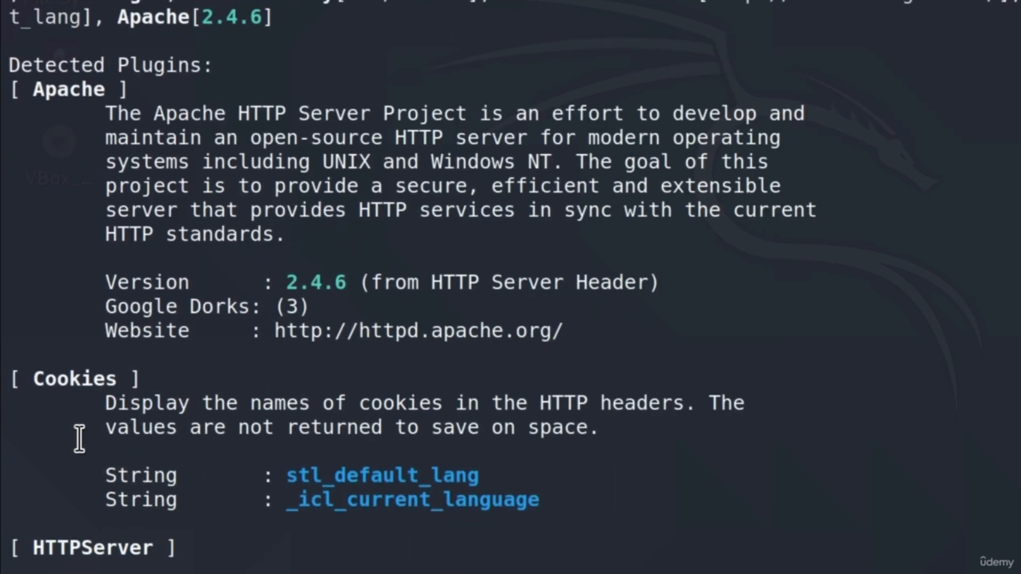
pyautogui.scroll(-3)
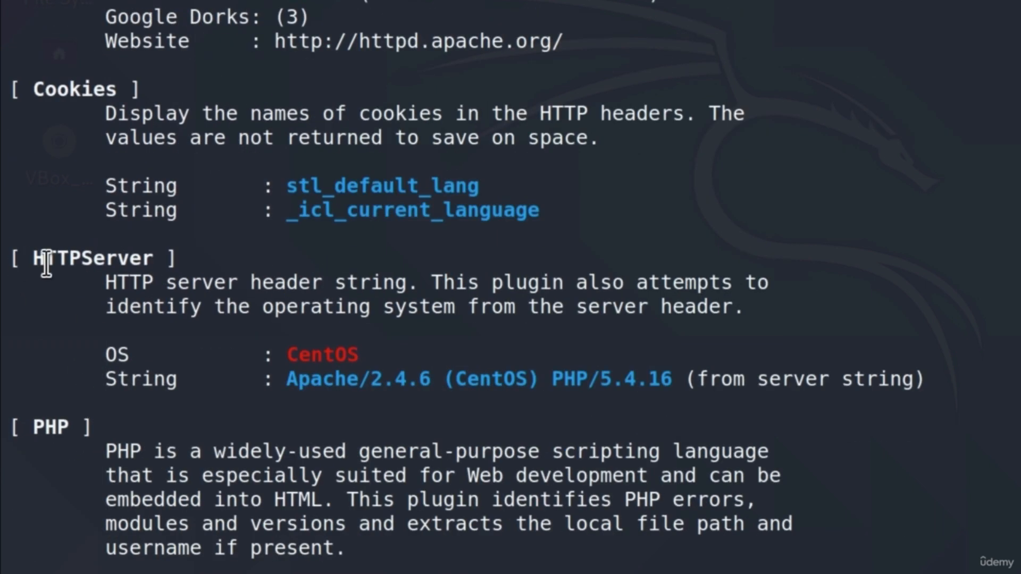
pyautogui.moveTo(277, 354)
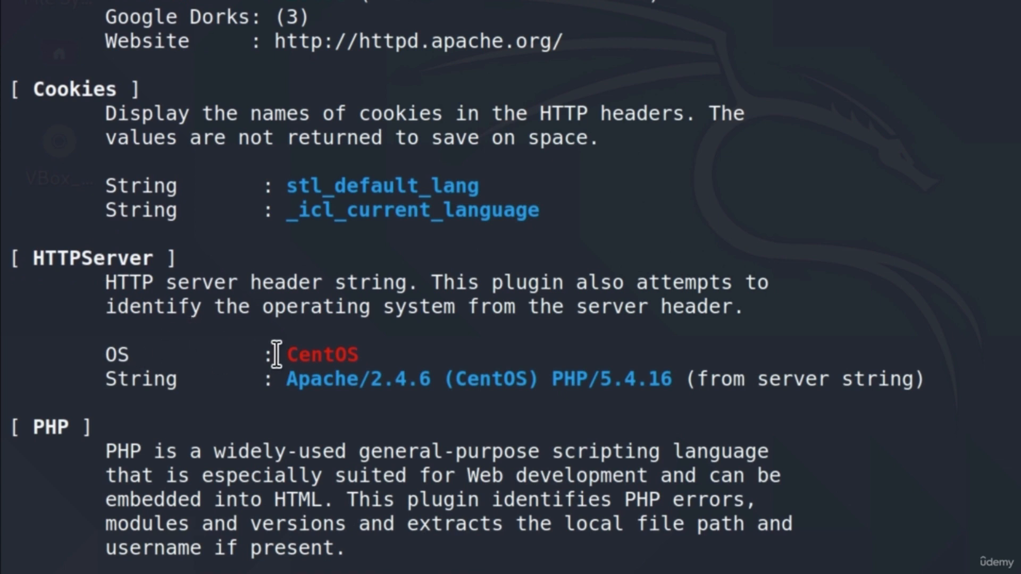
pyautogui.scroll(-3)
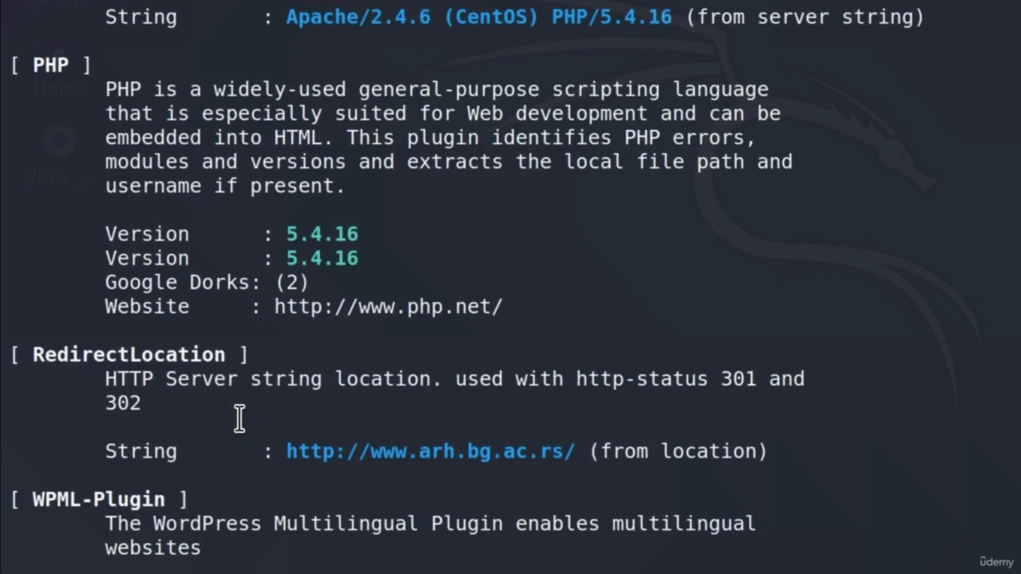
pyautogui.moveTo(276, 235); pyautogui.dragTo(361, 257)
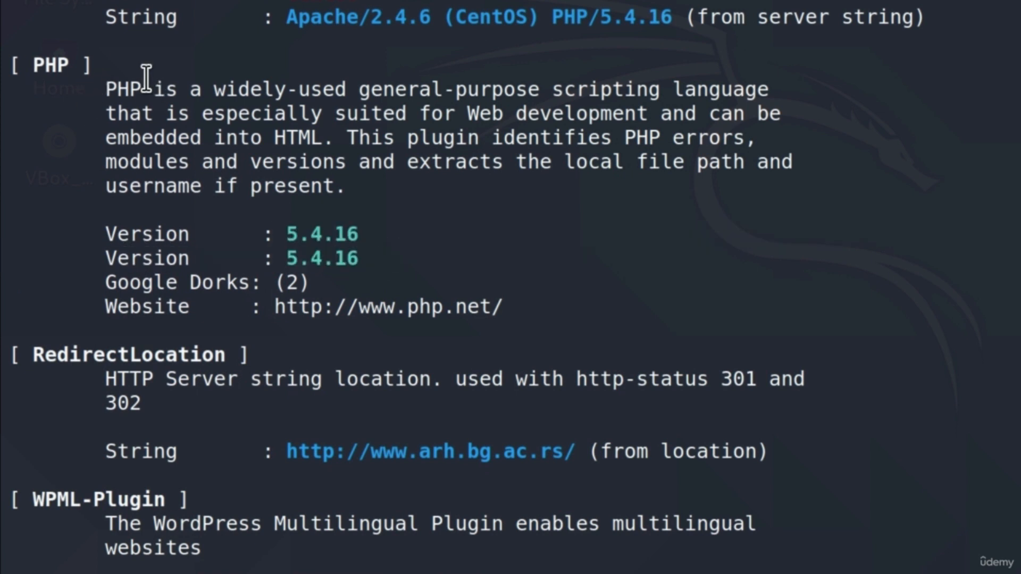
pyautogui.moveTo(466, 90)
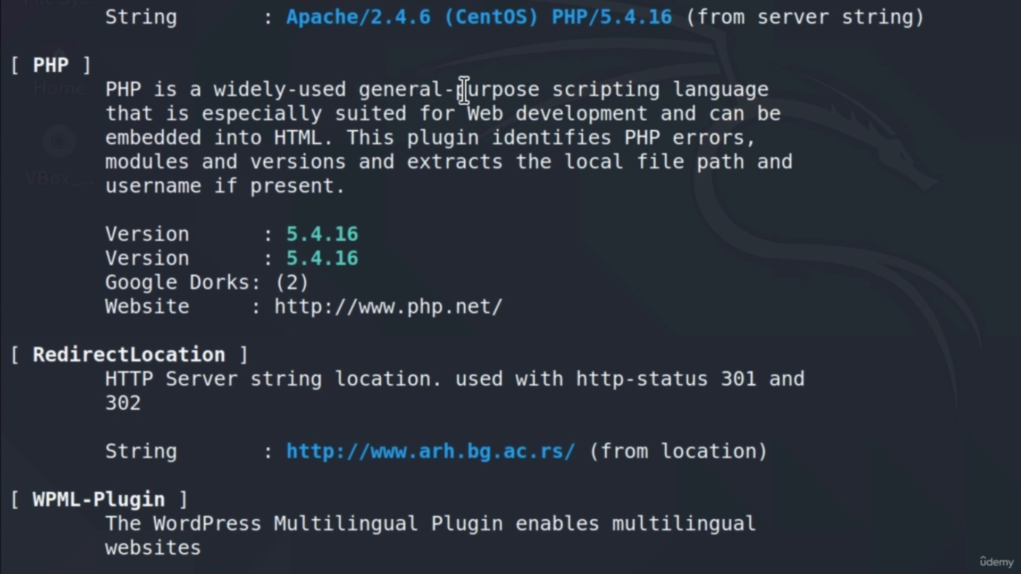
pyautogui.moveTo(765, 98)
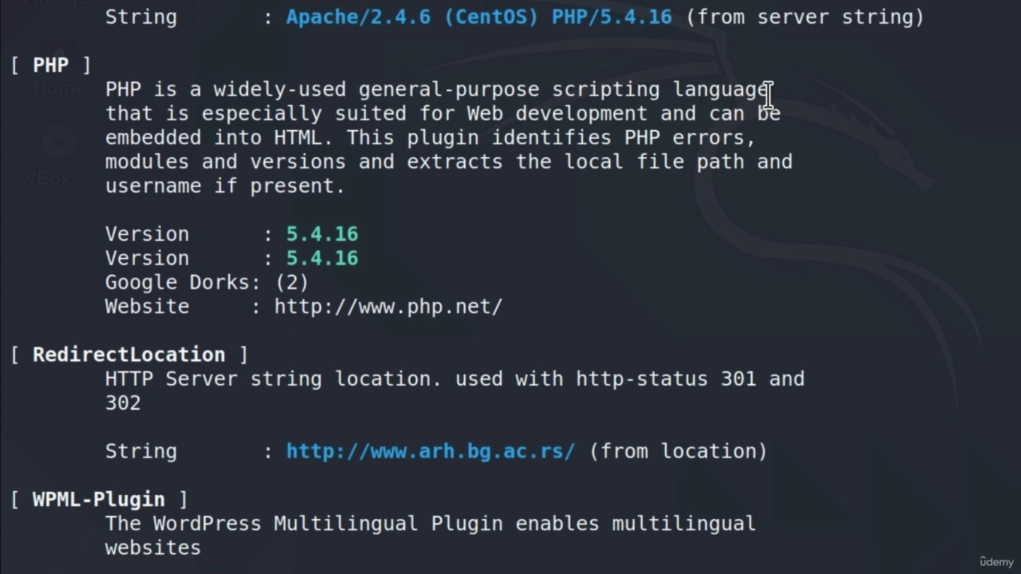
pyautogui.scroll(-3)
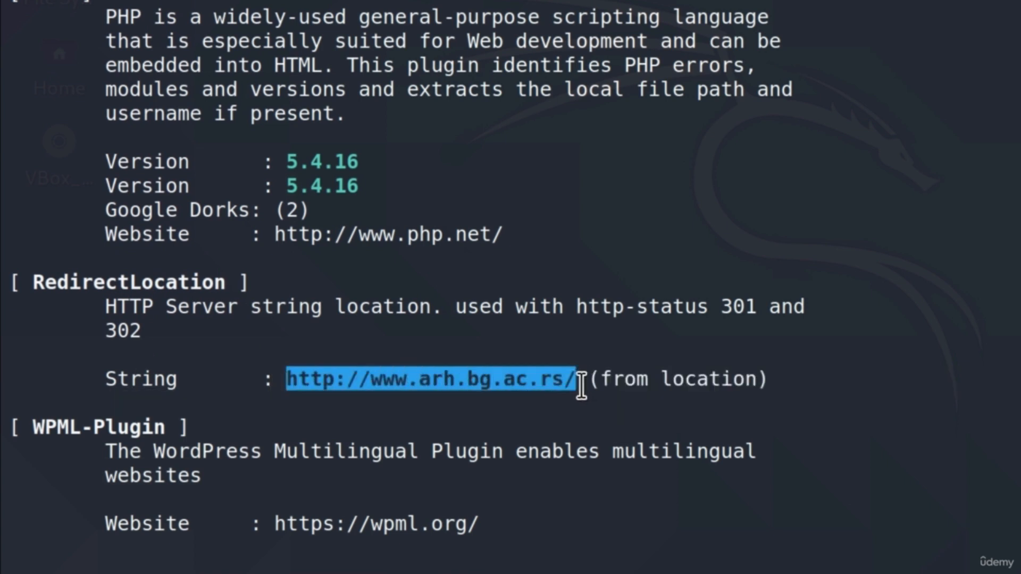
pyautogui.scroll(-3)
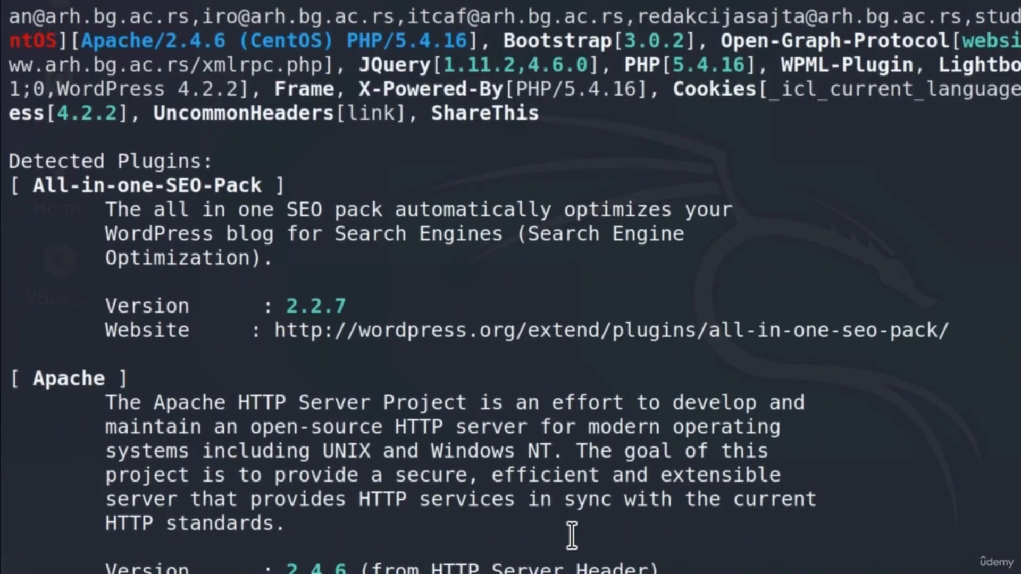
pyautogui.scroll(3)
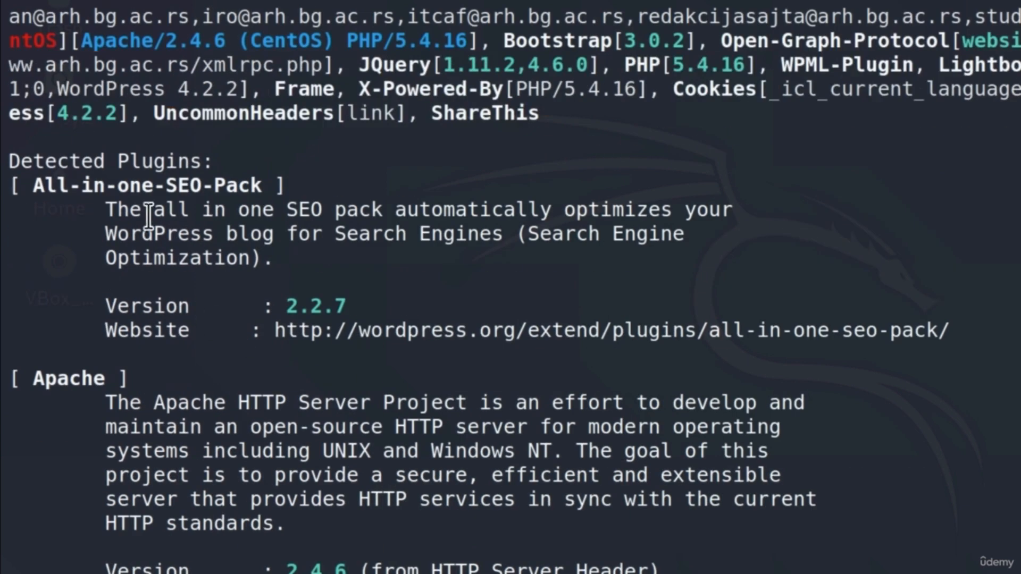
pyautogui.scroll(-3)
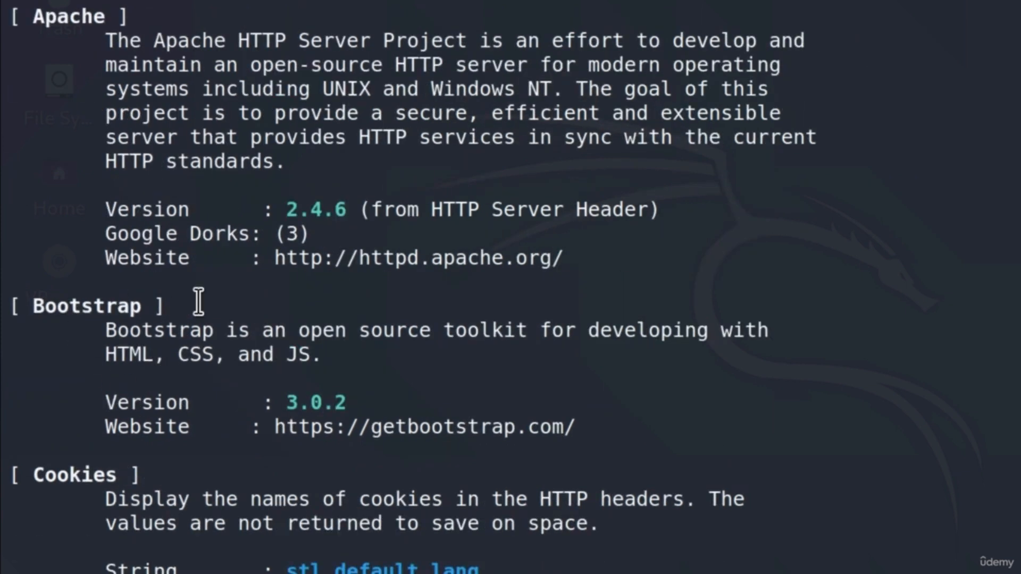
pyautogui.scroll(-3)
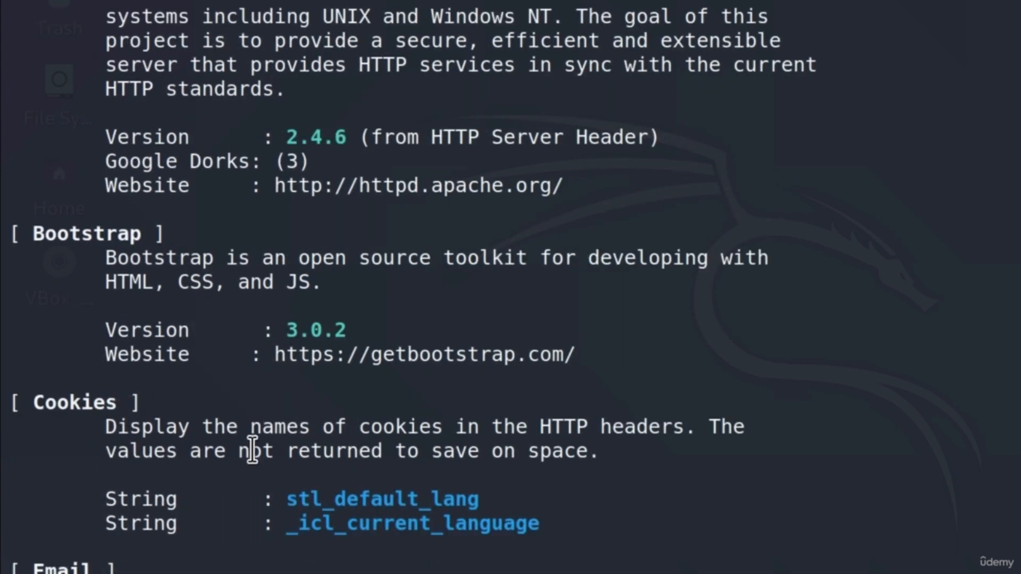
pyautogui.scroll(-3)
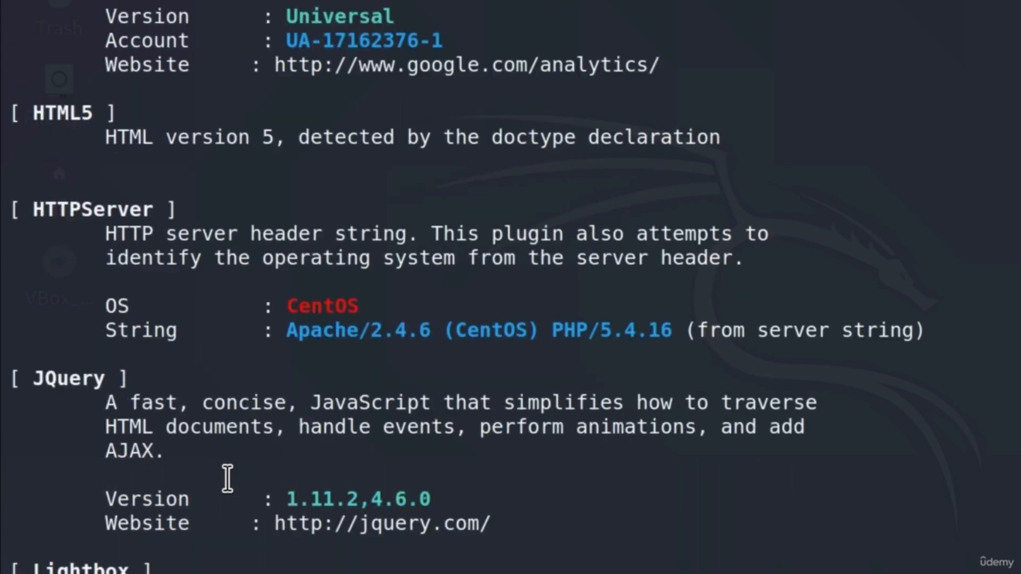
pyautogui.scroll(-3)
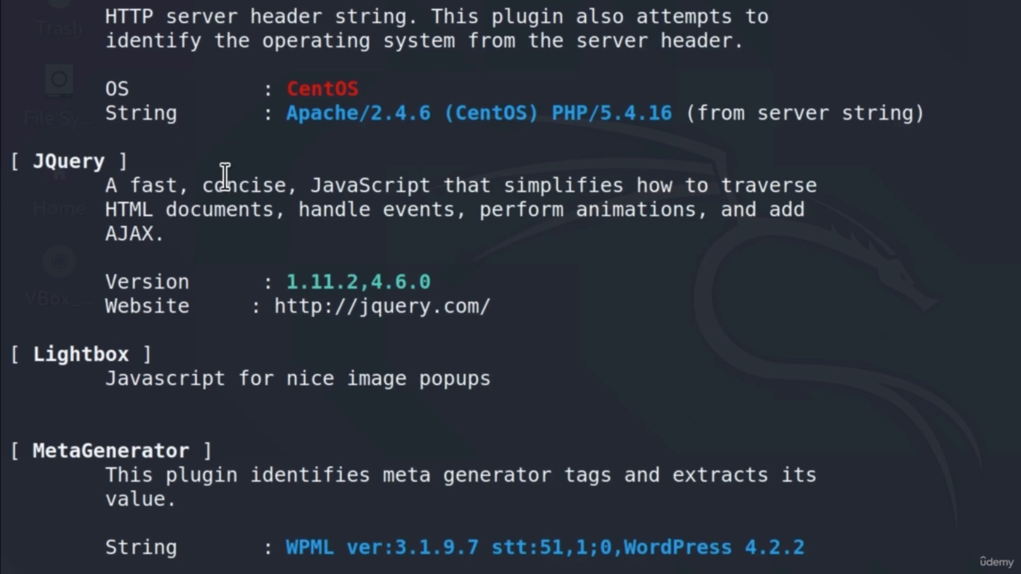
pyautogui.moveTo(172, 308)
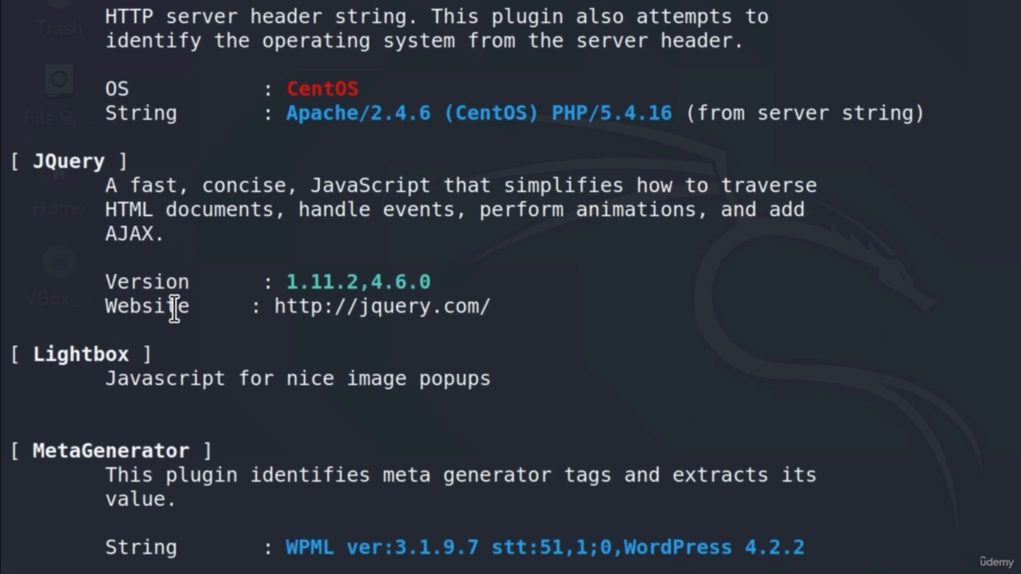
pyautogui.scroll(-3)
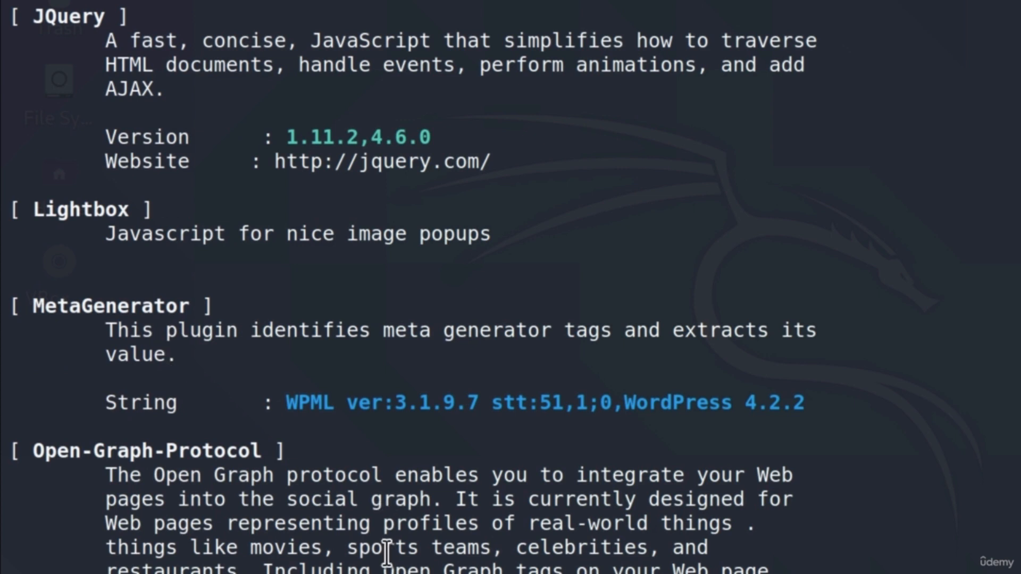
pyautogui.scroll(-3)
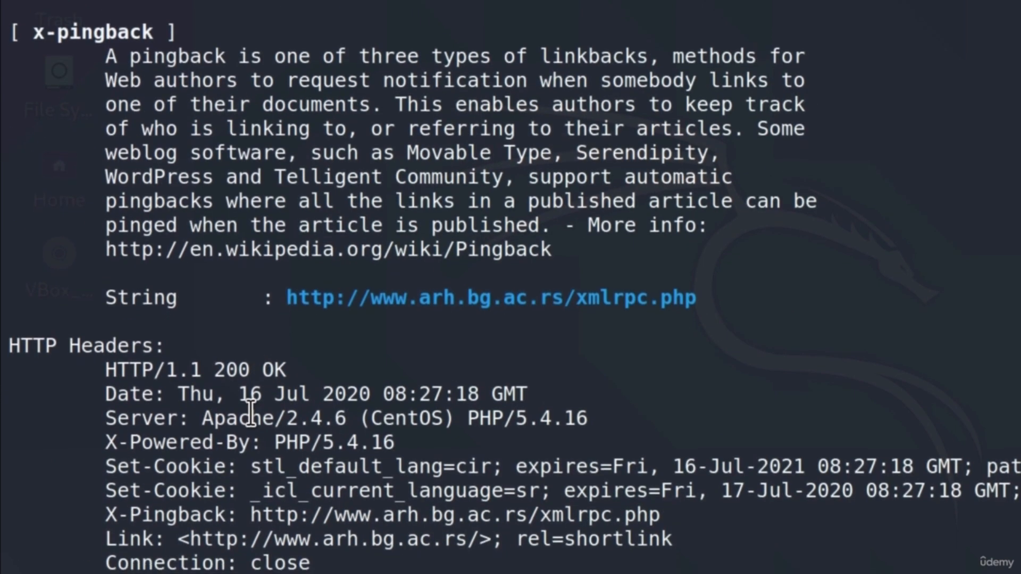
pyautogui.moveTo(363, 335)
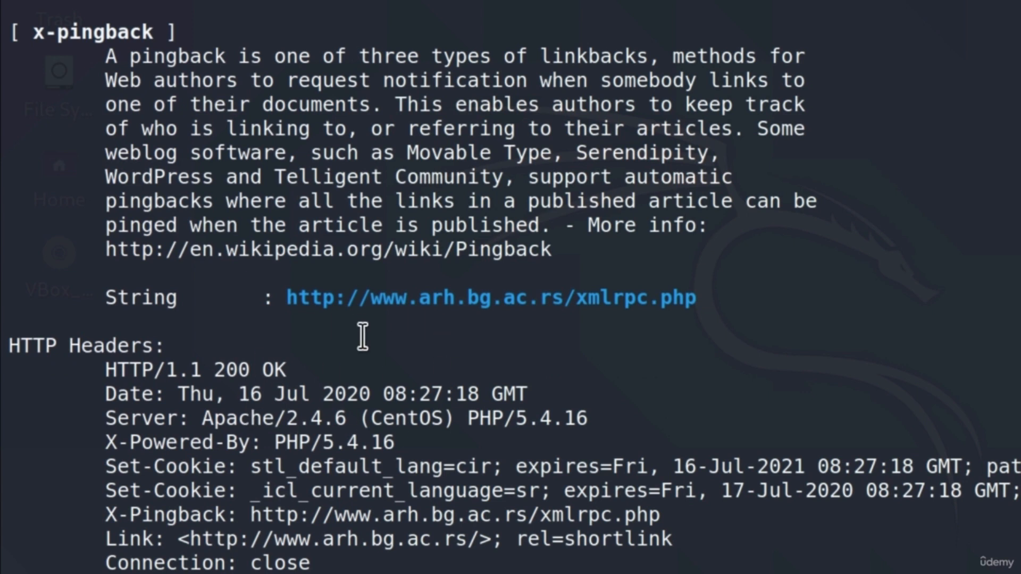